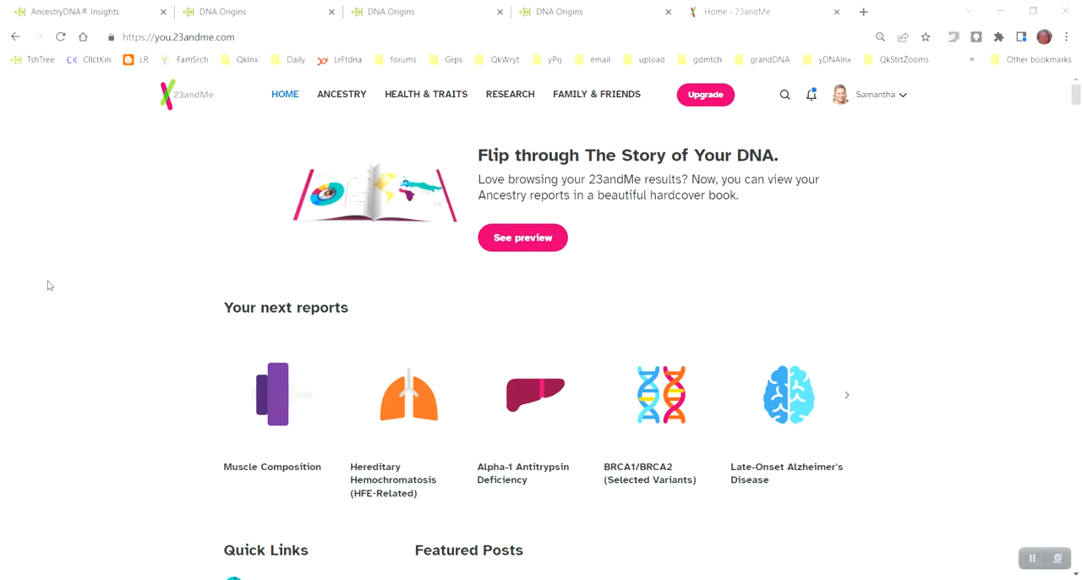
pyautogui.moveTo(191, 250)
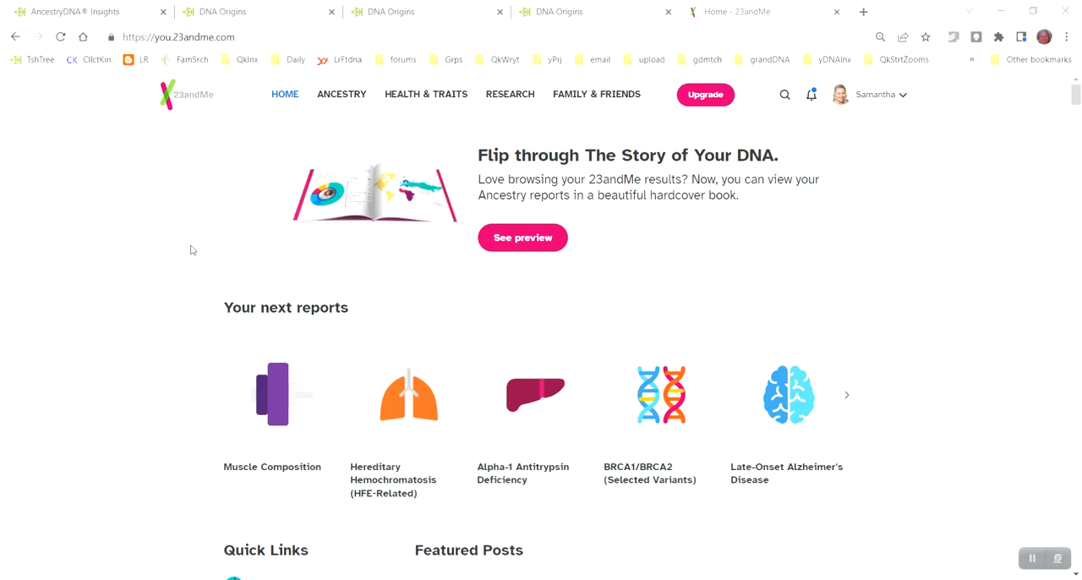
pyautogui.moveTo(314, 132)
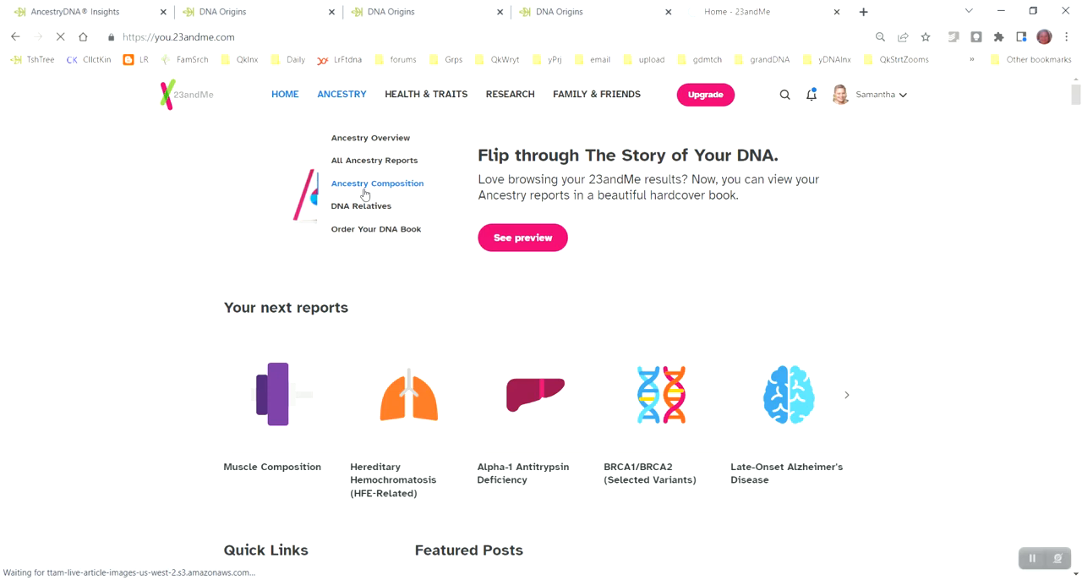
# - Reach the Ancestry Composition chromosome painting via the report's Scientific Details
pyautogui.click(377, 182)
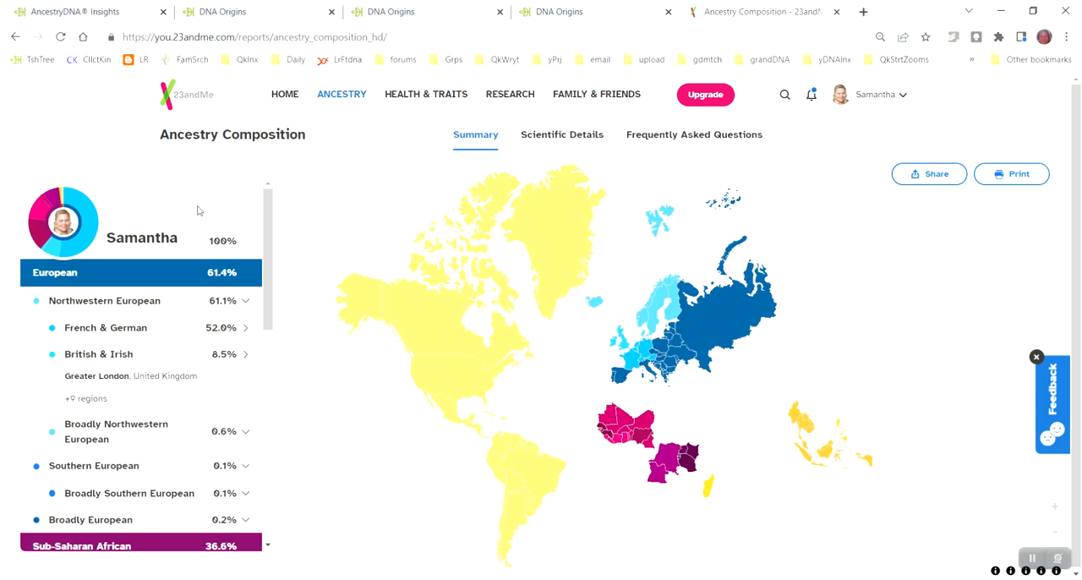
pyautogui.moveTo(236, 473)
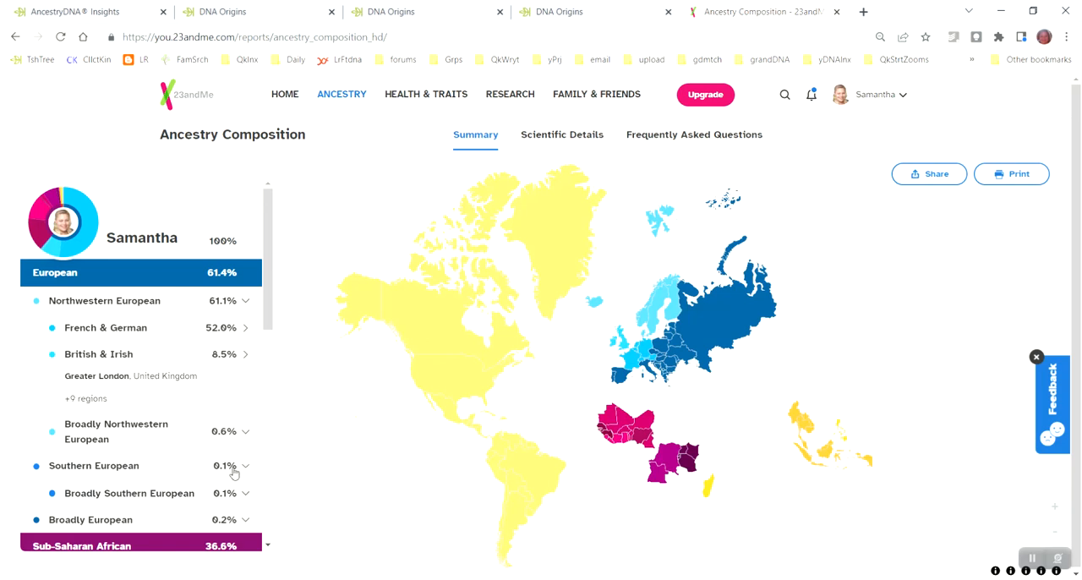
pyautogui.moveTo(564, 142)
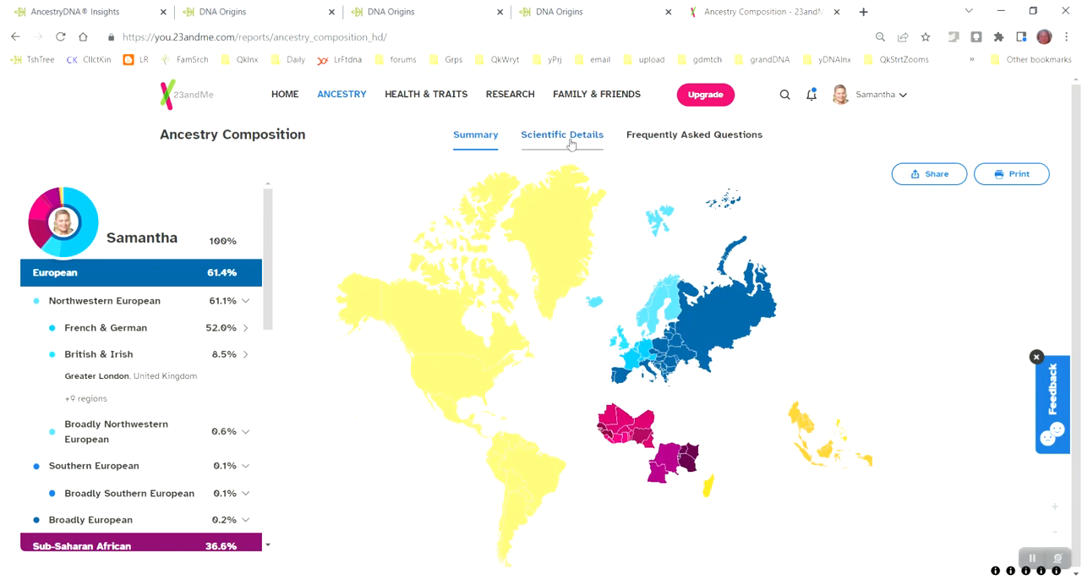
pyautogui.click(562, 135)
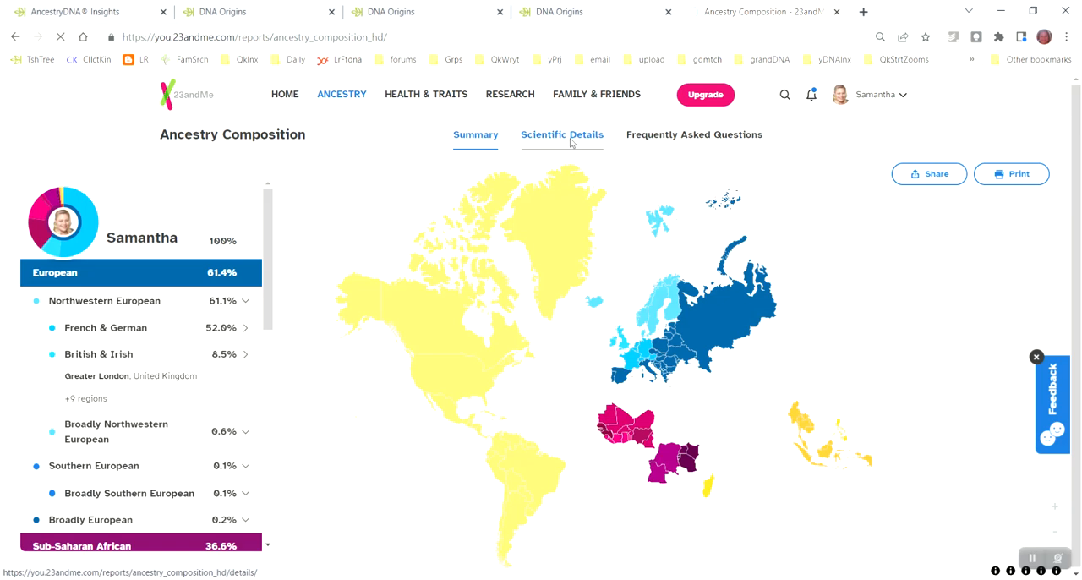
pyautogui.click(561, 135)
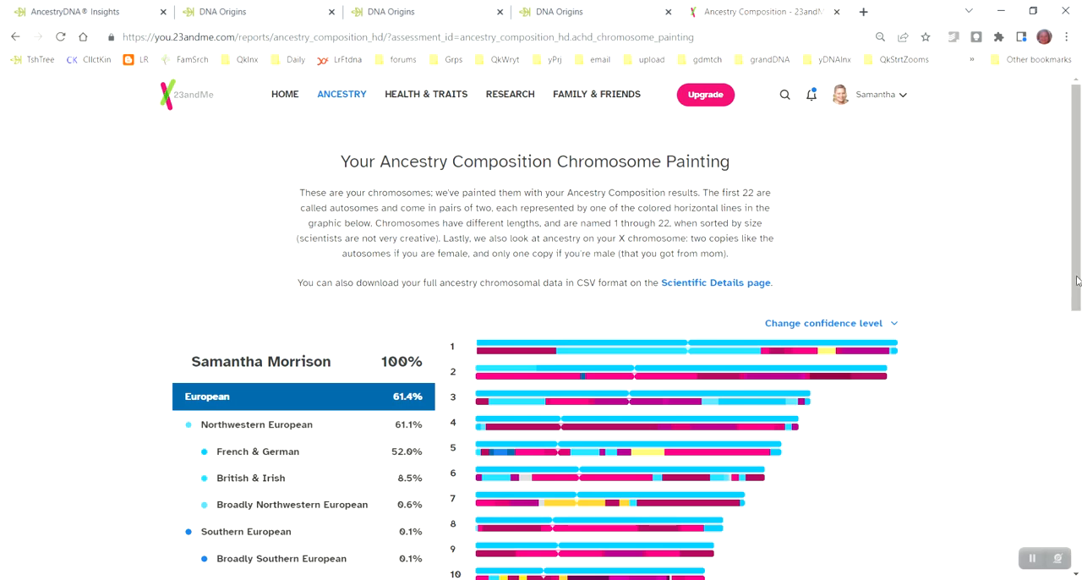
# - Scroll the chromosome painting down through chromosomes 6 to X to review all ancestry colours
pyautogui.scroll(-3)
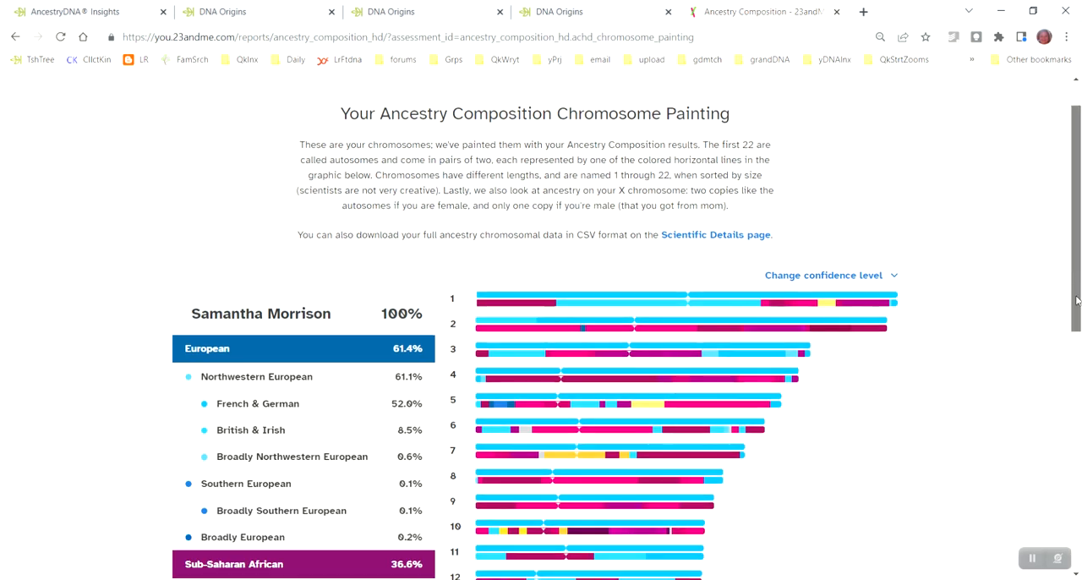
pyautogui.scroll(-3)
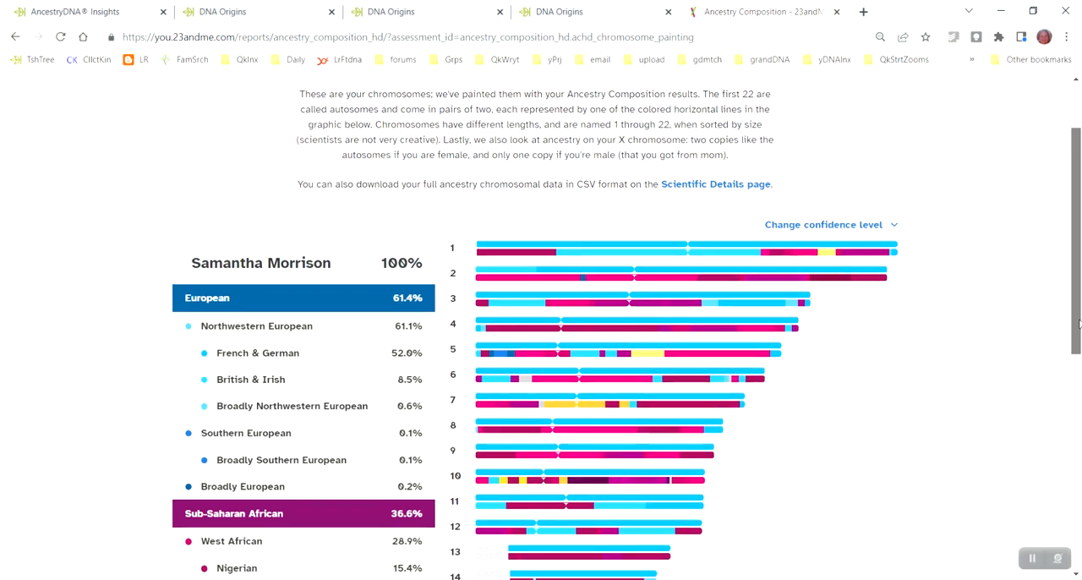
pyautogui.scroll(-3)
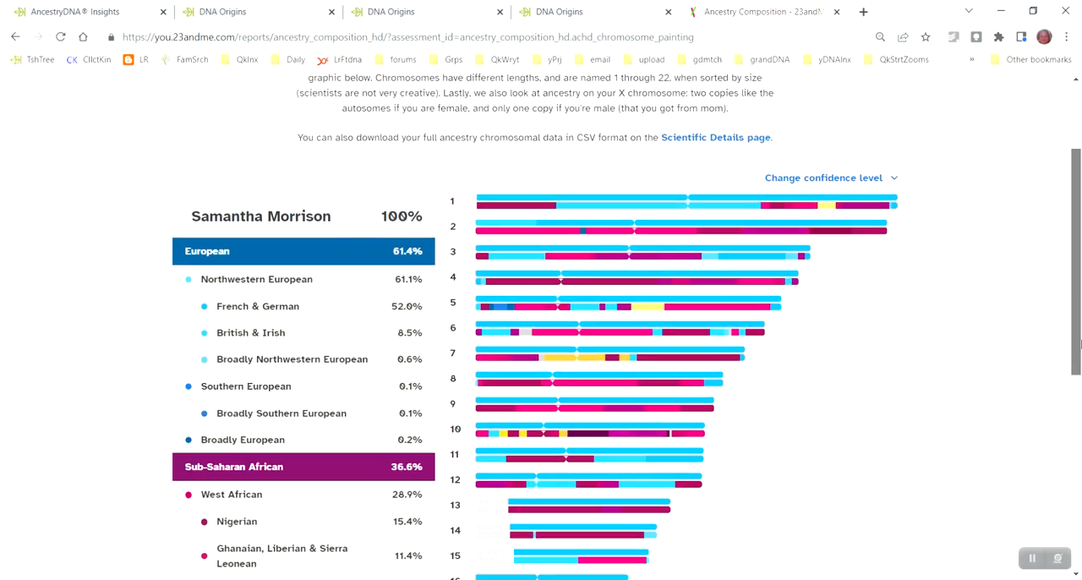
pyautogui.scroll(-3)
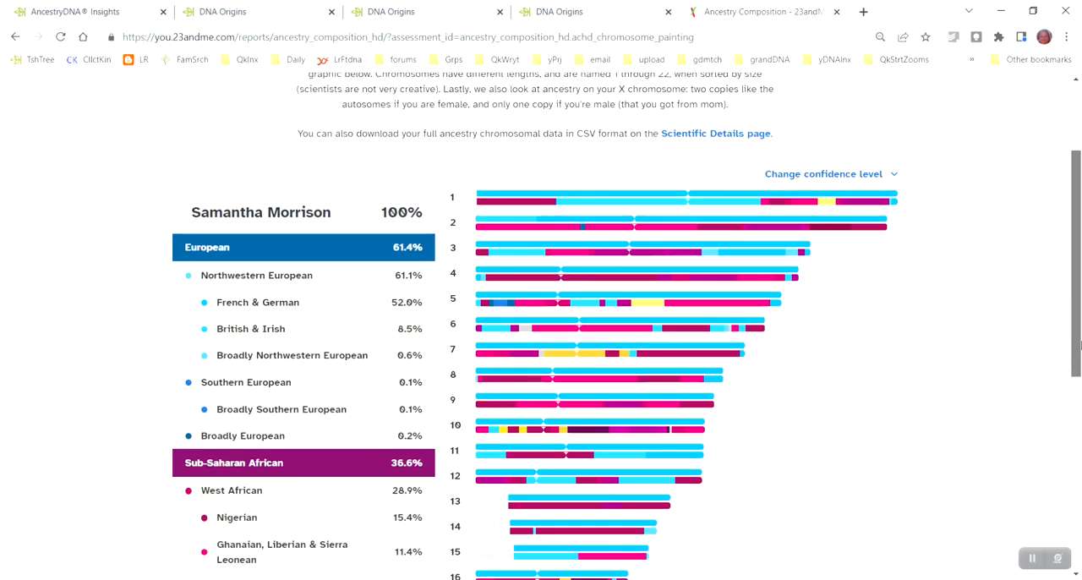
pyautogui.scroll(-3)
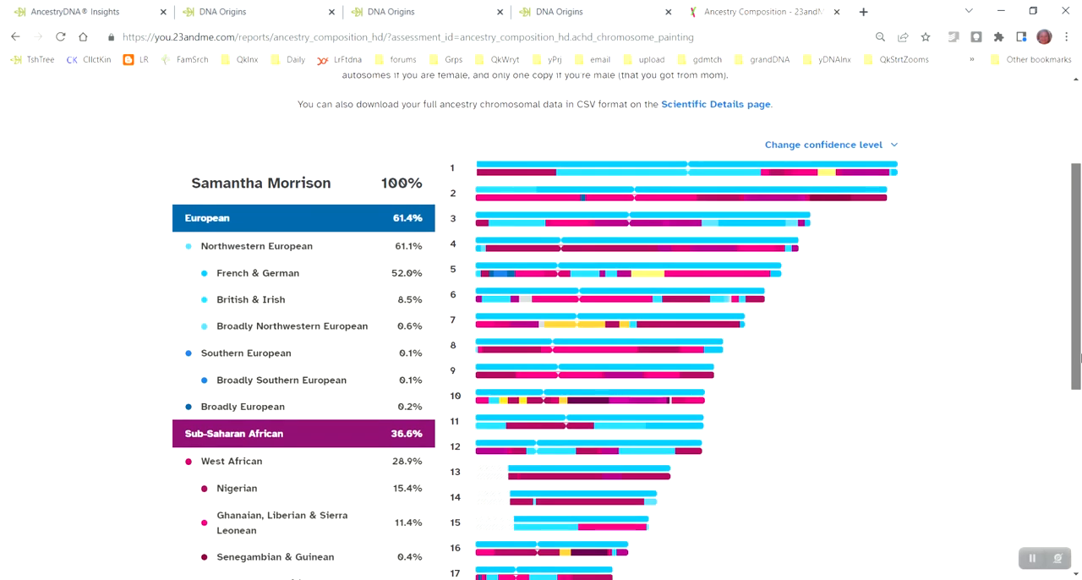
pyautogui.scroll(-3)
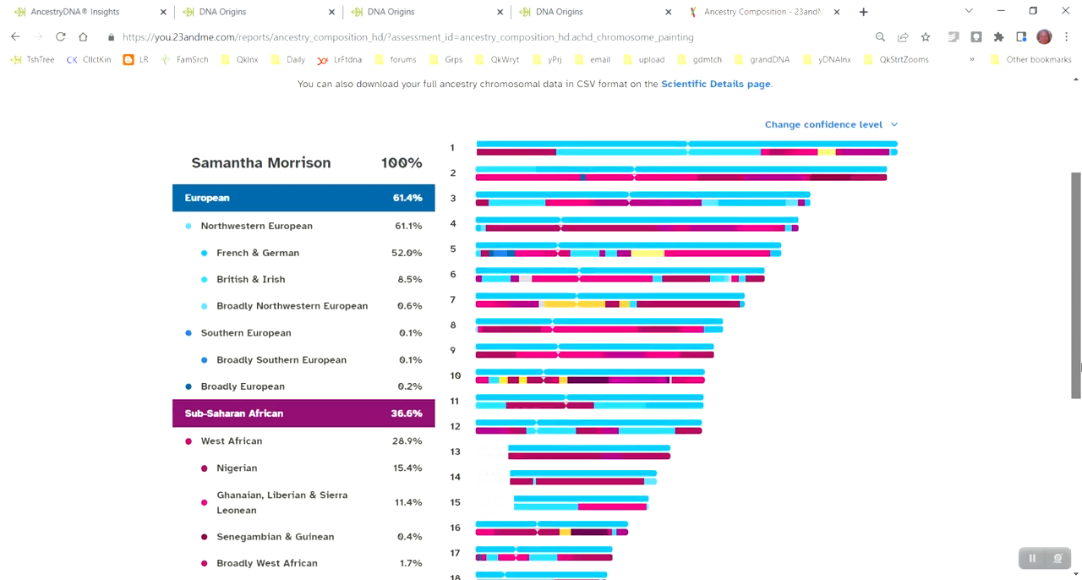
pyautogui.scroll(-3)
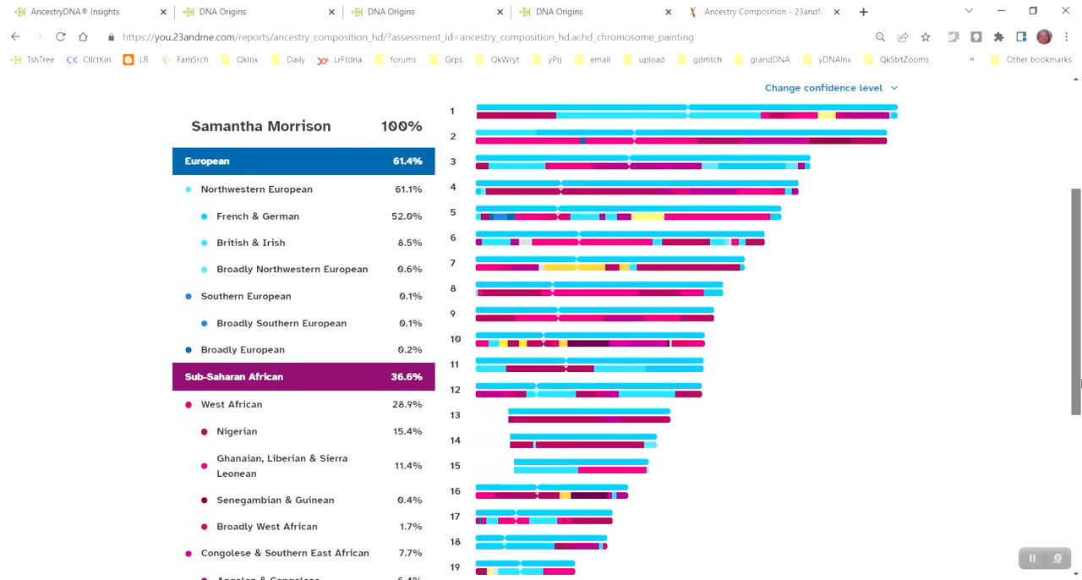
pyautogui.scroll(-3)
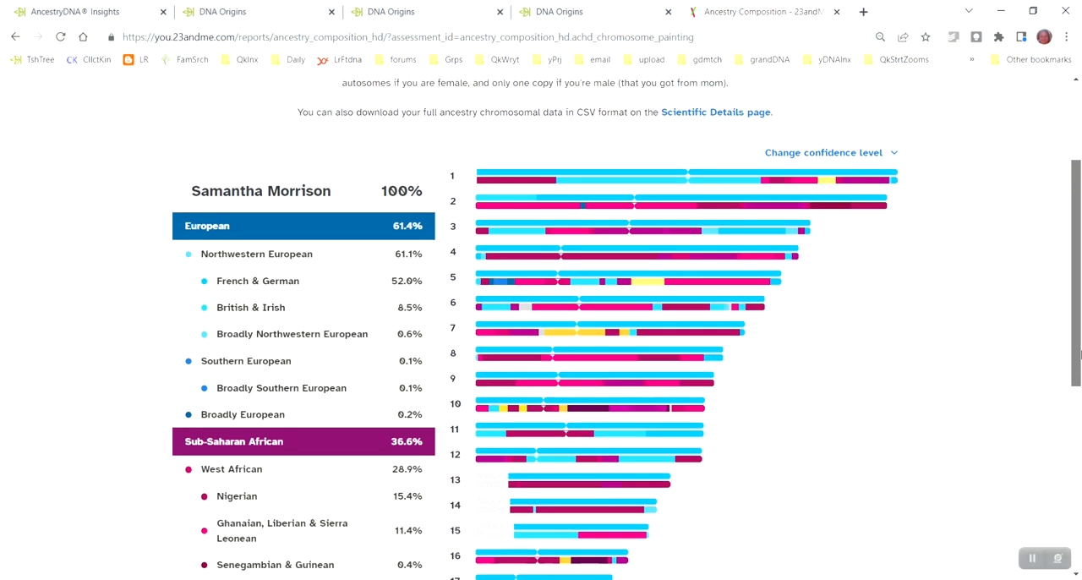
pyautogui.scroll(-3)
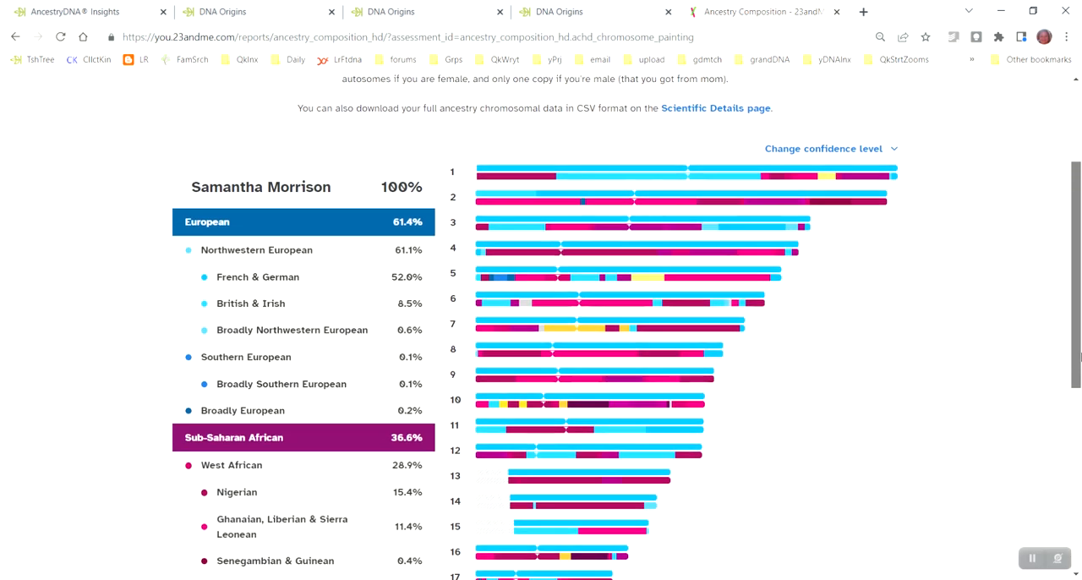
pyautogui.scroll(-3)
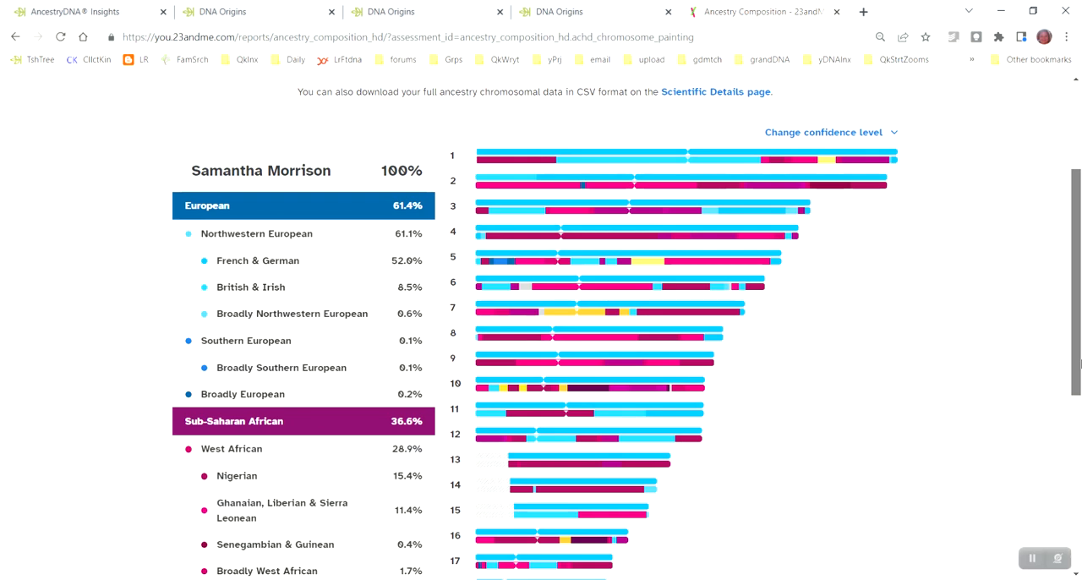
pyautogui.scroll(3)
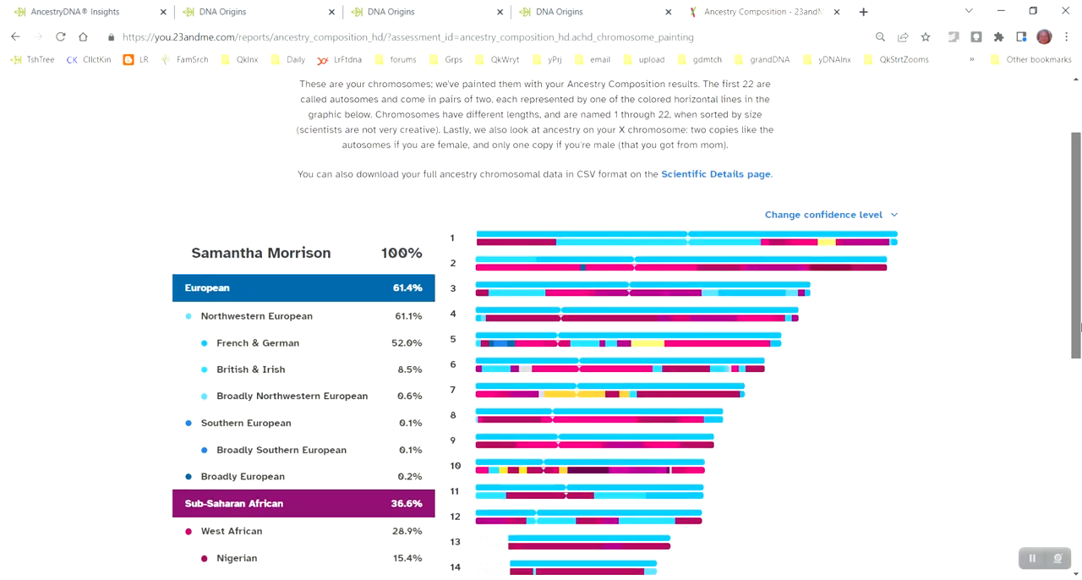
pyautogui.scroll(-3)
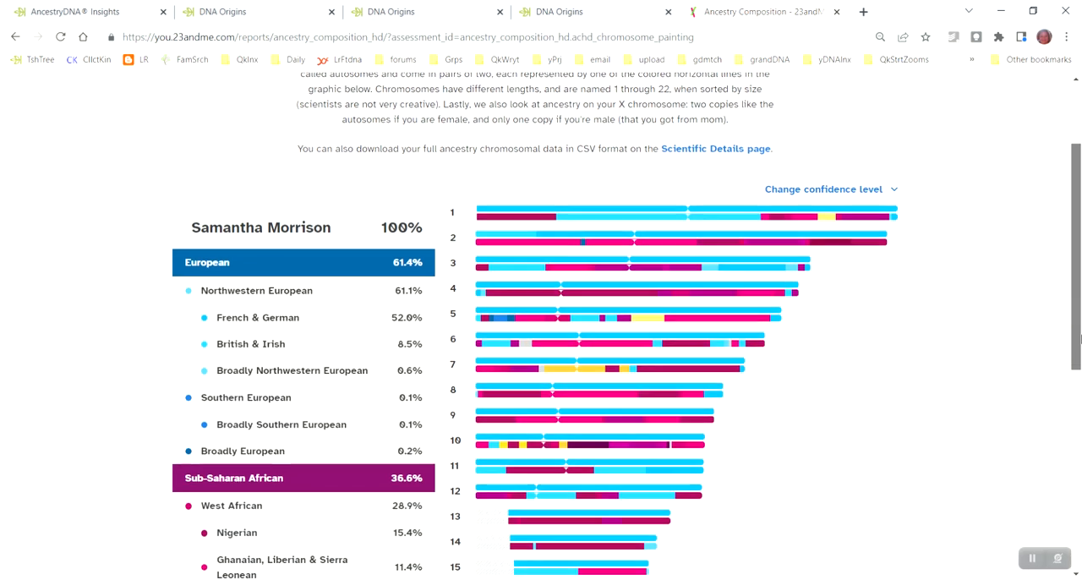
pyautogui.scroll(-3)
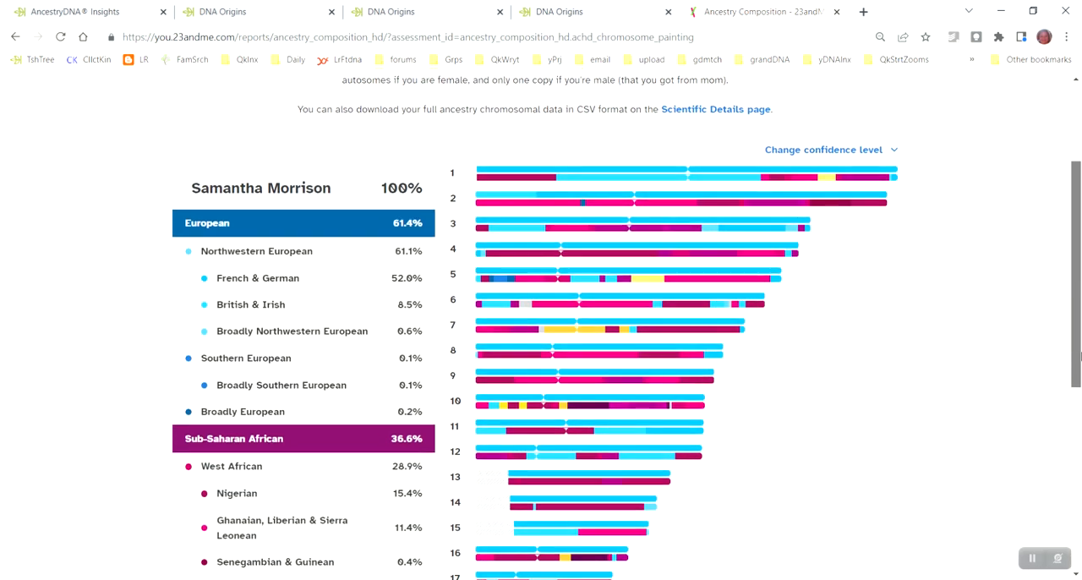
pyautogui.scroll(-3)
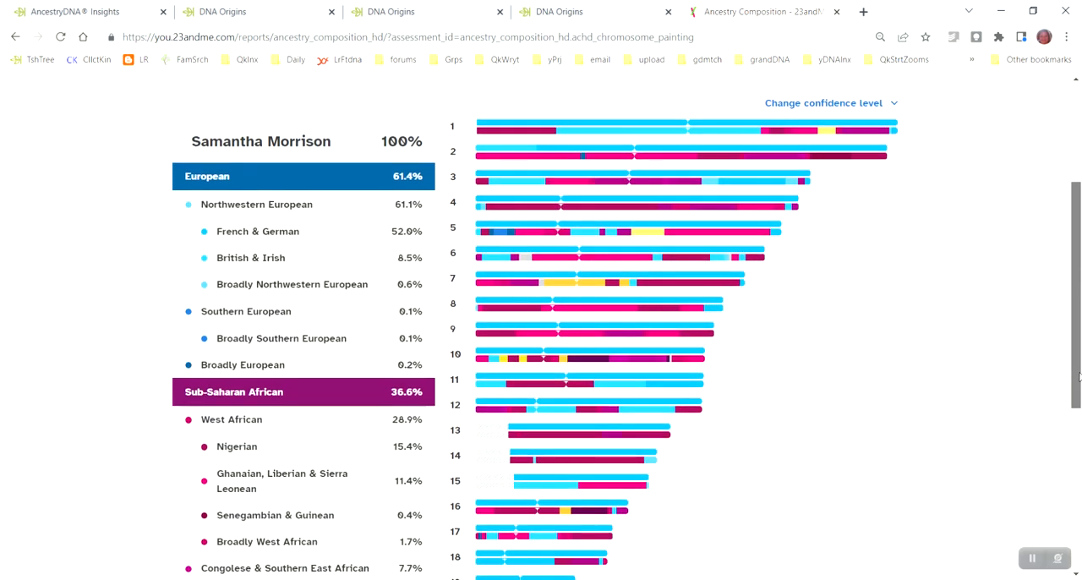
pyautogui.scroll(-3)
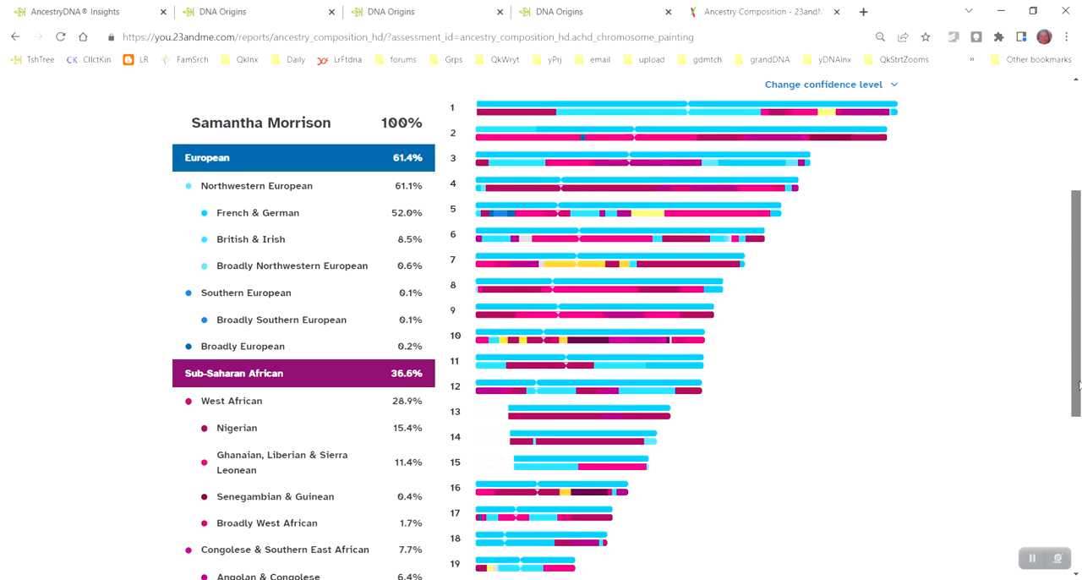
pyautogui.moveTo(743, 236)
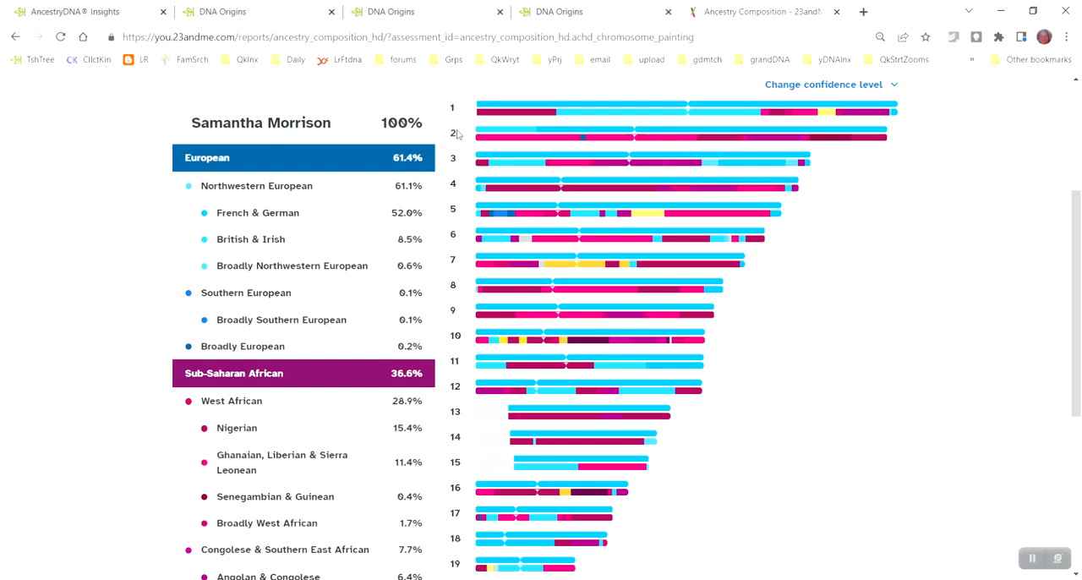
pyautogui.moveTo(470, 267)
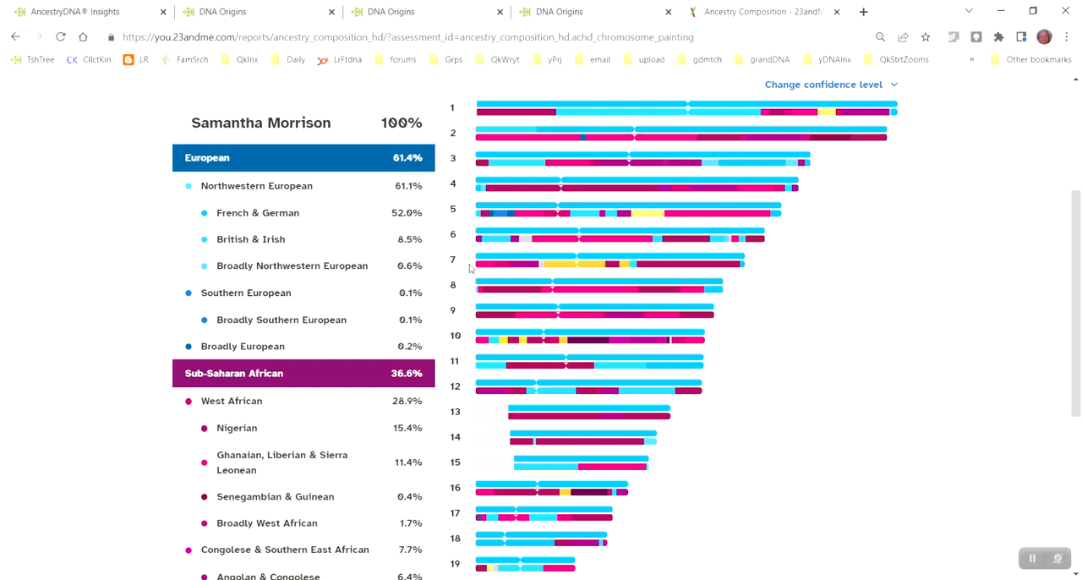
pyautogui.scroll(-3)
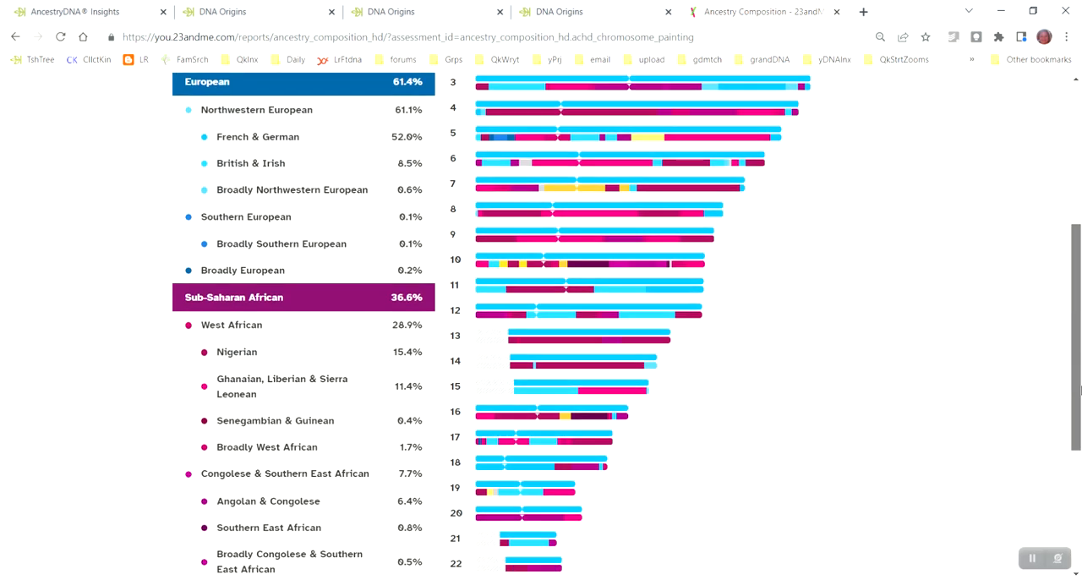
pyautogui.scroll(-3)
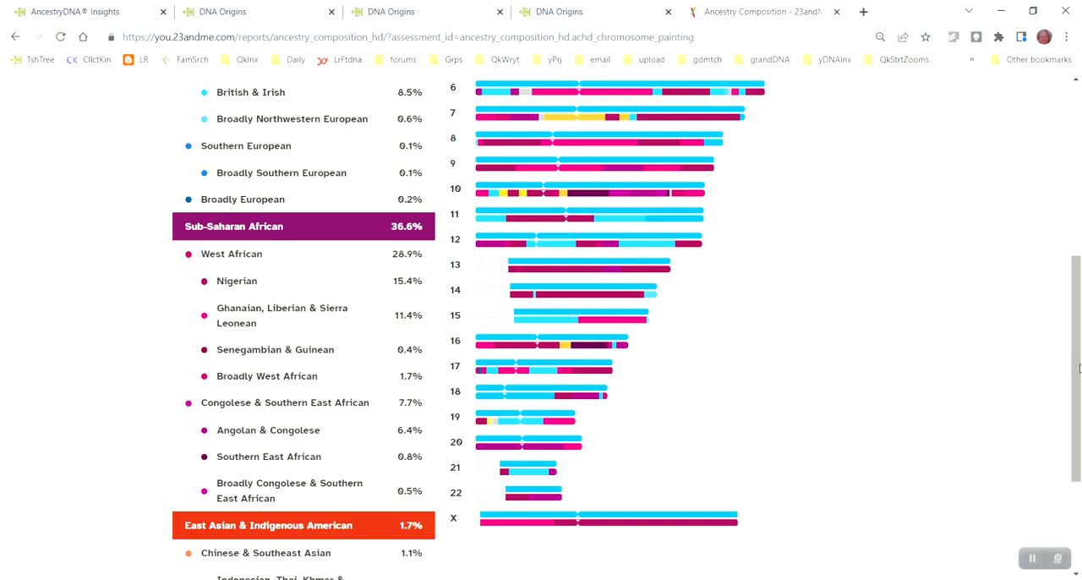
pyautogui.moveTo(546, 538)
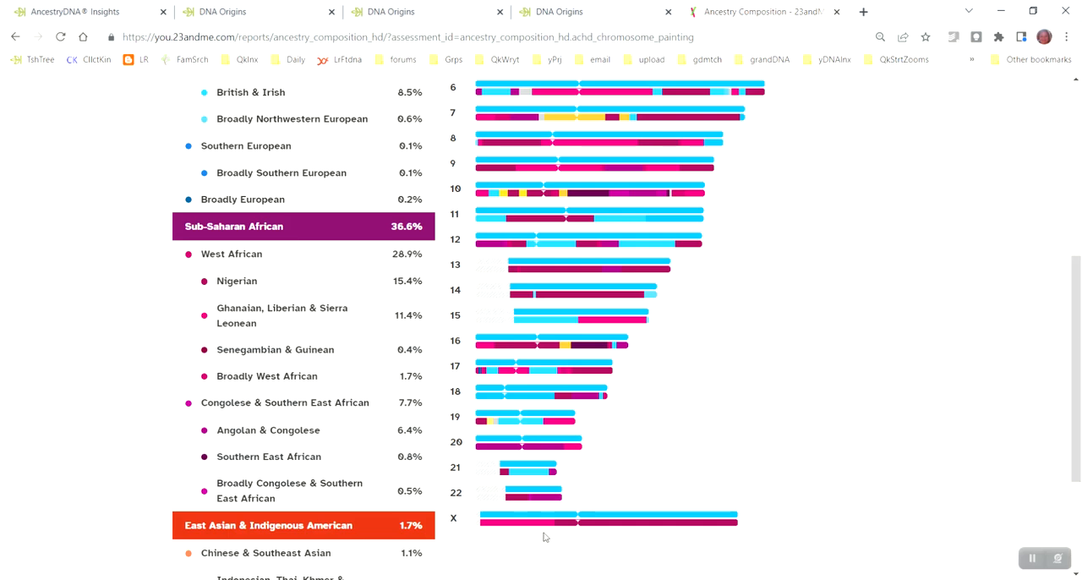
pyautogui.moveTo(512, 529)
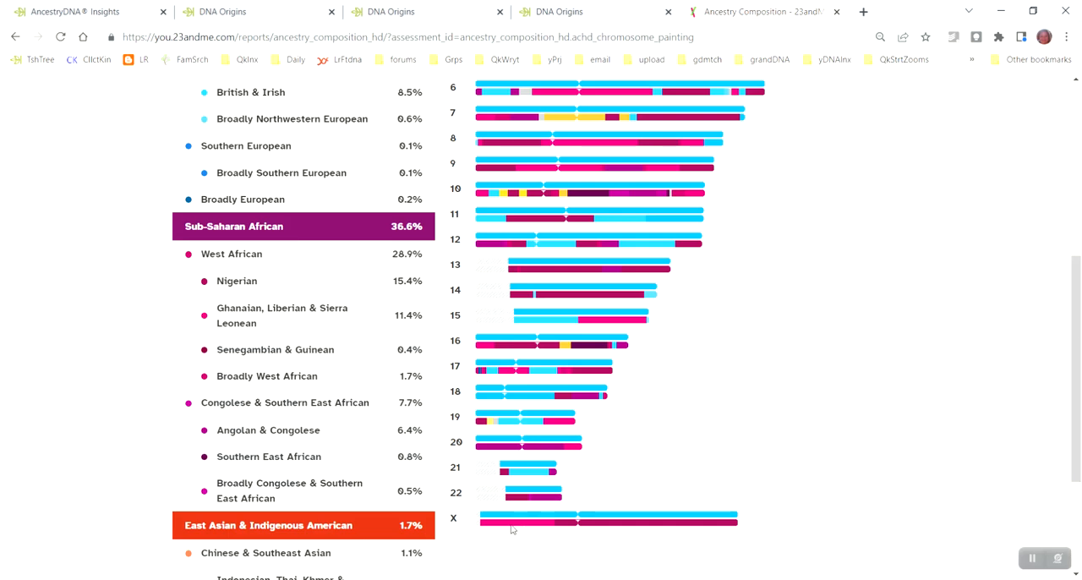
pyautogui.moveTo(581, 527)
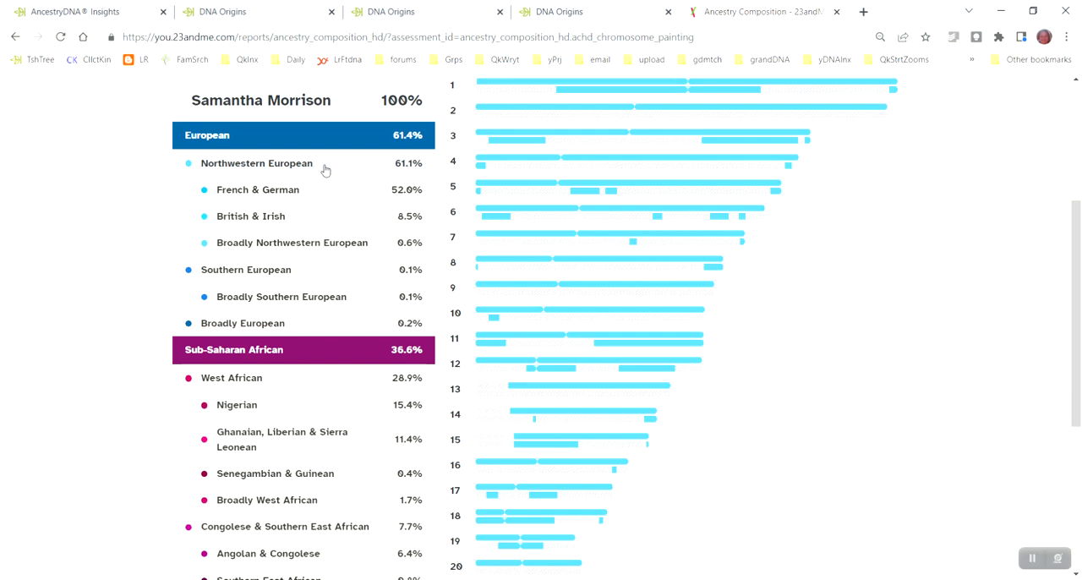
pyautogui.moveTo(325, 170)
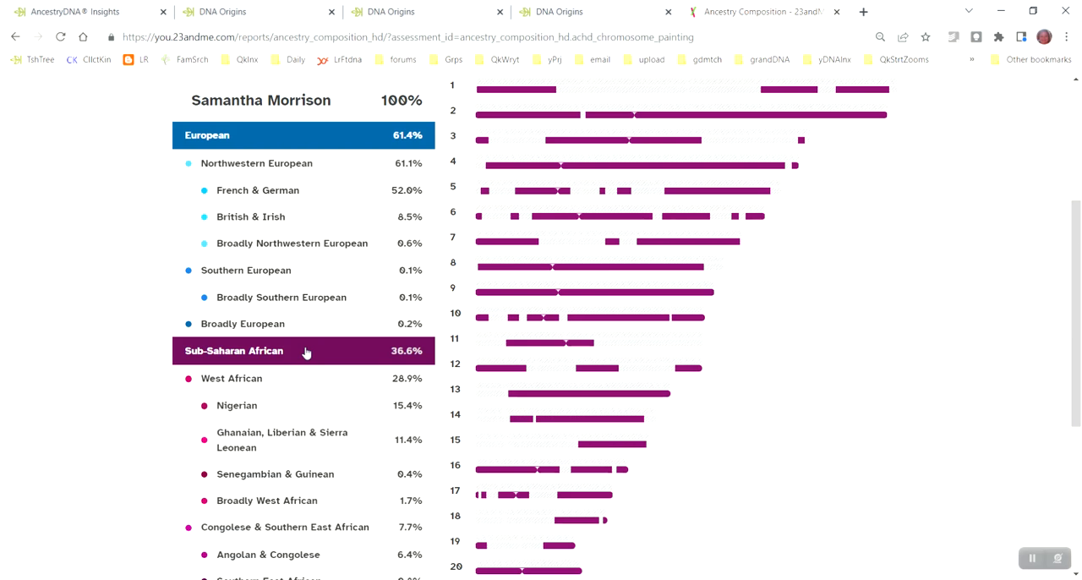
pyautogui.moveTo(308, 351)
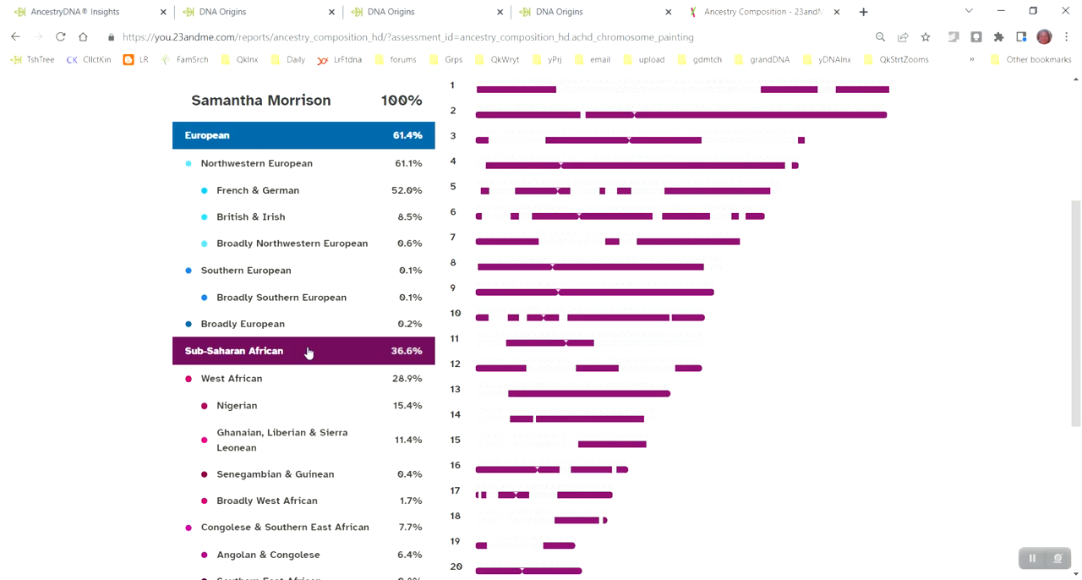
# - Deselect the Sub-Saharan African row so every region is painted, then review the chromosomes through X
pyautogui.click(308, 352)
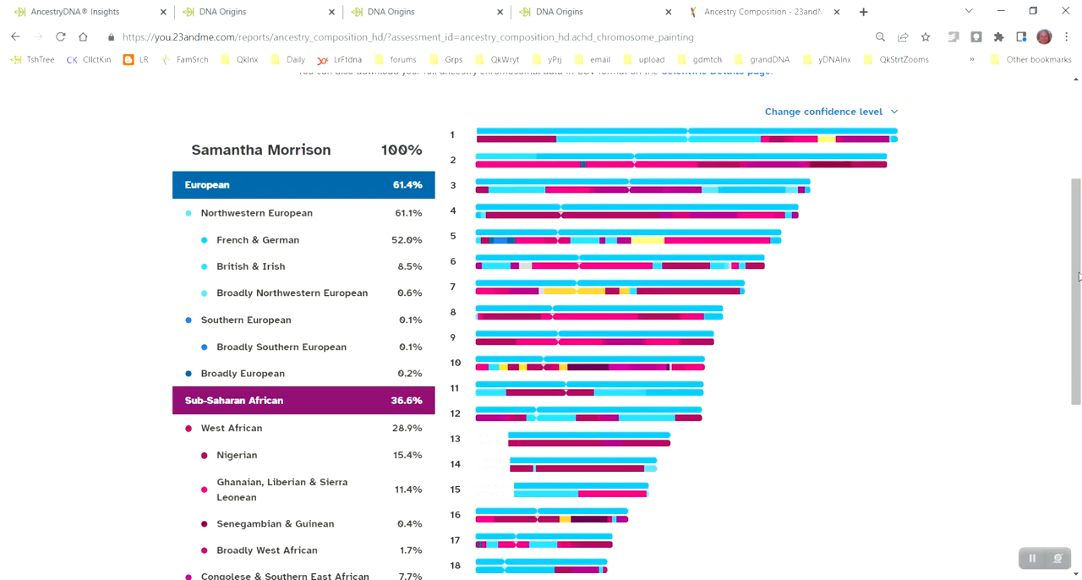
pyautogui.scroll(3)
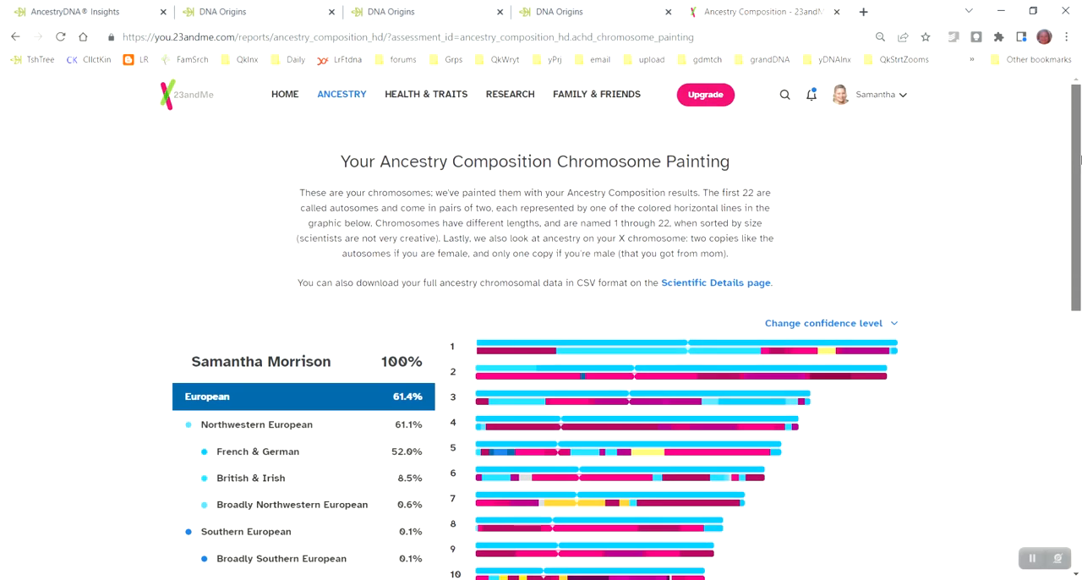
pyautogui.scroll(-3)
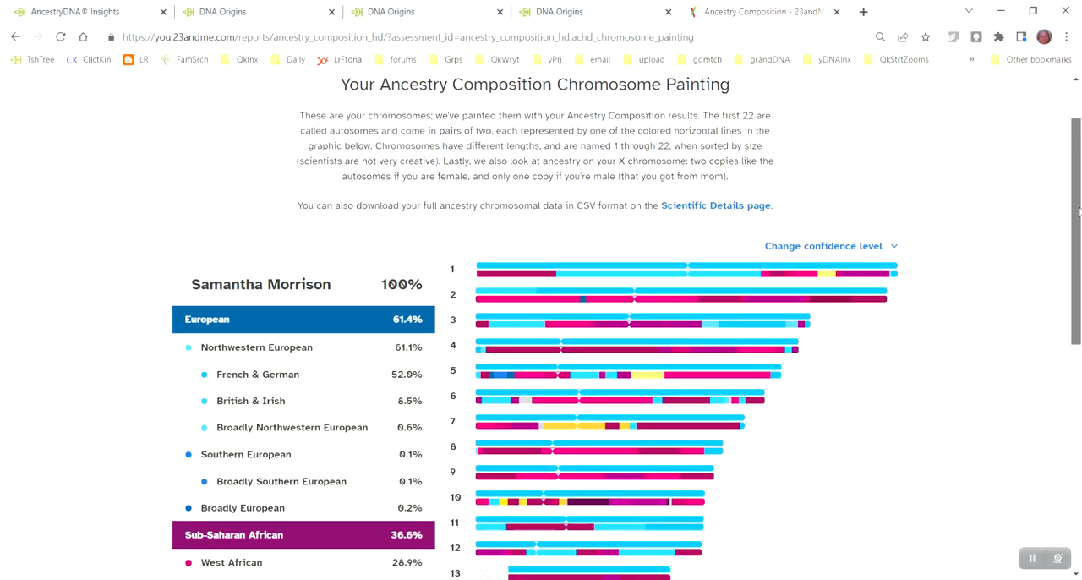
pyautogui.scroll(-3)
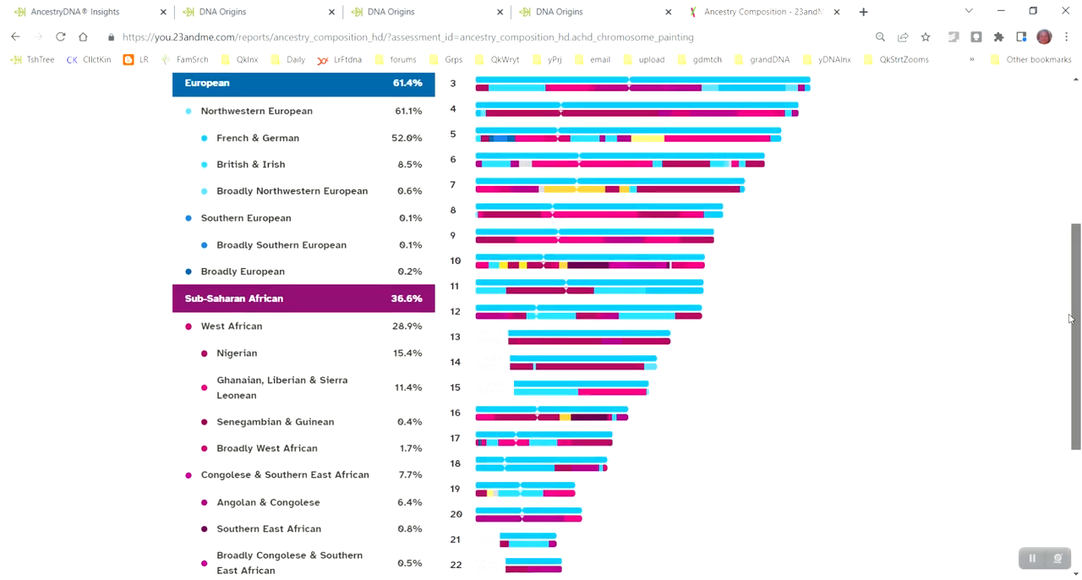
pyautogui.scroll(-3)
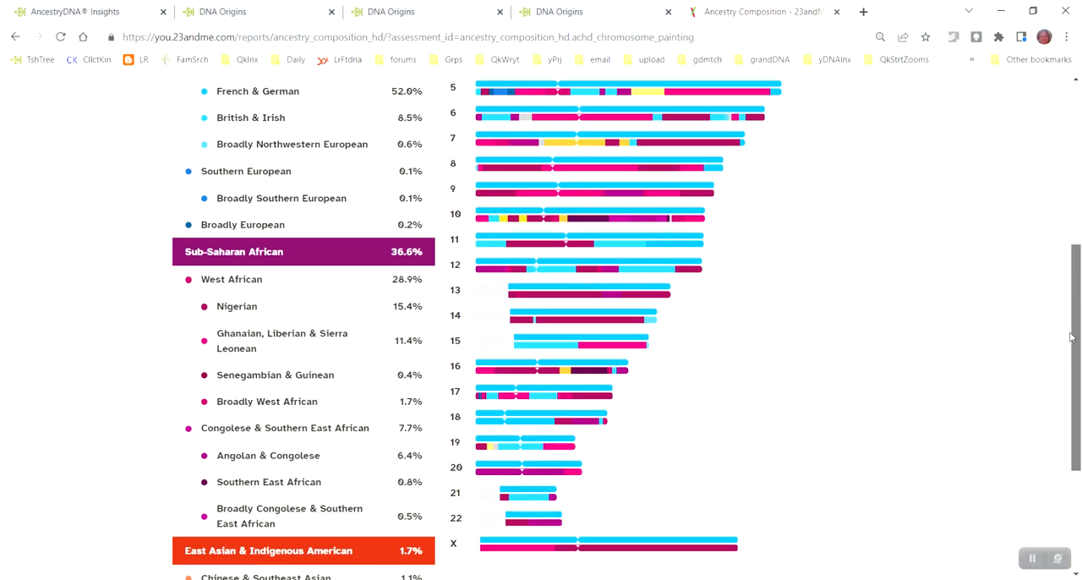
pyautogui.scroll(3)
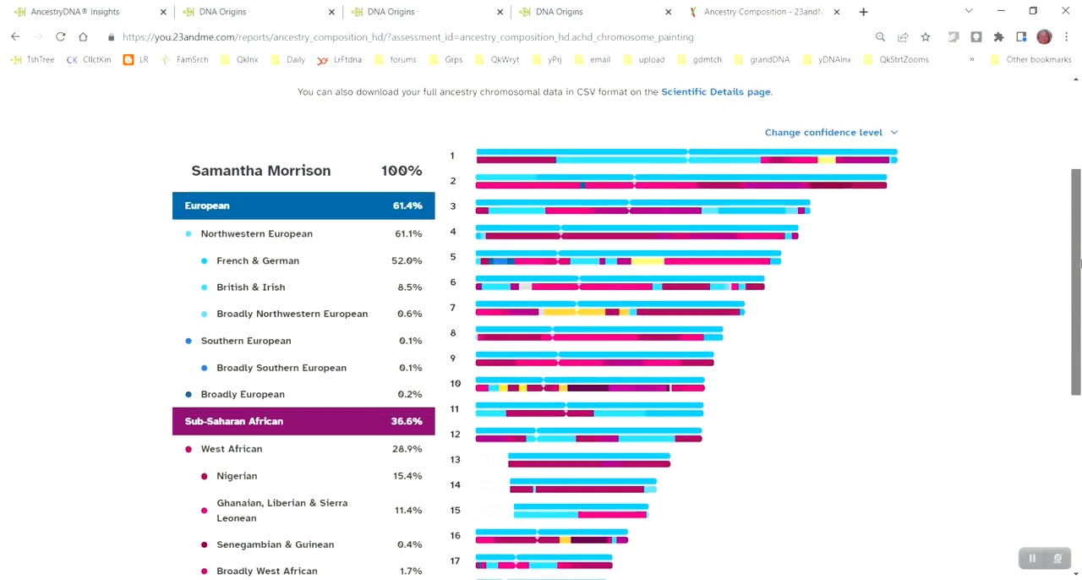
pyautogui.scroll(-3)
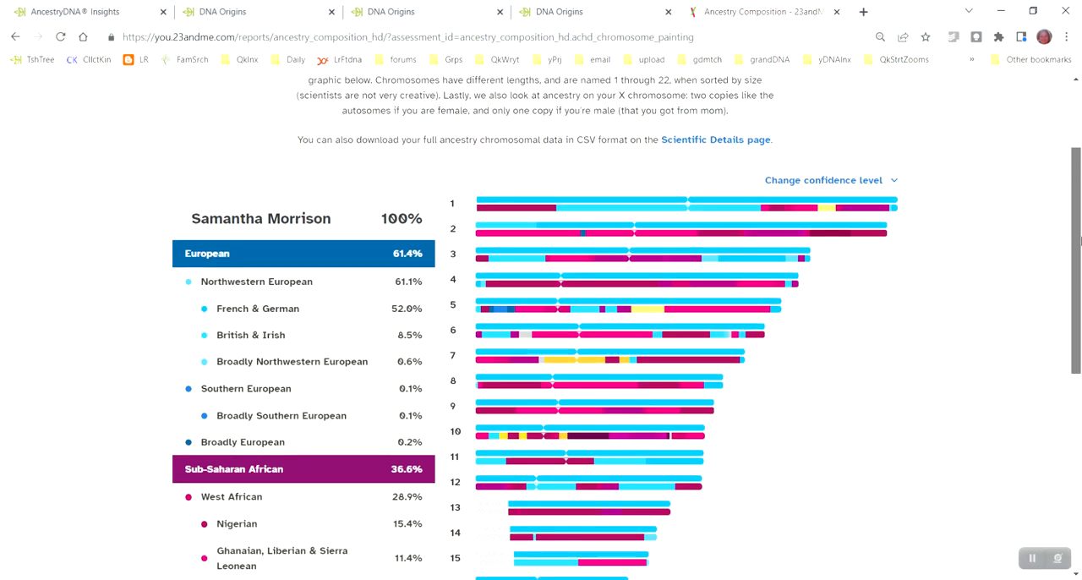
pyautogui.scroll(-3)
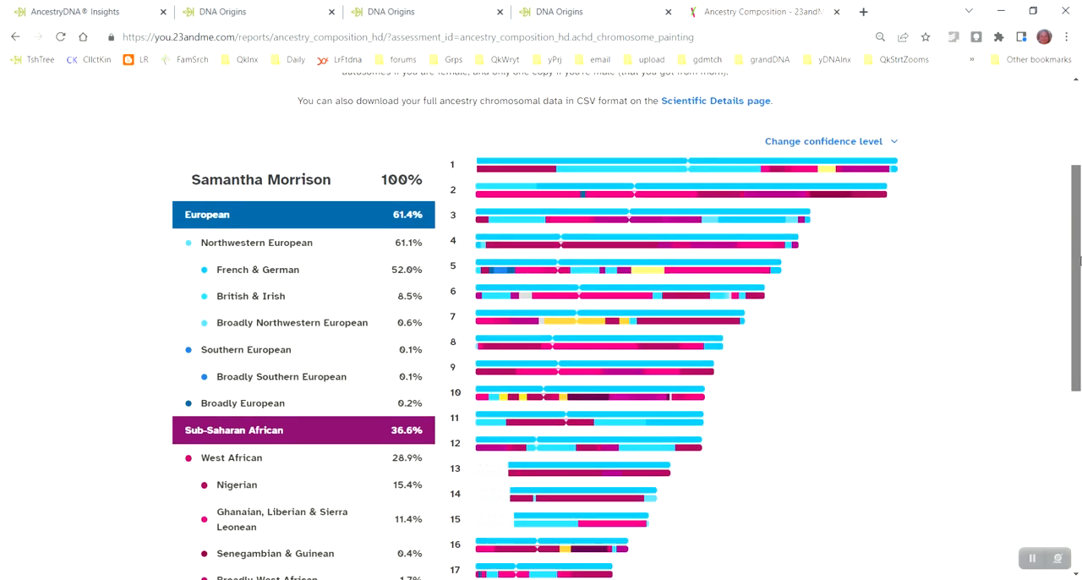
pyautogui.scroll(-3)
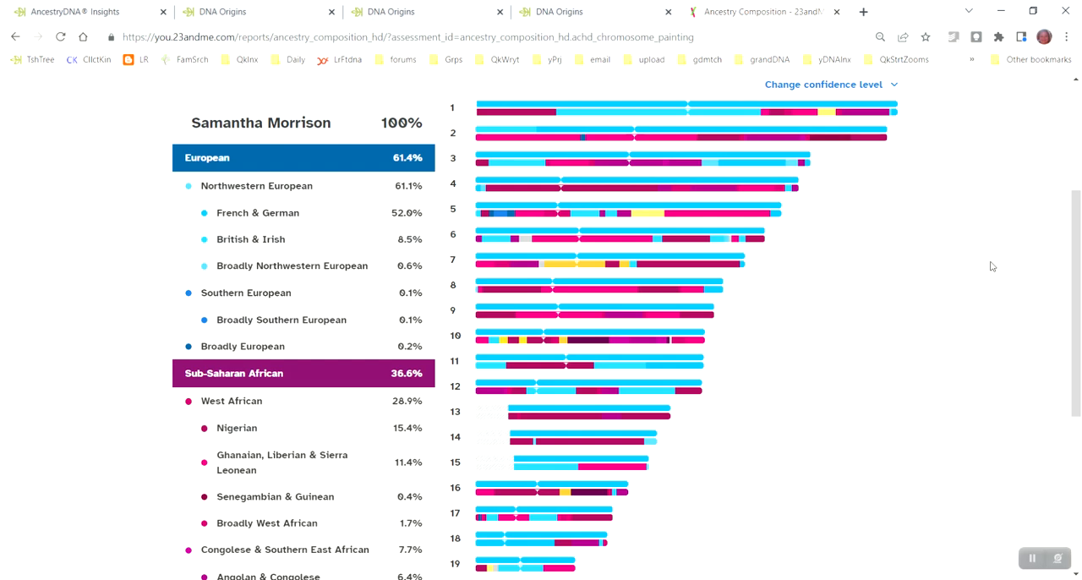
pyautogui.moveTo(936, 240)
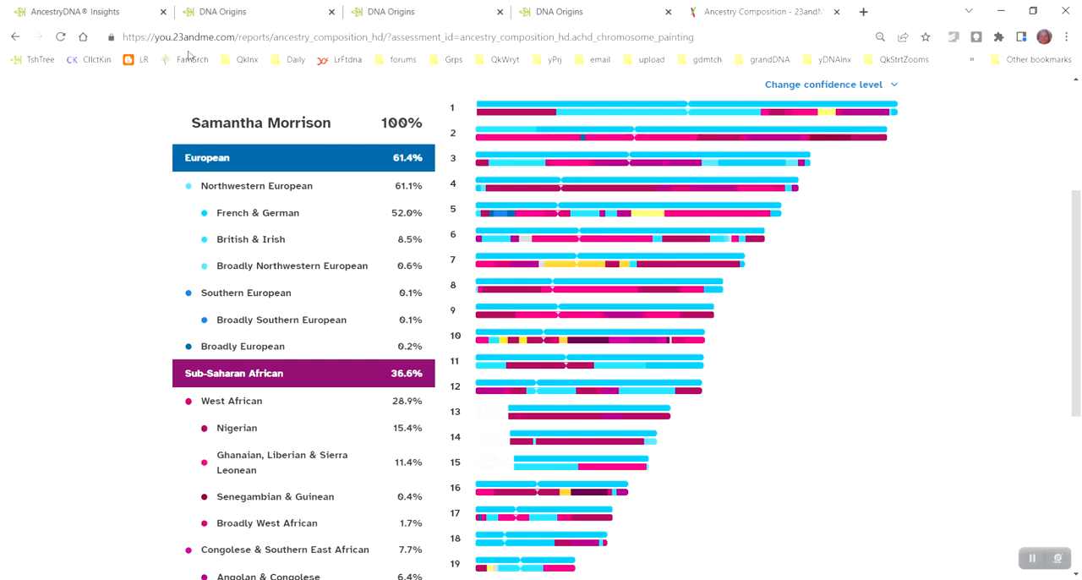
# - Switch to the AncestryDNA Insights page and scroll to the DNA Story, DNA Matches and ThruLines cards
pyautogui.click(76, 11)
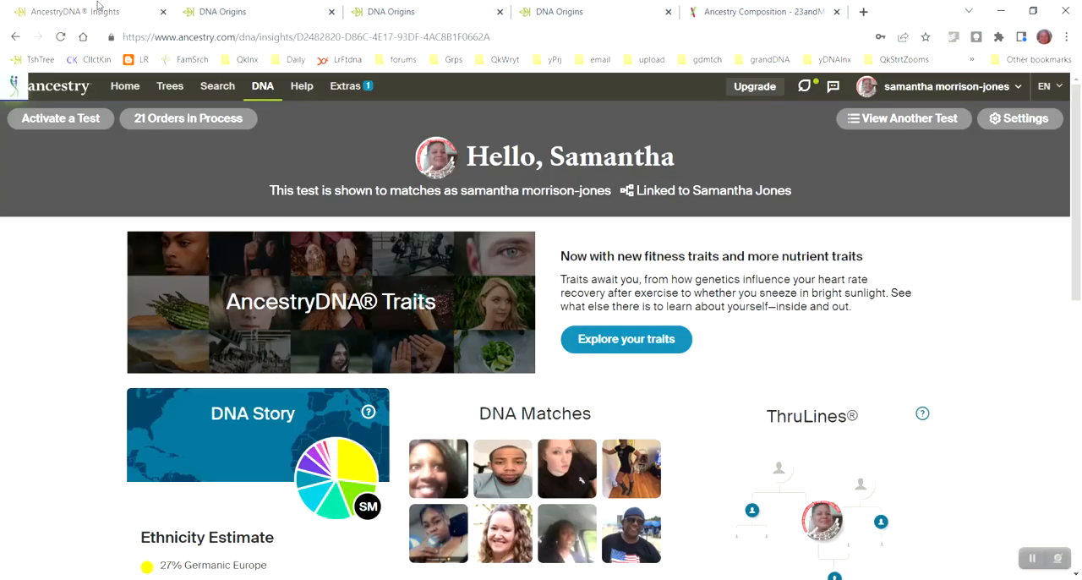
pyautogui.moveTo(304, 95)
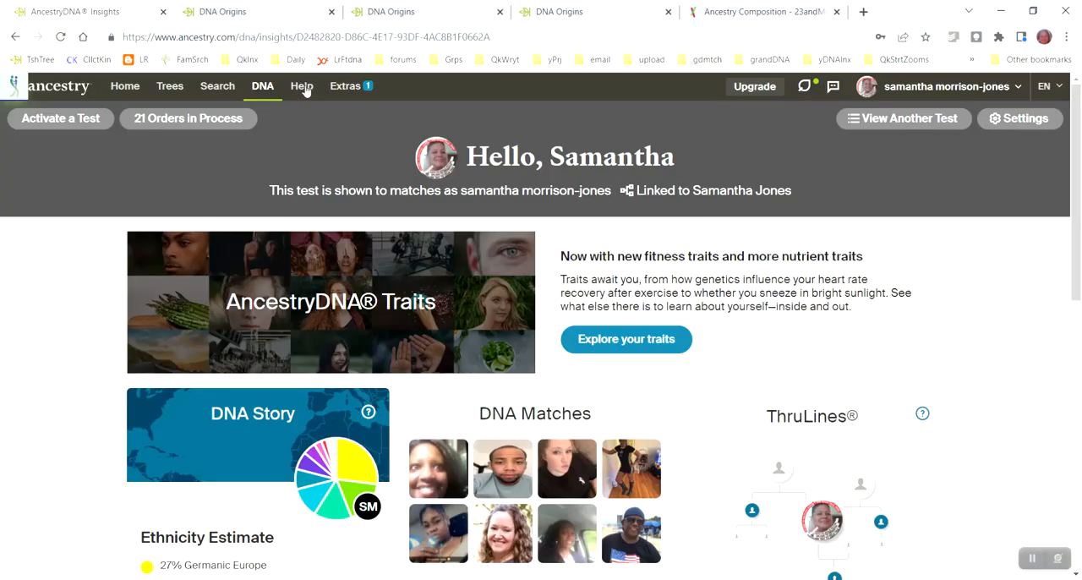
pyautogui.click(262, 85)
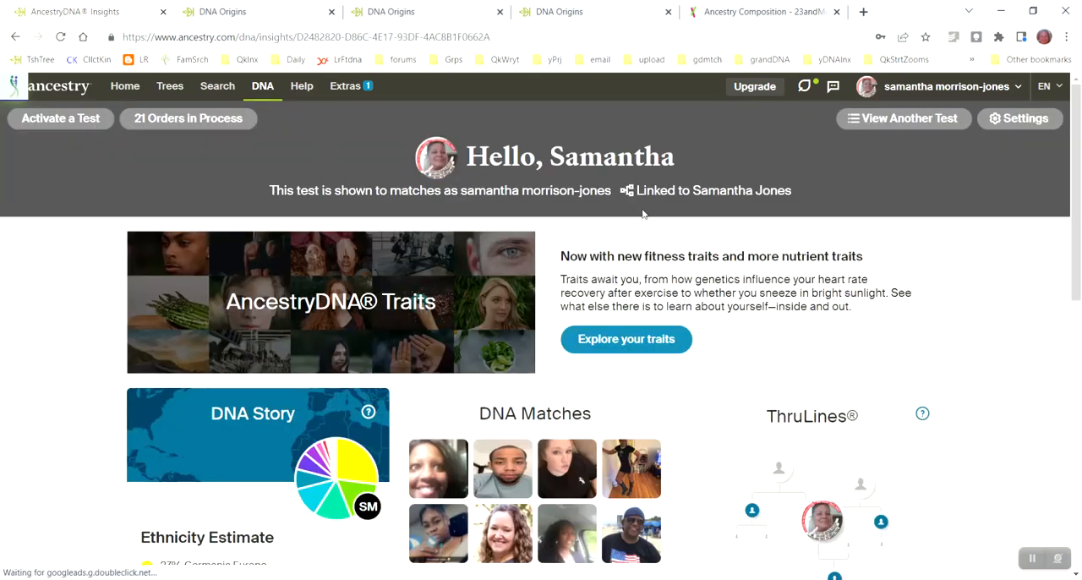
pyautogui.scroll(-3)
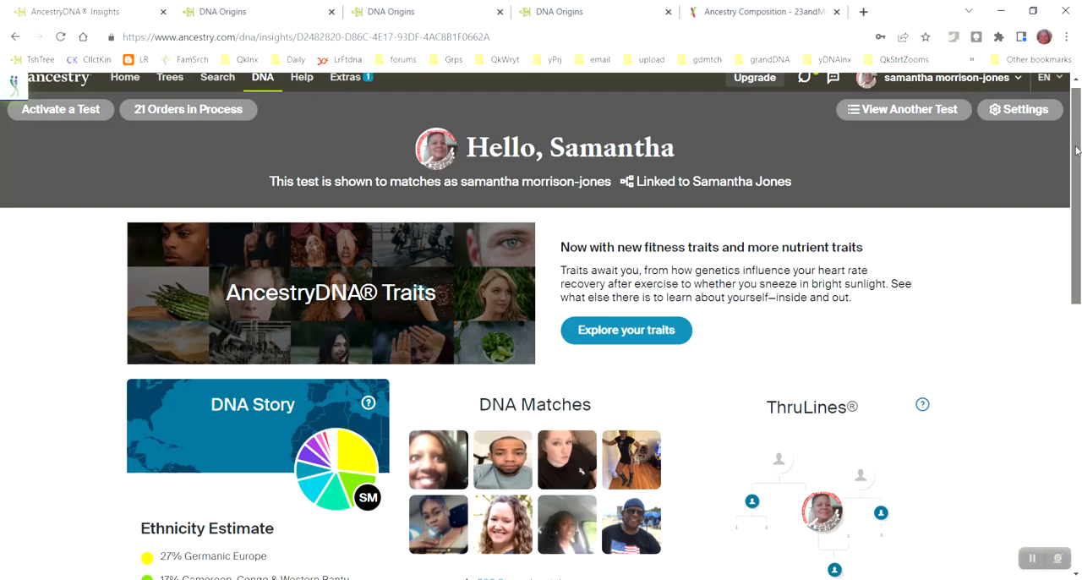
pyautogui.scroll(-3)
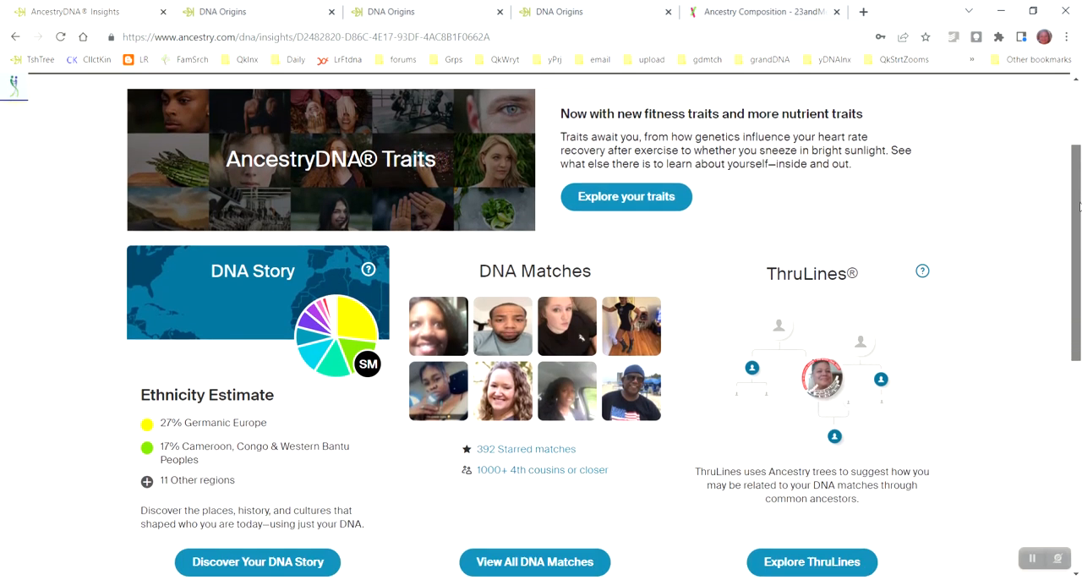
pyautogui.scroll(-3)
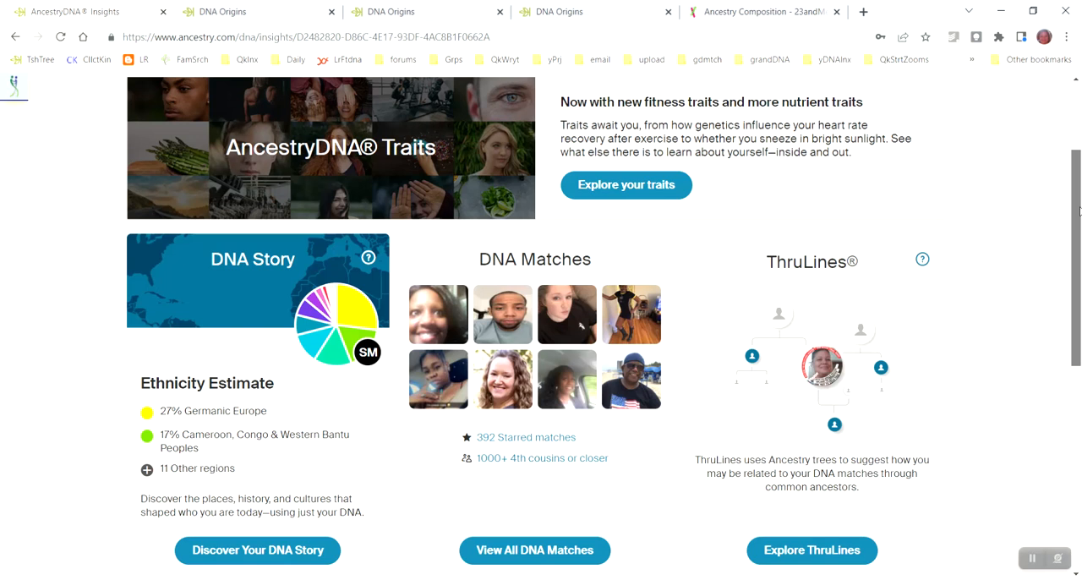
pyautogui.scroll(-3)
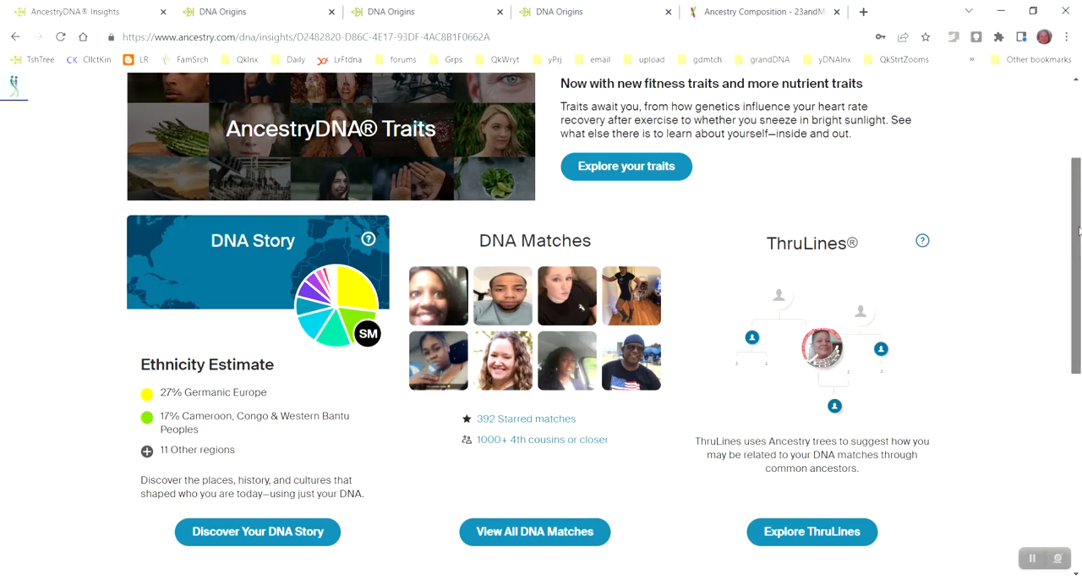
pyautogui.scroll(-3)
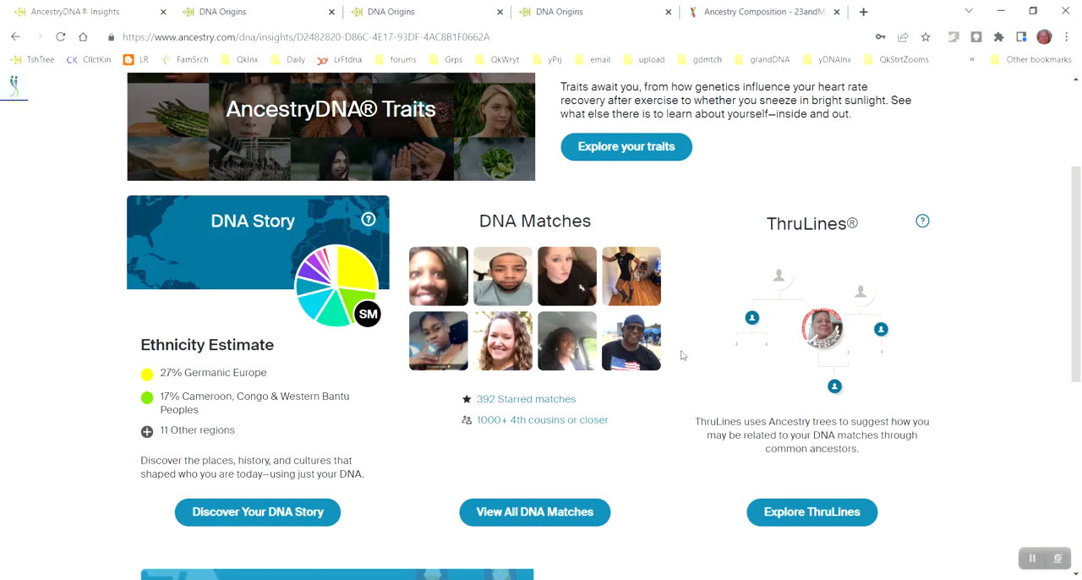
pyautogui.moveTo(169, 374)
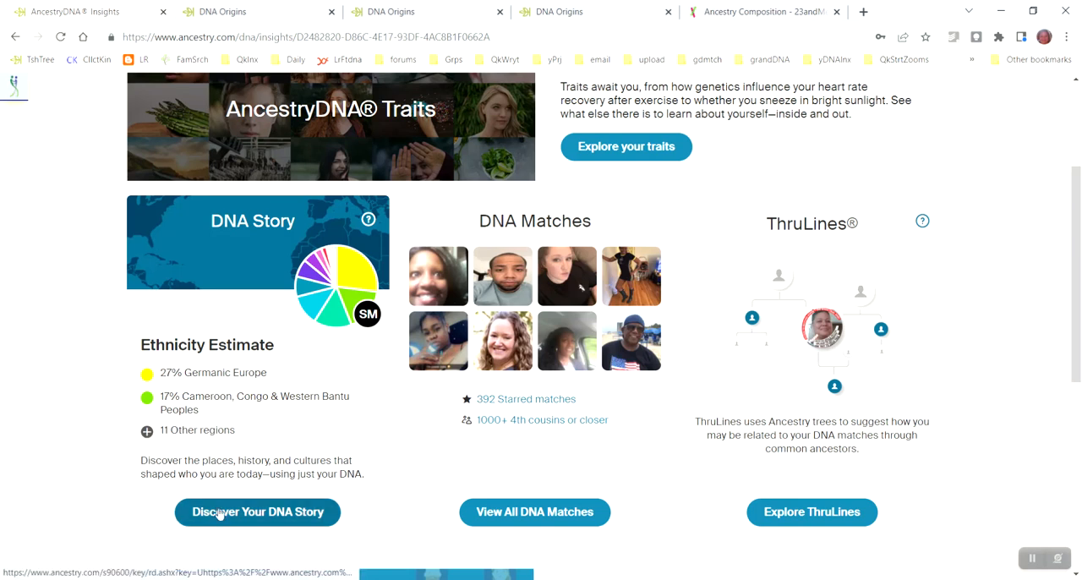
# - Open the DNA Story page showing the world map and 13-region Ethnicity Estimate
pyautogui.click(257, 512)
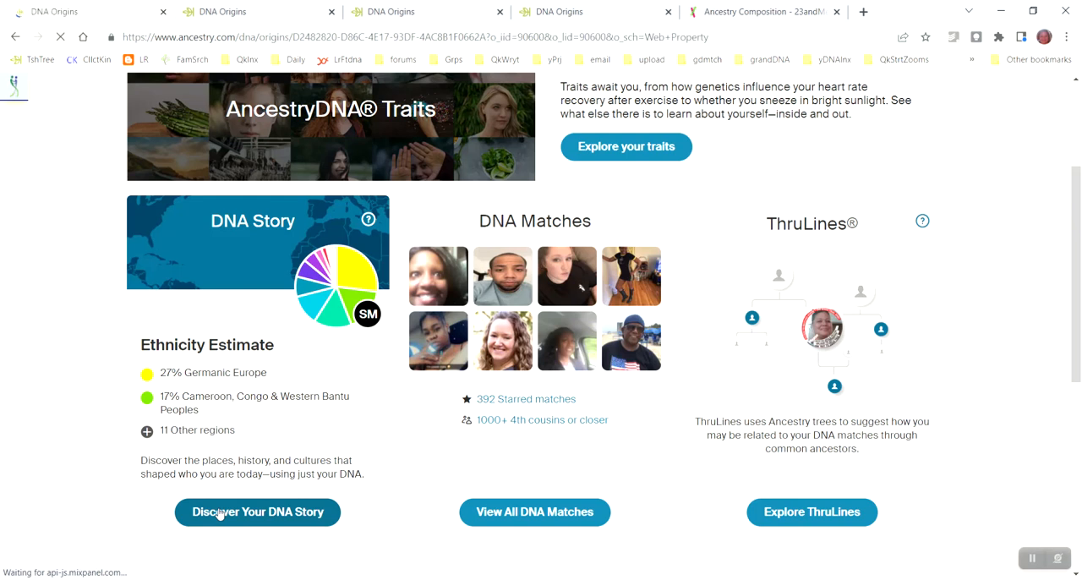
pyautogui.click(257, 512)
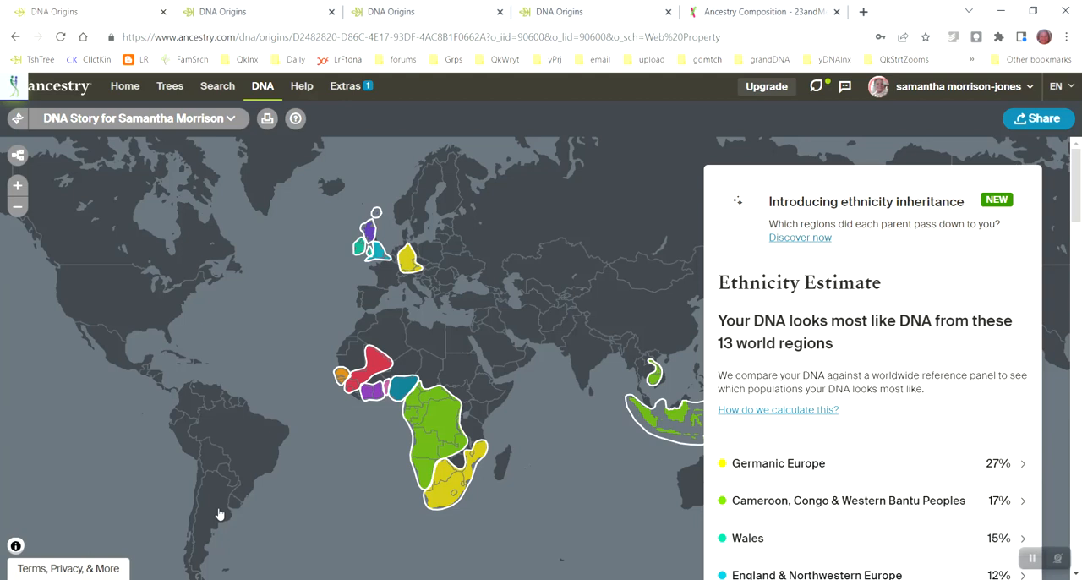
pyautogui.moveTo(384, 485)
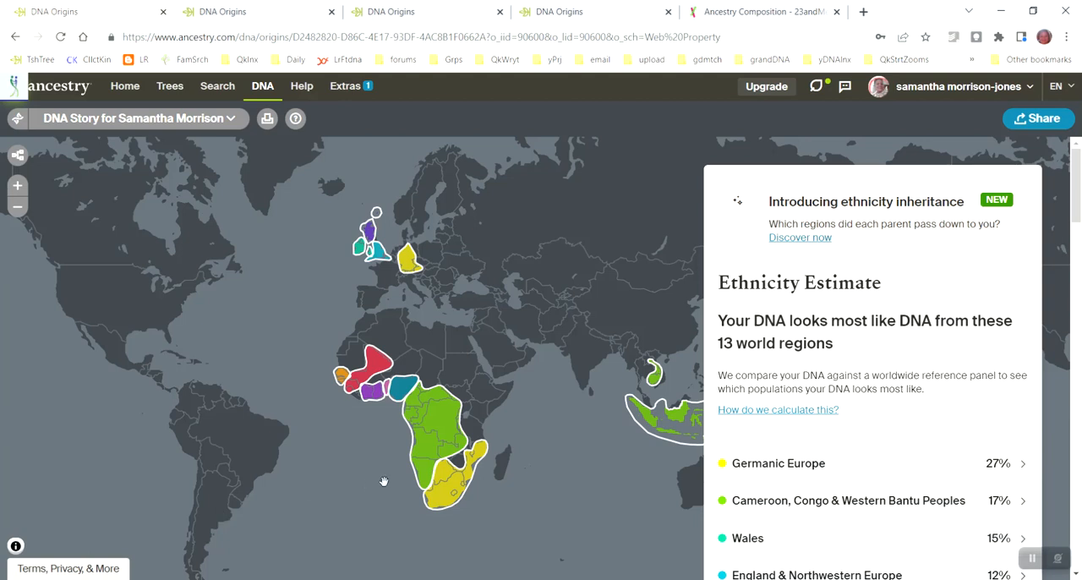
pyautogui.moveTo(700, 189)
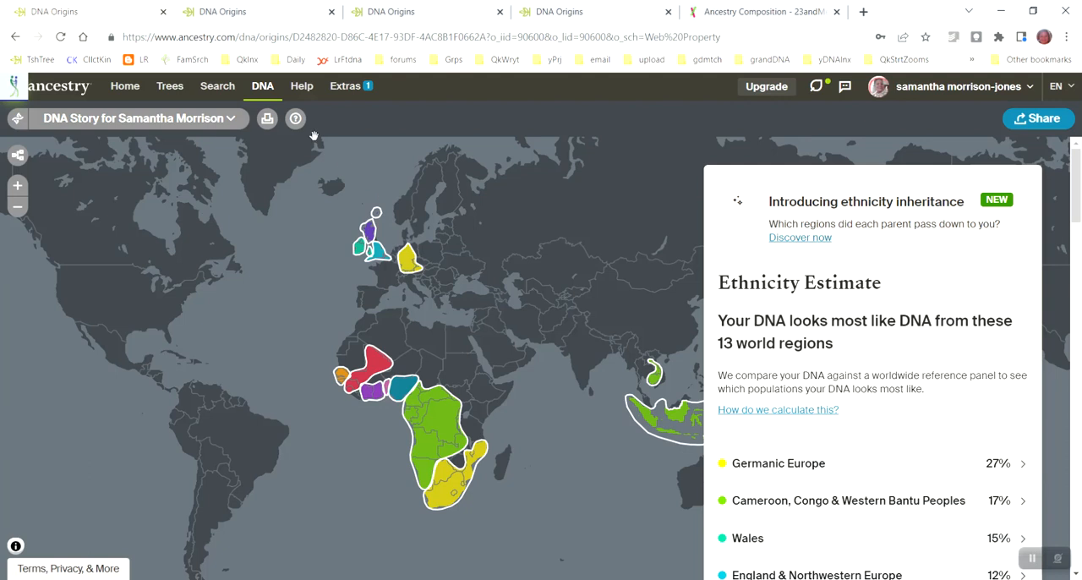
pyautogui.moveTo(262, 84)
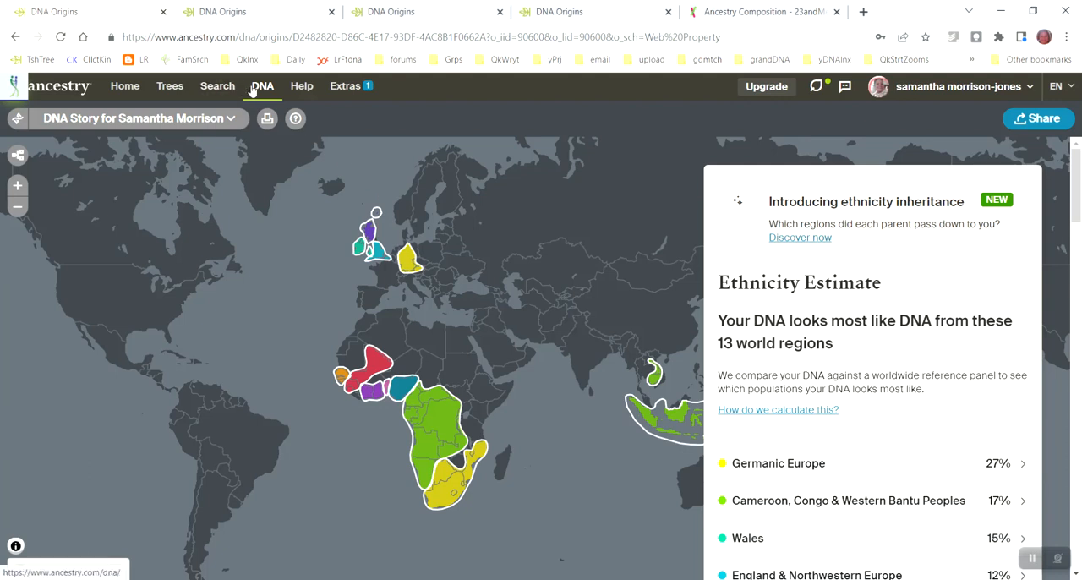
pyautogui.moveTo(264, 100)
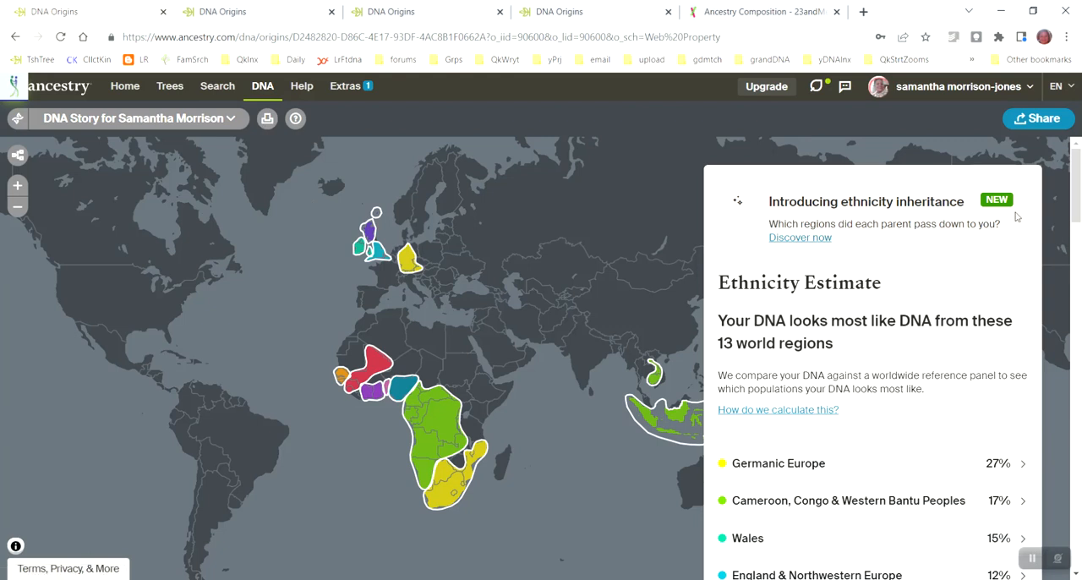
# - Scroll the Ethnicity Estimate panel past Ireland 1% to the Ethnicity inheritance card
pyautogui.scroll(-3)
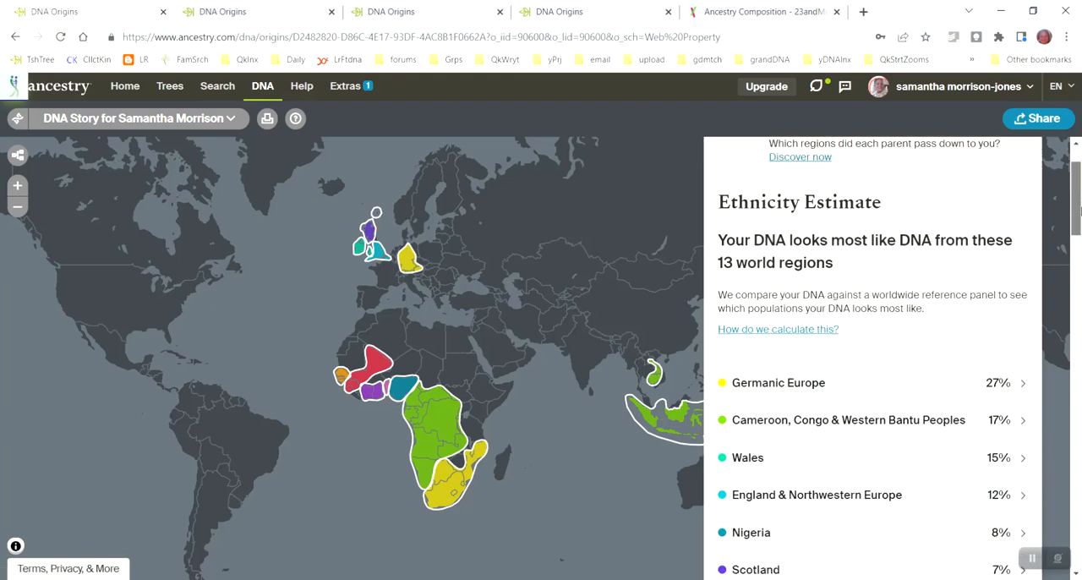
pyautogui.scroll(-3)
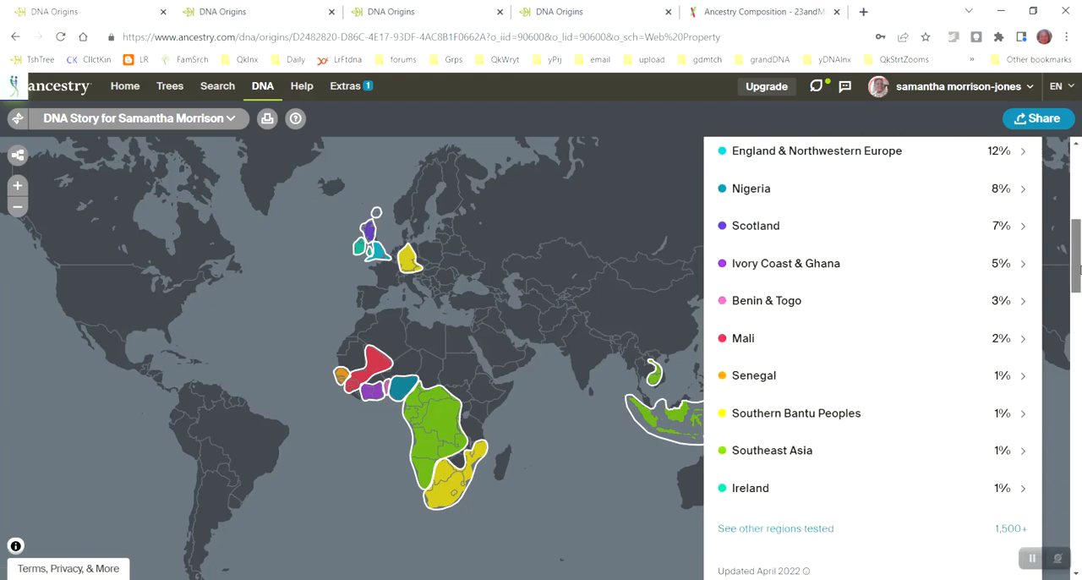
pyautogui.scroll(-3)
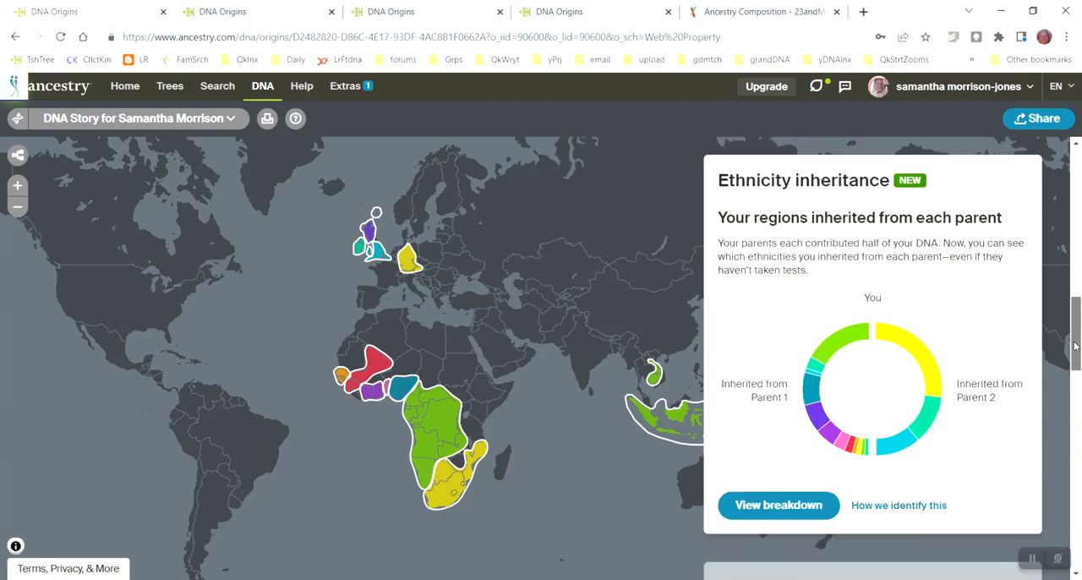
pyautogui.scroll(-3)
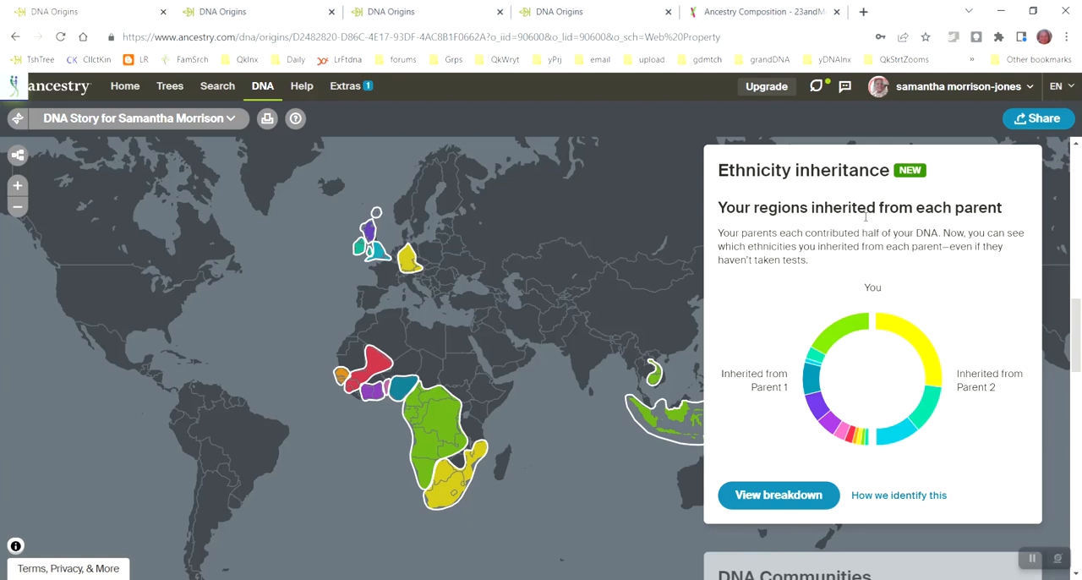
pyautogui.moveTo(908, 311)
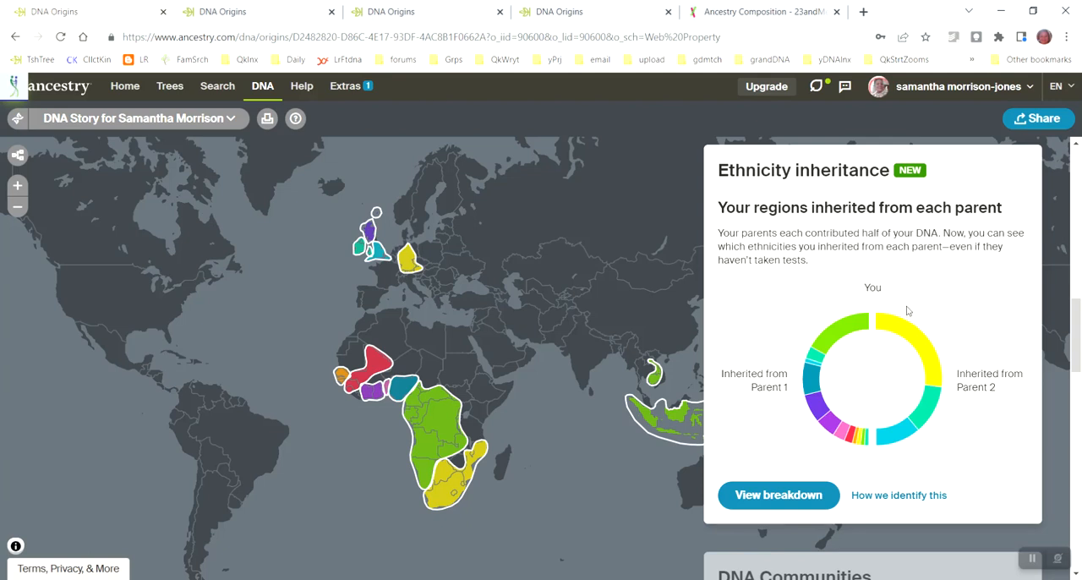
pyautogui.moveTo(933, 448)
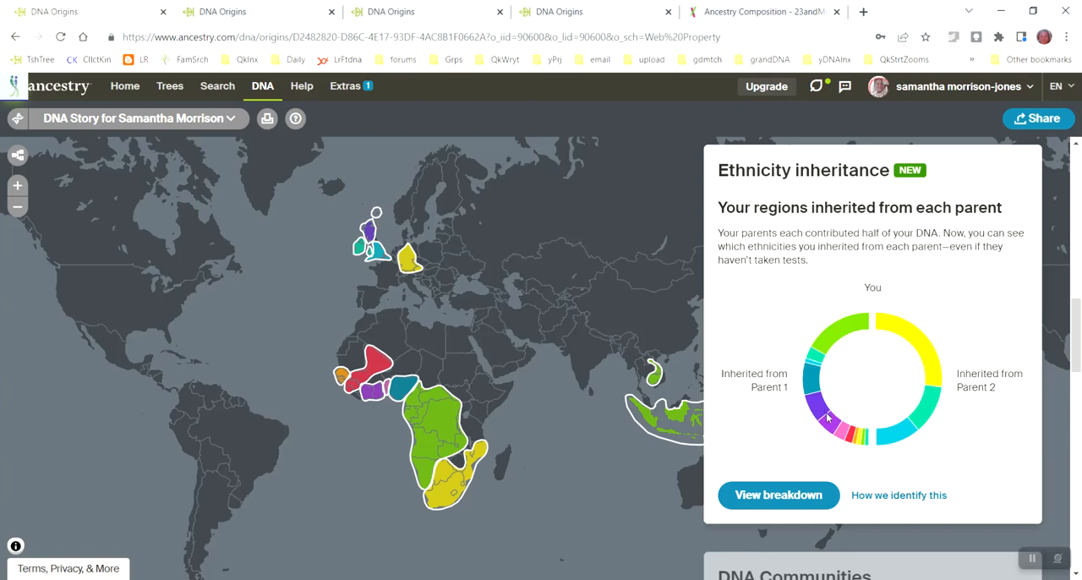
pyautogui.moveTo(953, 350)
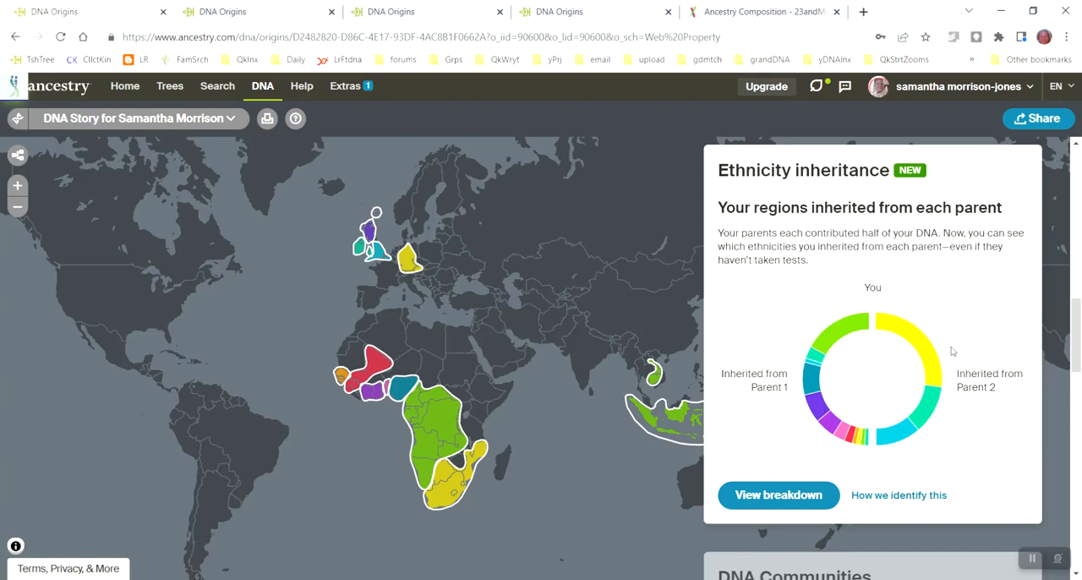
pyautogui.moveTo(867, 352)
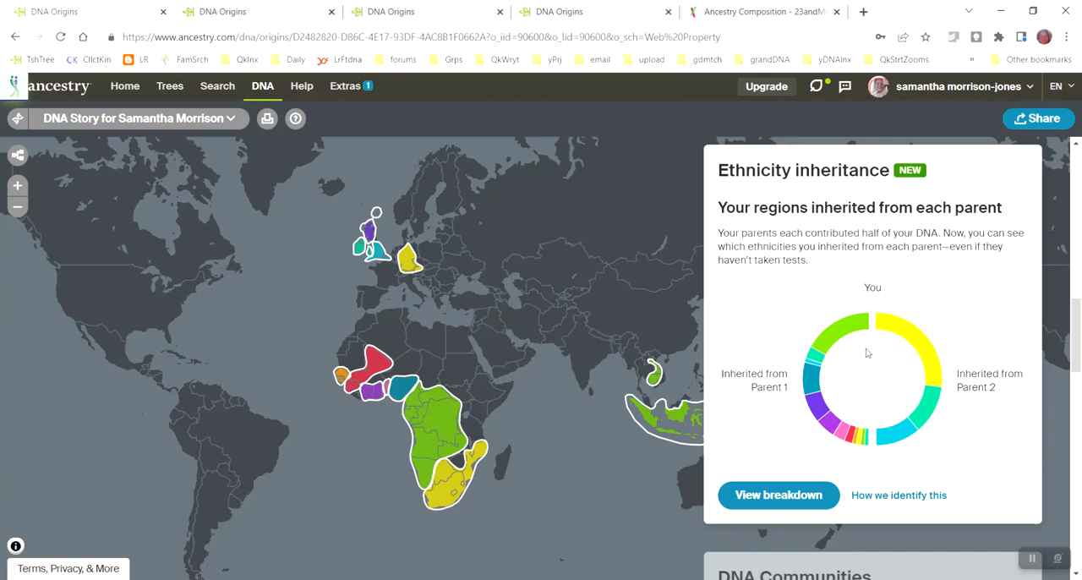
pyautogui.moveTo(761, 495)
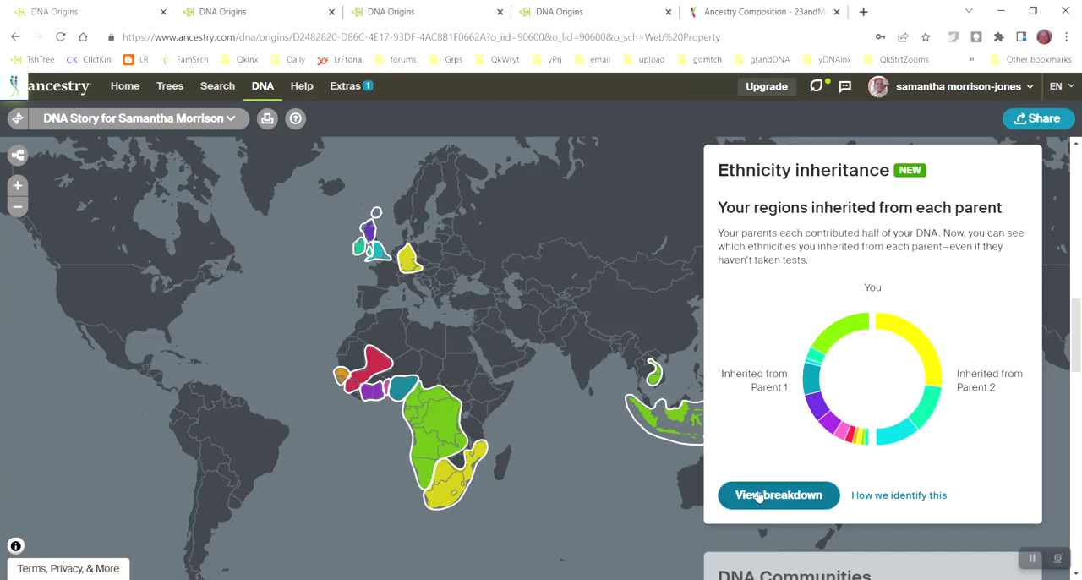
pyautogui.moveTo(761, 496)
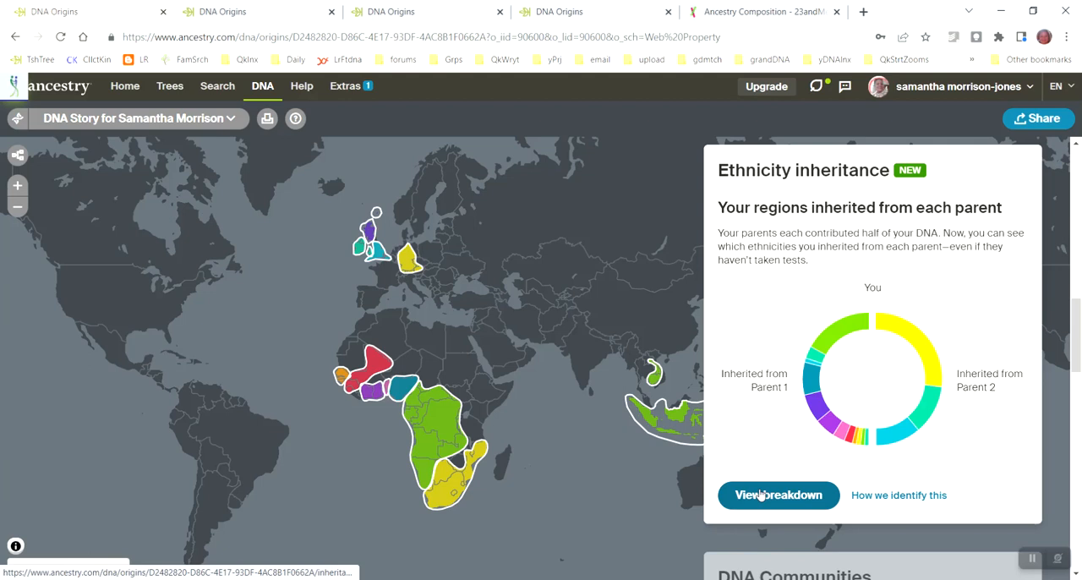
# - Open the full Ethnicity inheritance breakdown comparing Parent 1, Parent 2 and You rings
pyautogui.click(777, 495)
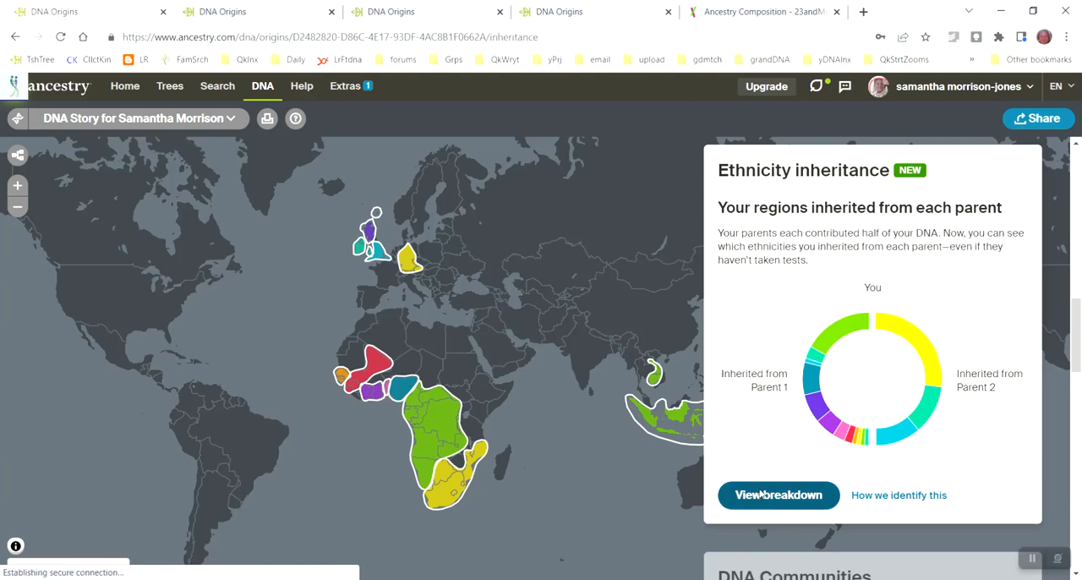
pyautogui.click(777, 495)
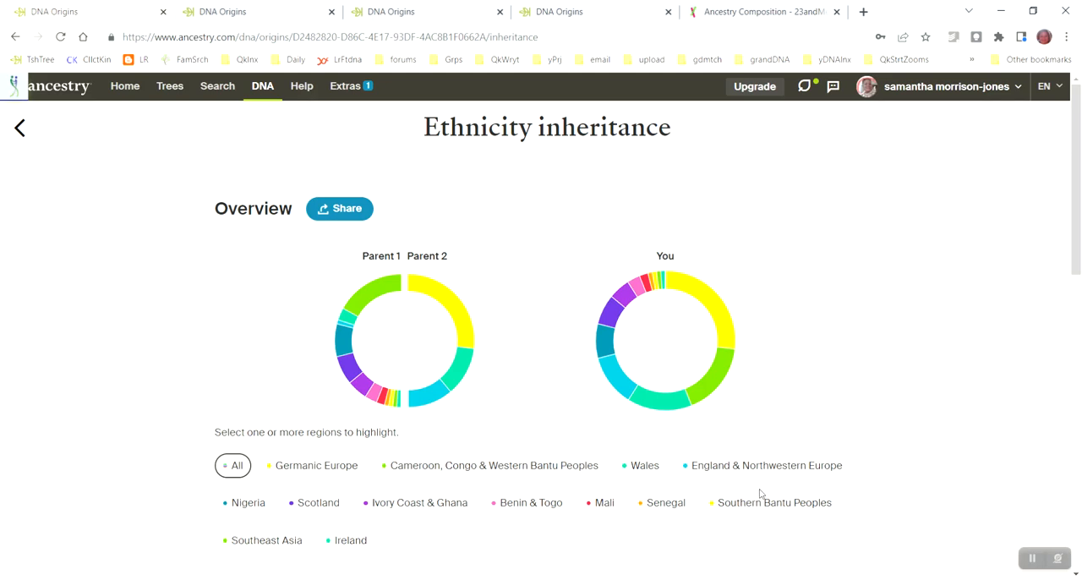
pyautogui.moveTo(609, 289)
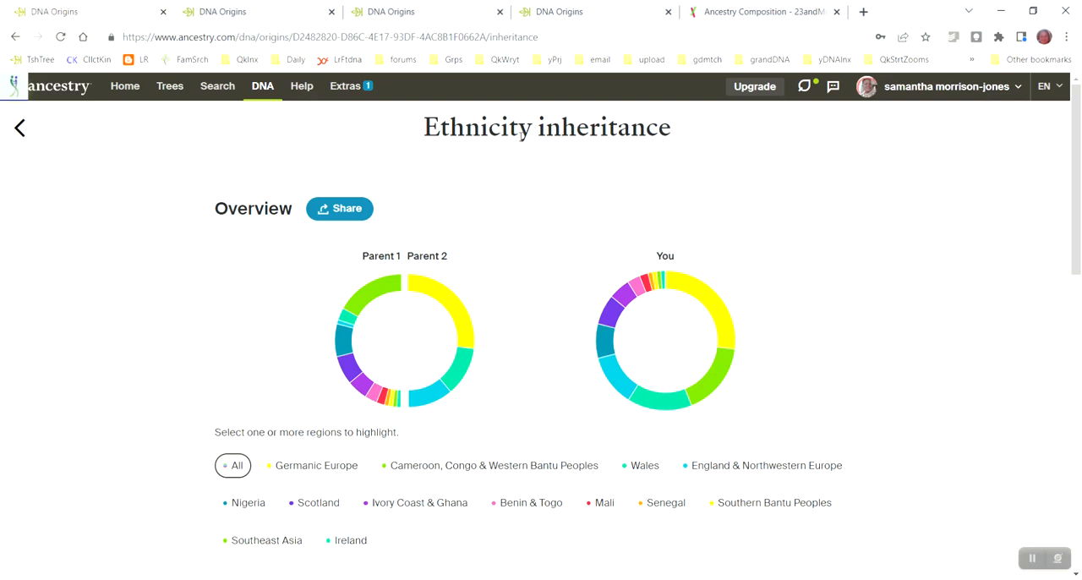
pyautogui.moveTo(499, 253)
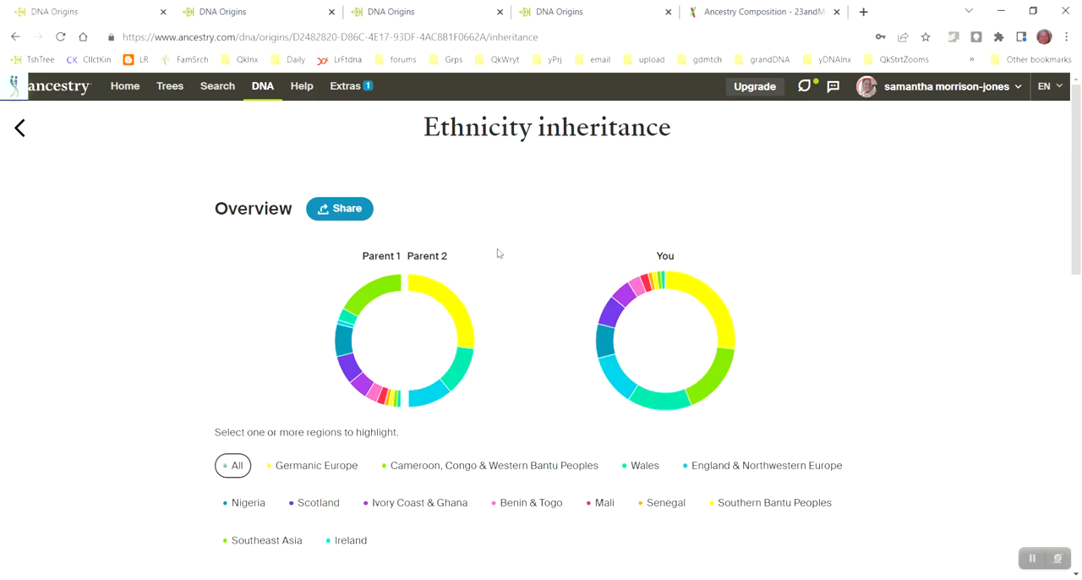
pyautogui.moveTo(473, 409)
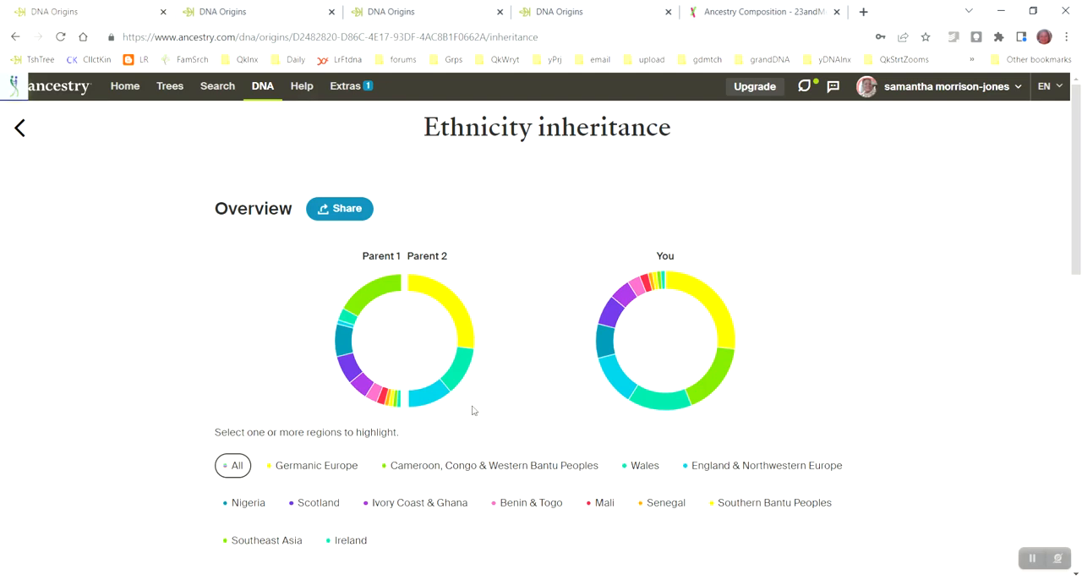
pyautogui.moveTo(328, 476)
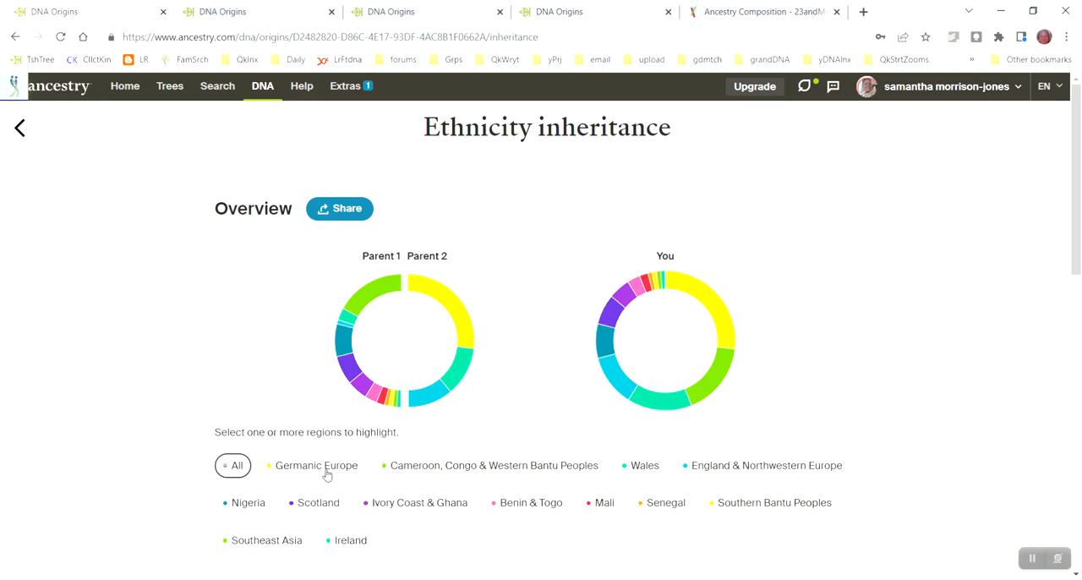
# - Highlight only Germanic Europe, Wales and England & Northwestern Europe in the inheritance charts
pyautogui.click(316, 464)
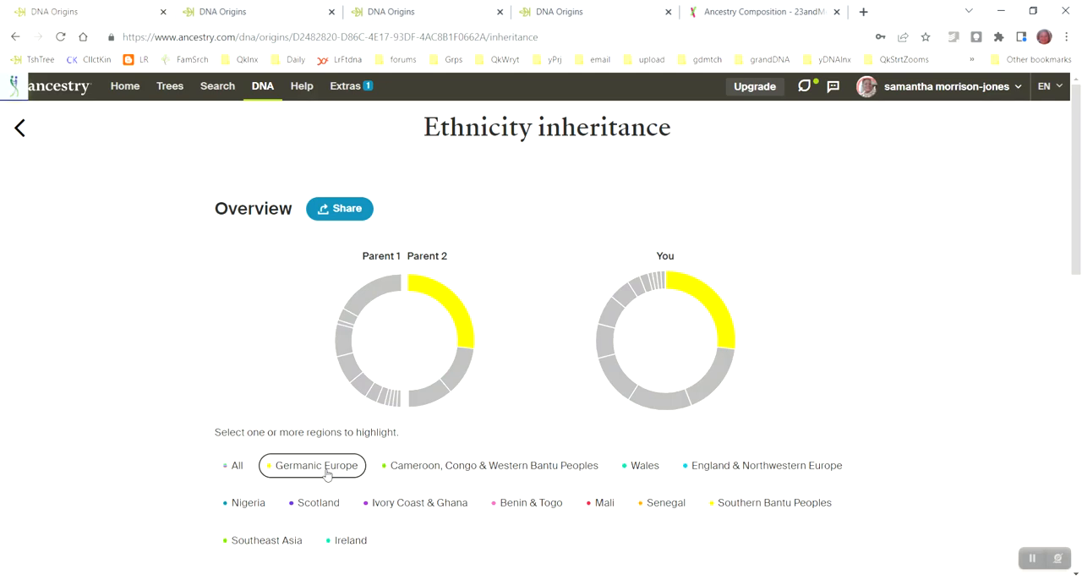
pyautogui.click(638, 466)
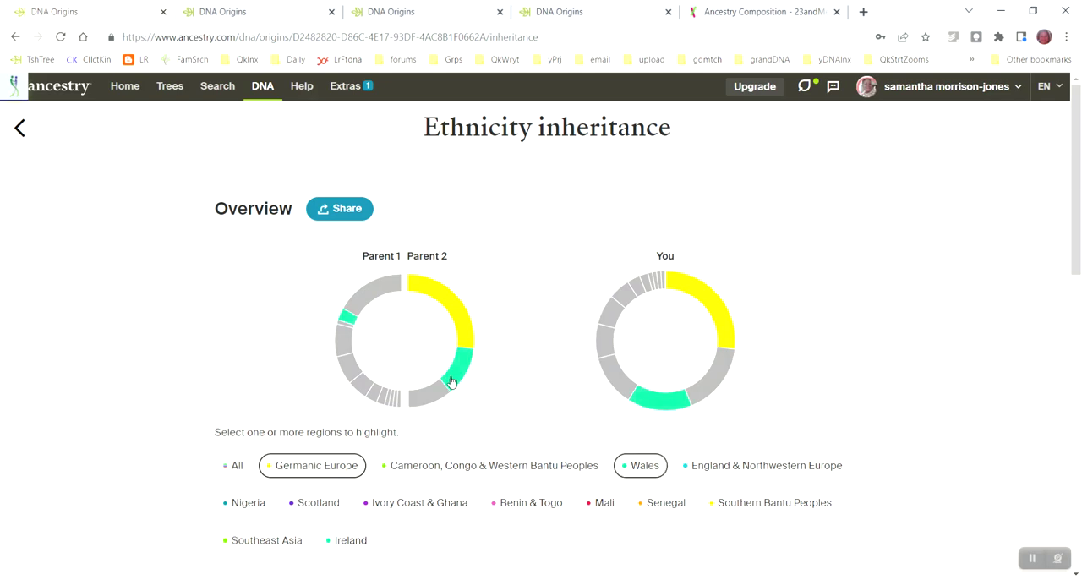
pyautogui.click(765, 465)
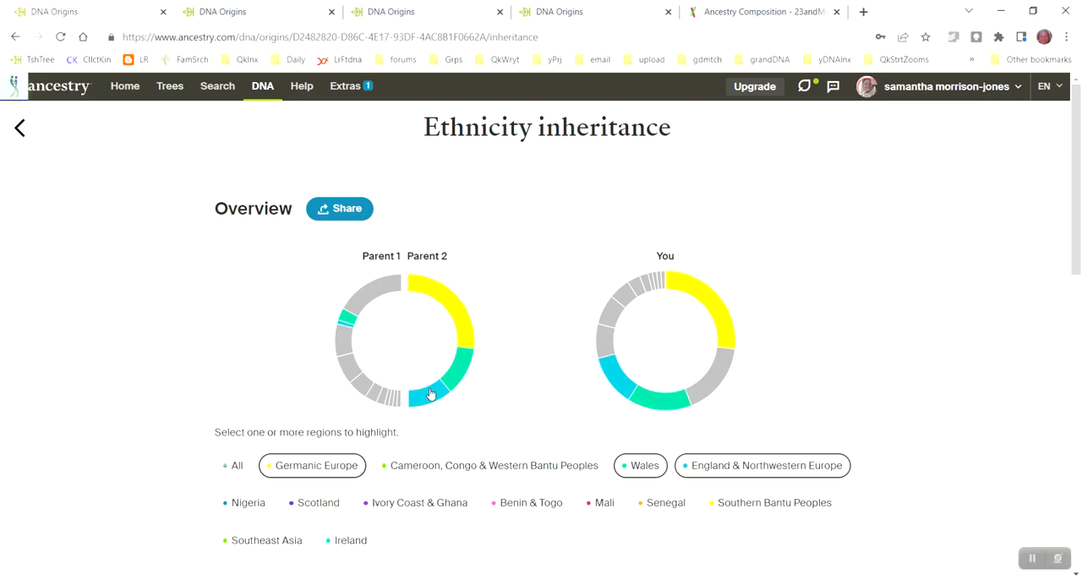
pyautogui.moveTo(421, 287)
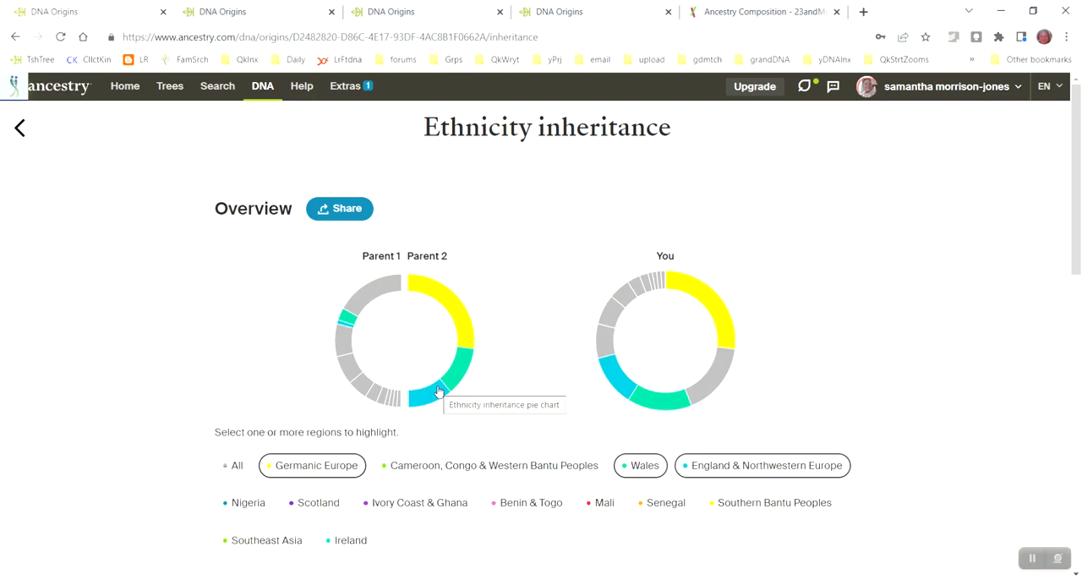
pyautogui.moveTo(445, 319)
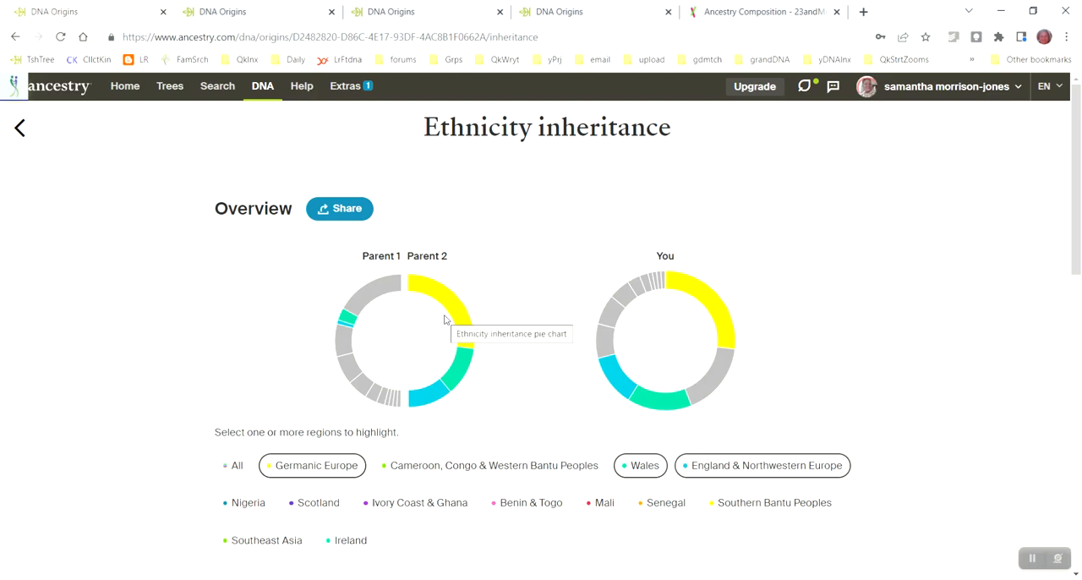
pyautogui.moveTo(443, 299)
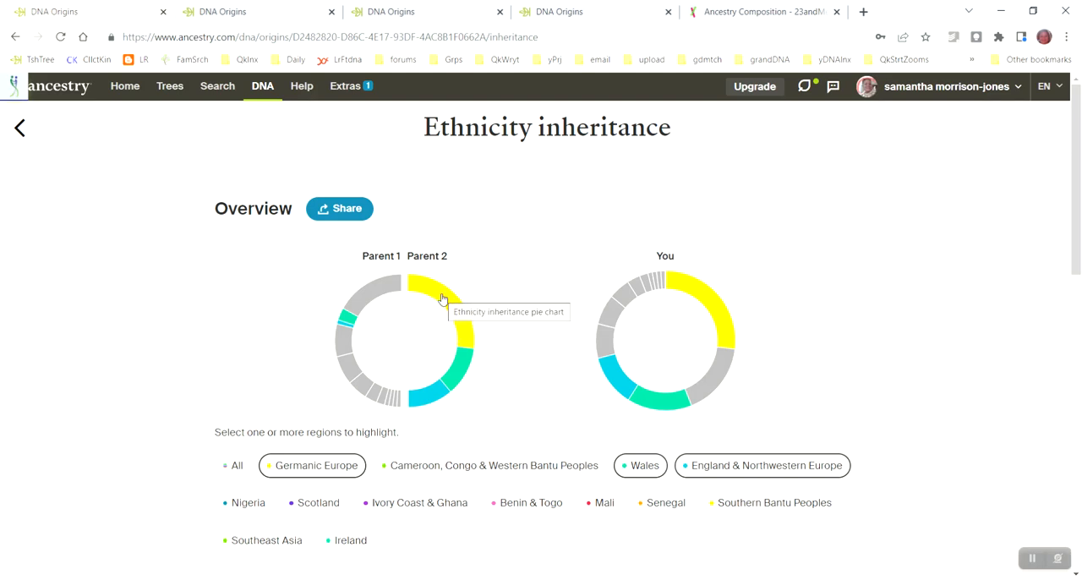
pyautogui.moveTo(466, 378)
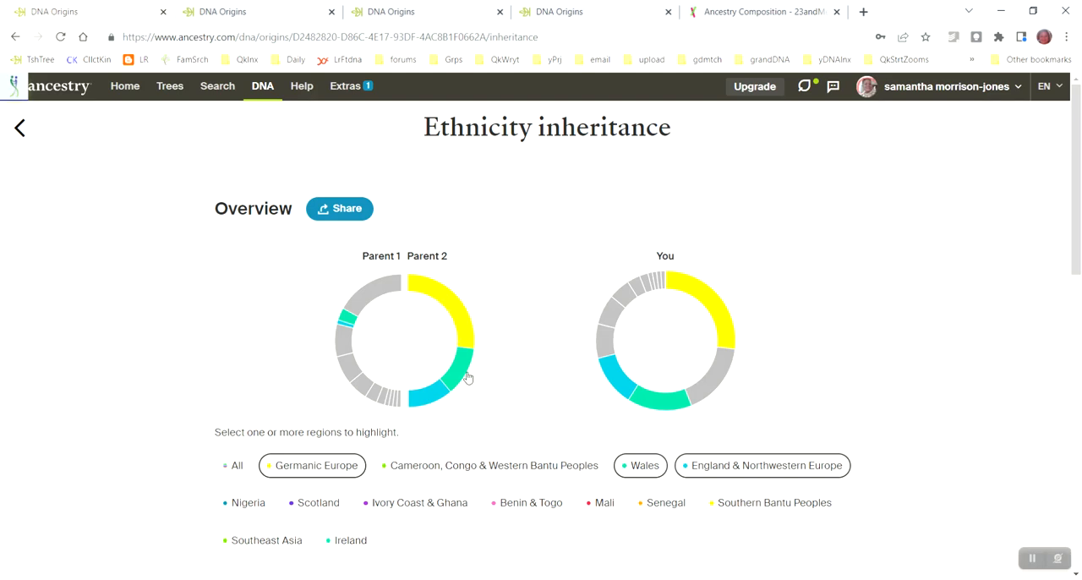
pyautogui.moveTo(463, 370)
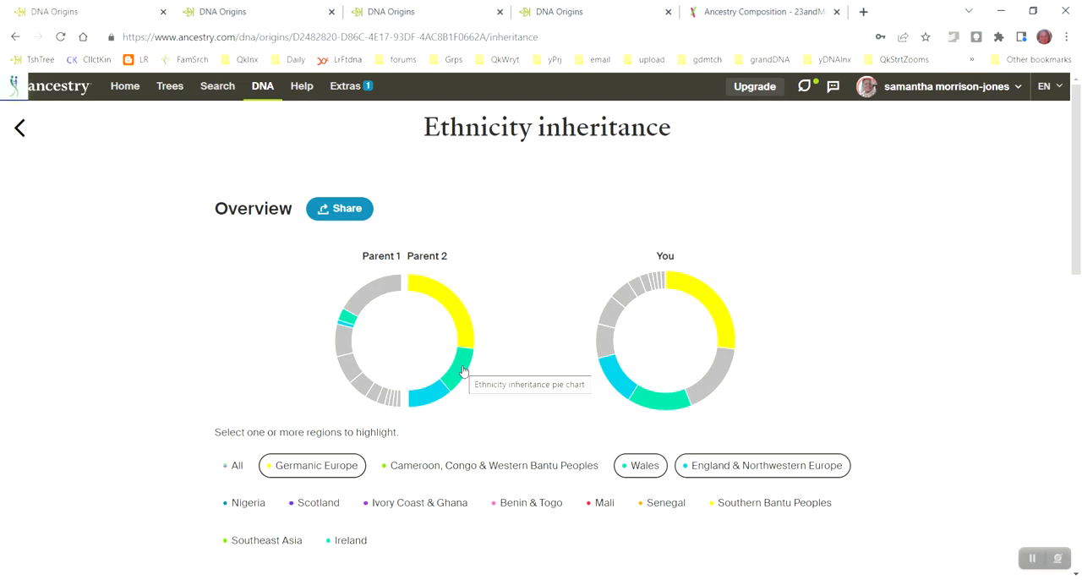
pyautogui.moveTo(460, 321)
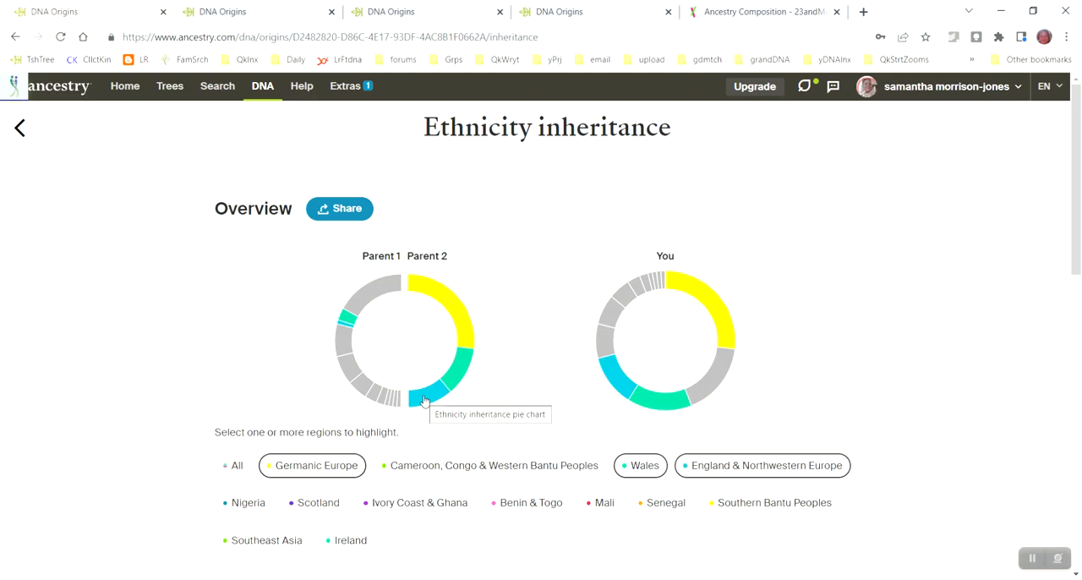
pyautogui.moveTo(463, 319)
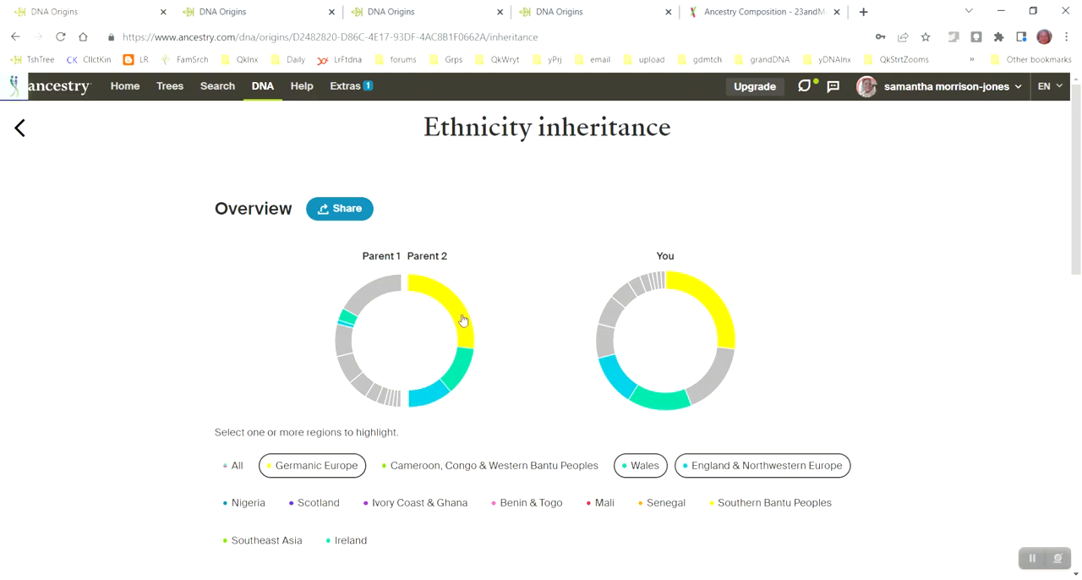
pyautogui.moveTo(436, 255)
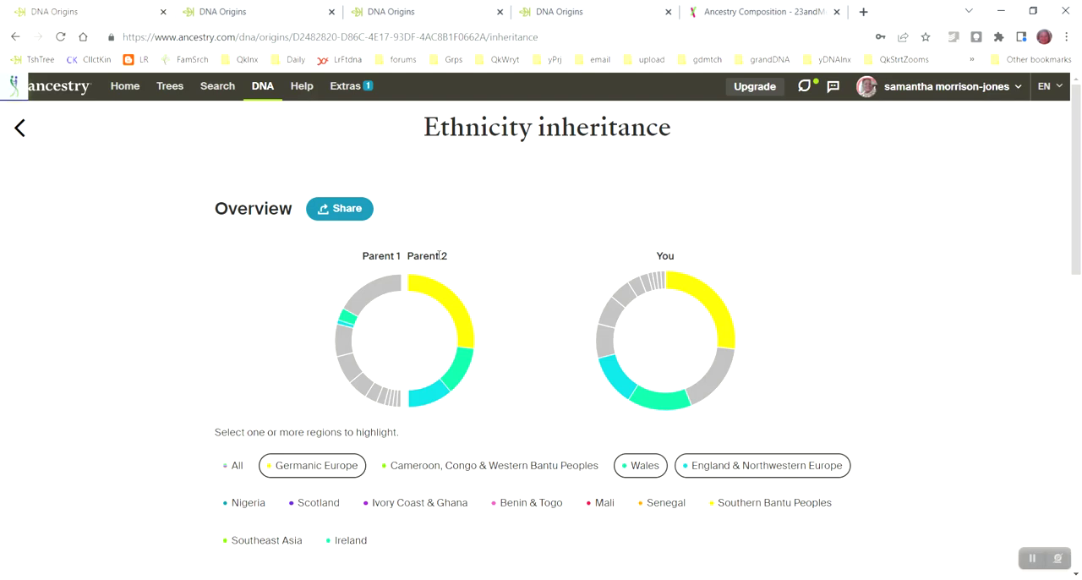
pyautogui.moveTo(223, 467)
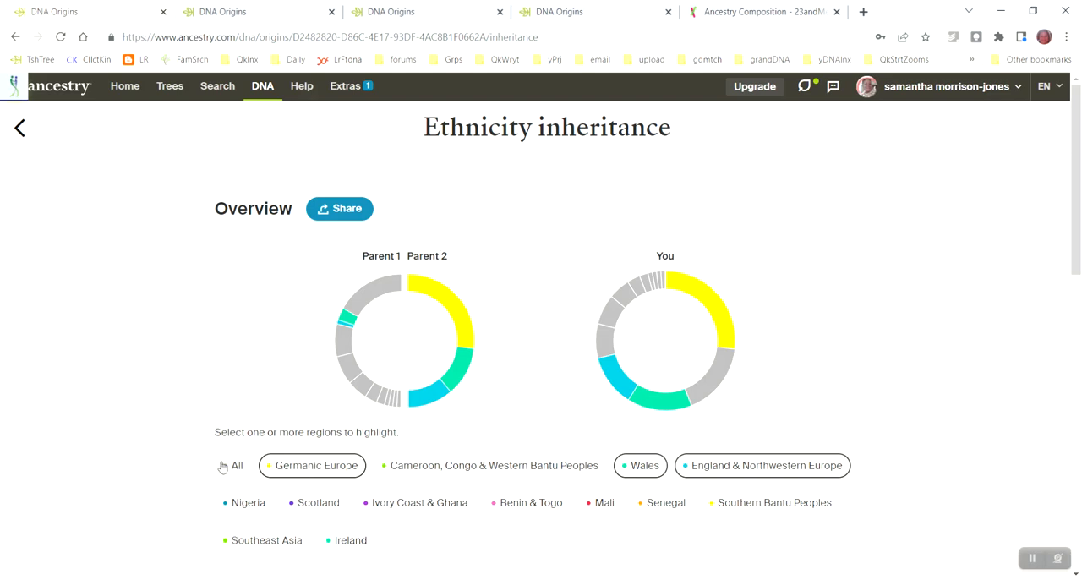
# - Highlight Nigeria, Cameroon/Congo/Western Bantu, Wales, England & NW Europe, Scotland and Ivory Coast & Ghana, leaving Germanic Europe out
pyautogui.click(233, 464)
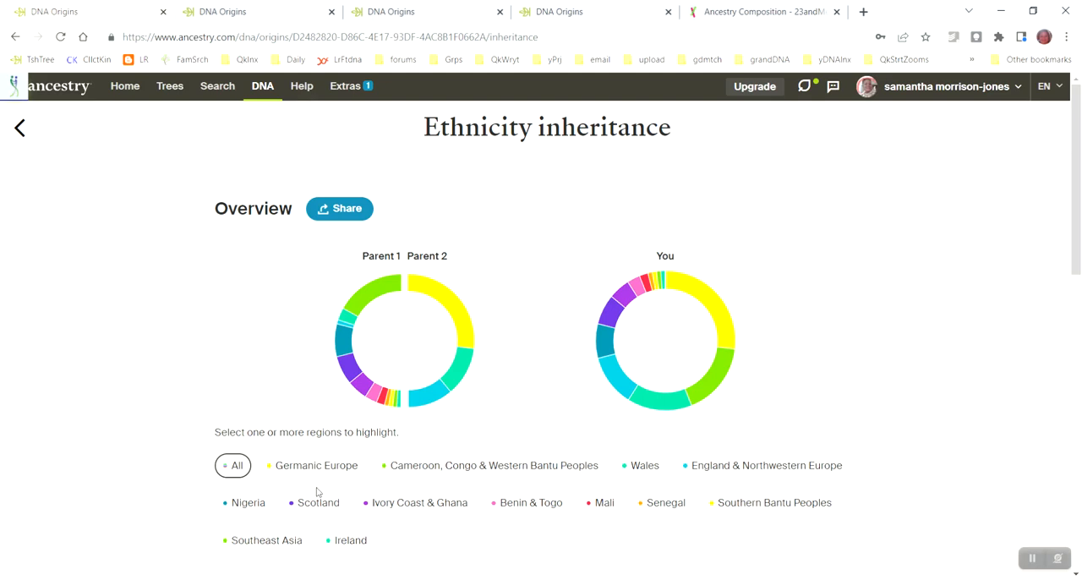
pyautogui.click(246, 502)
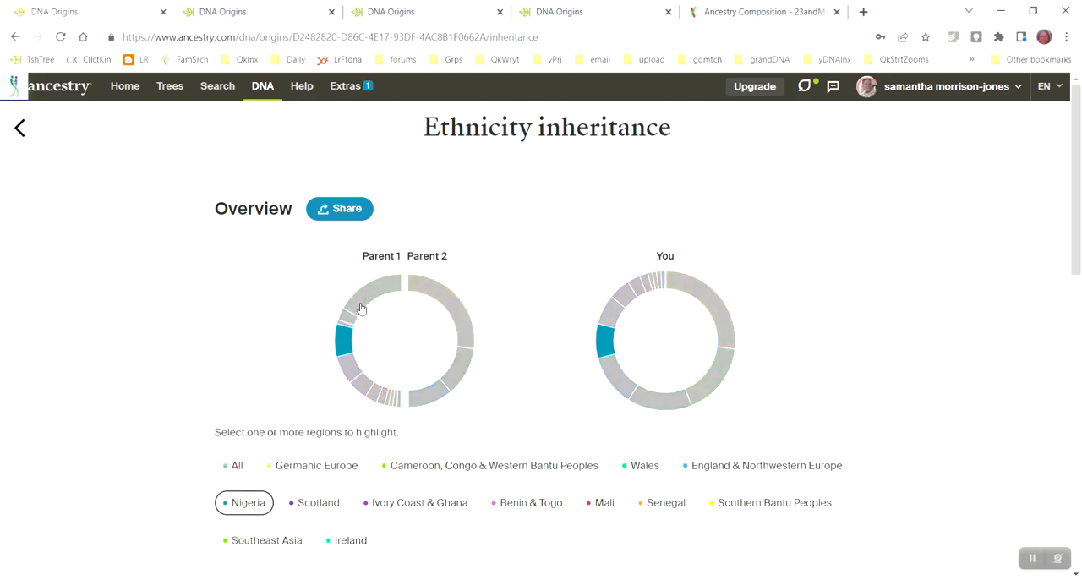
pyautogui.click(483, 466)
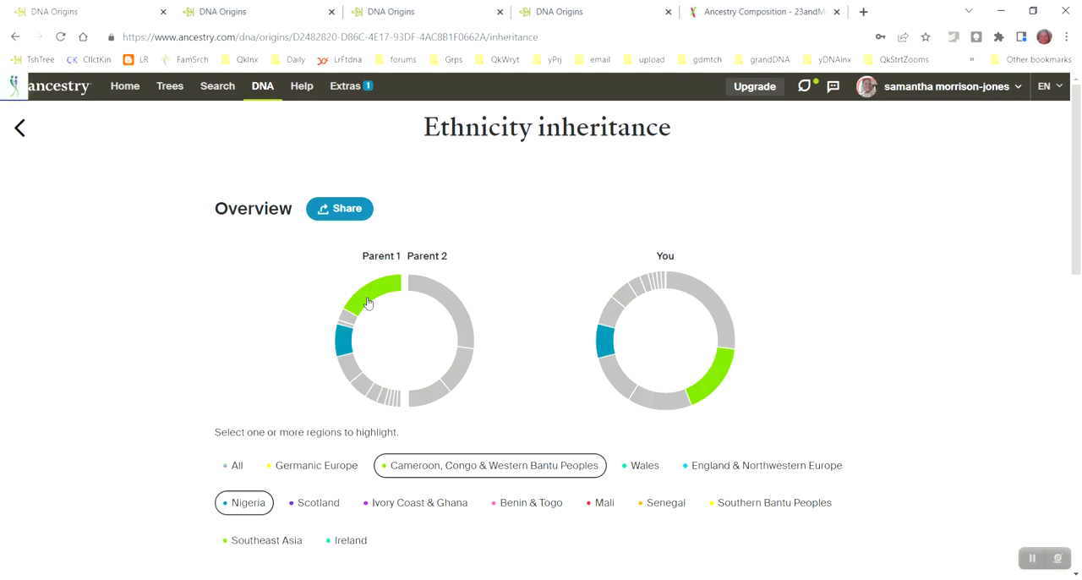
pyautogui.moveTo(345, 320)
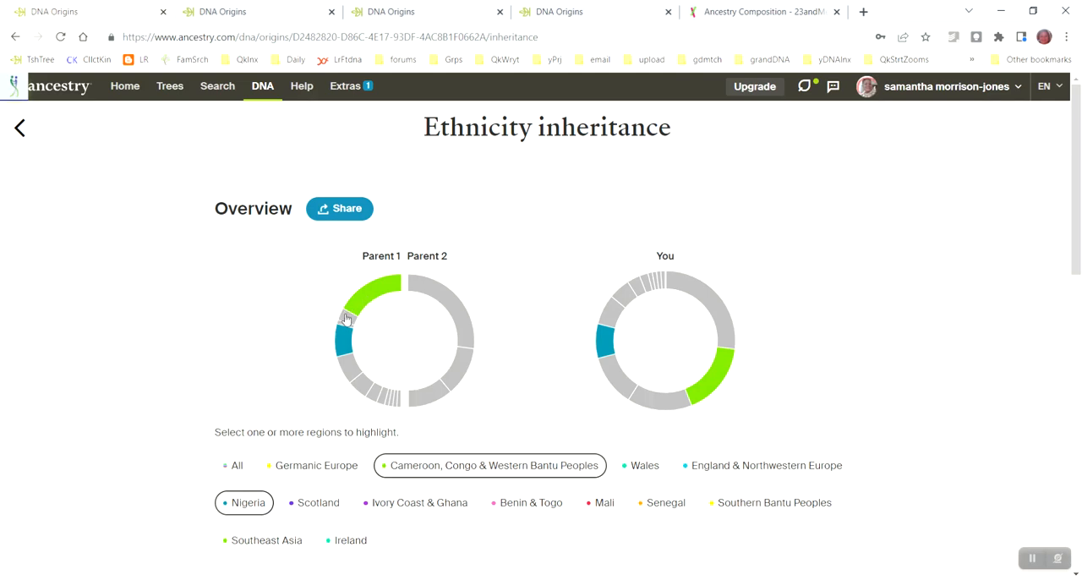
pyautogui.click(638, 466)
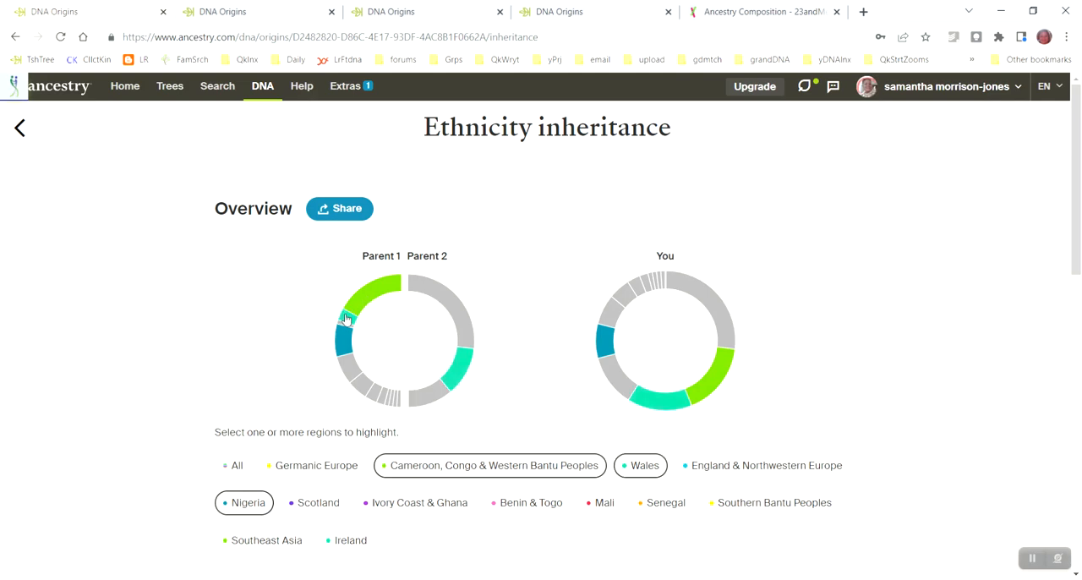
pyautogui.moveTo(344, 329)
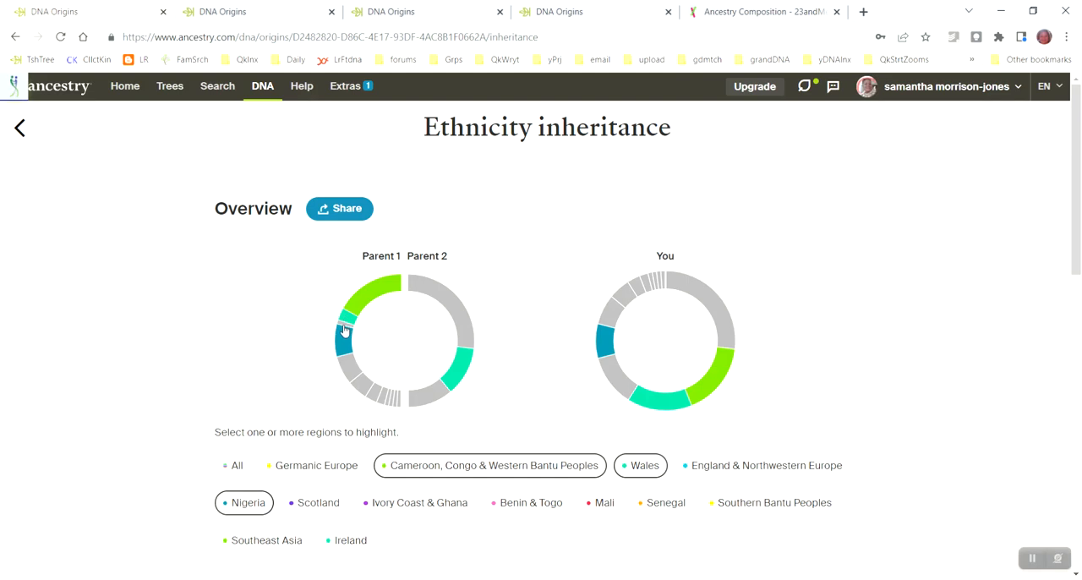
pyautogui.moveTo(343, 330)
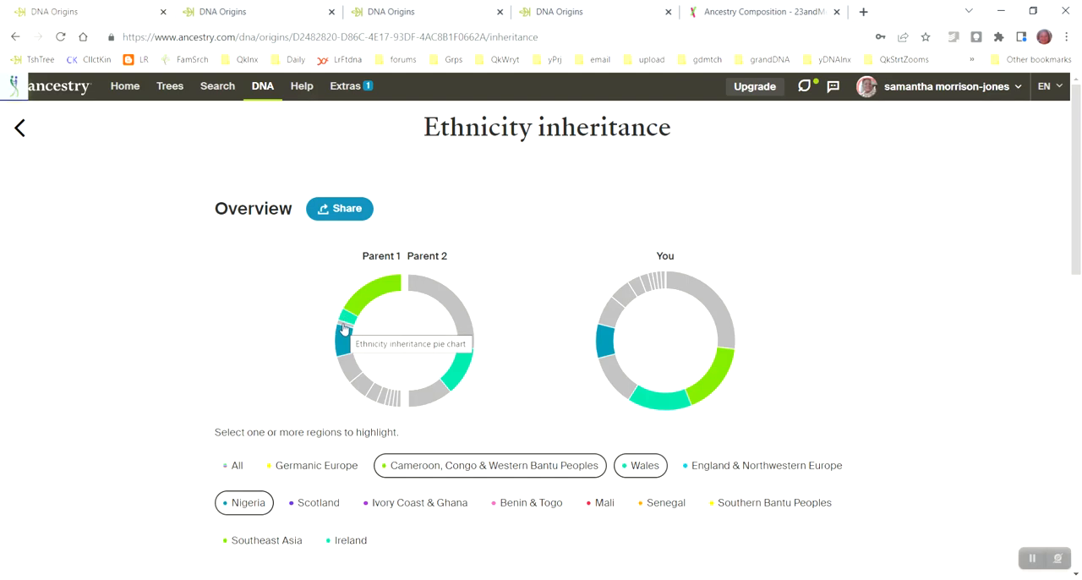
pyautogui.click(764, 466)
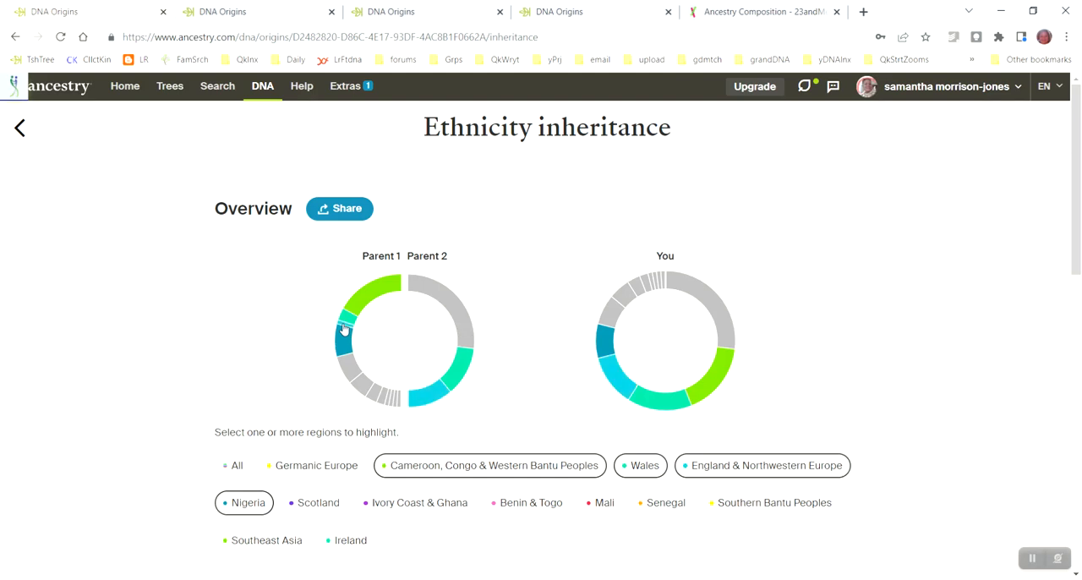
pyautogui.click(314, 501)
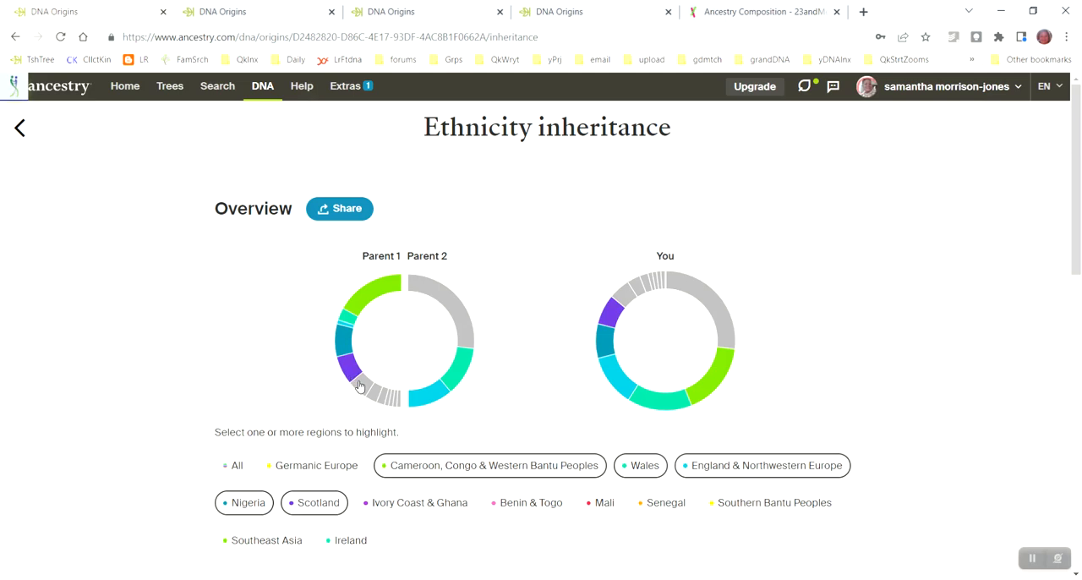
pyautogui.click(416, 504)
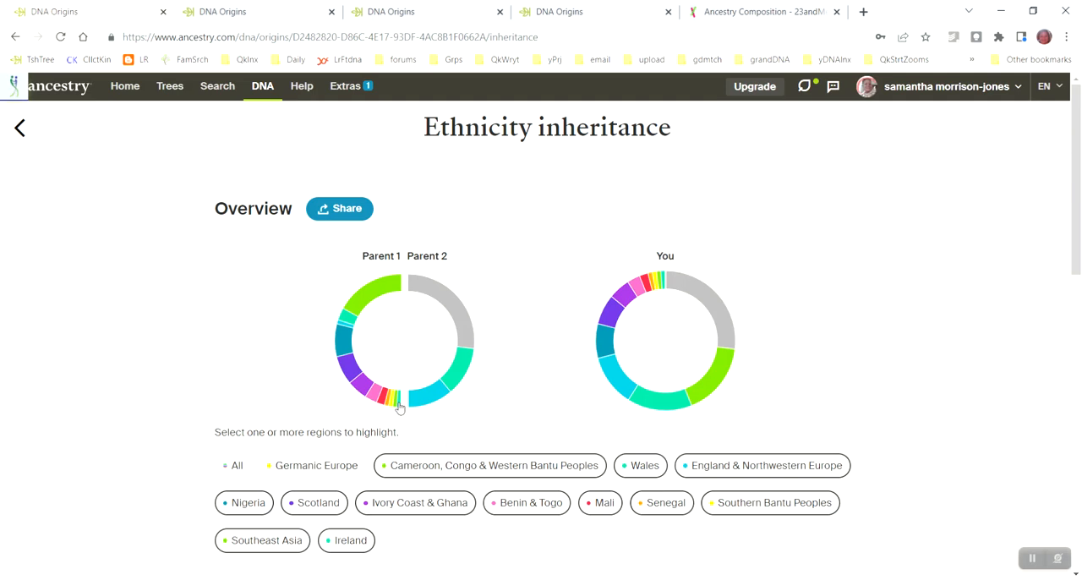
pyautogui.moveTo(213, 473)
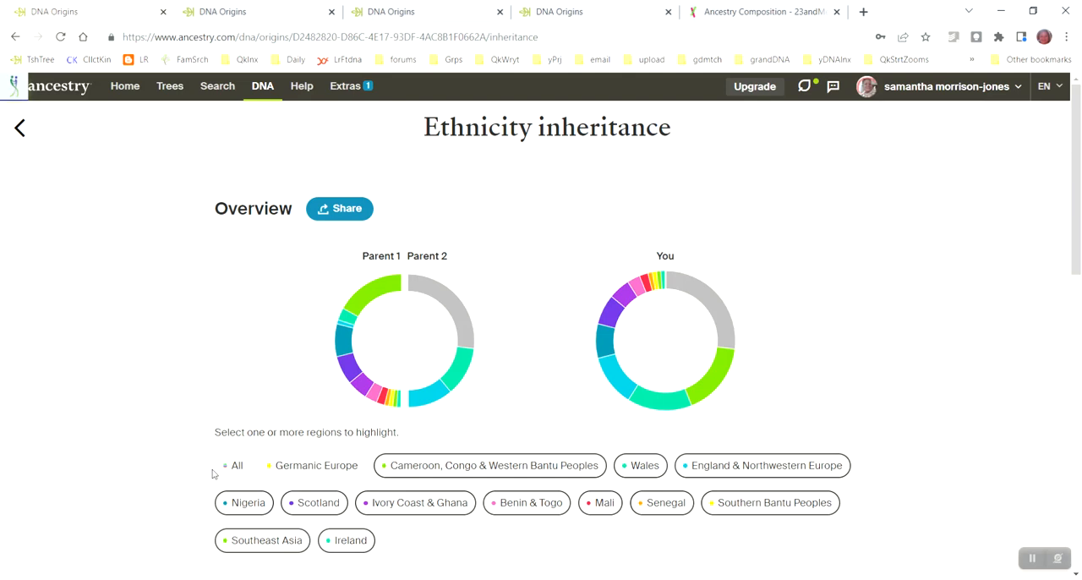
# - Select All so every region, Germanic Europe included, is shown on both charts
pyautogui.click(235, 467)
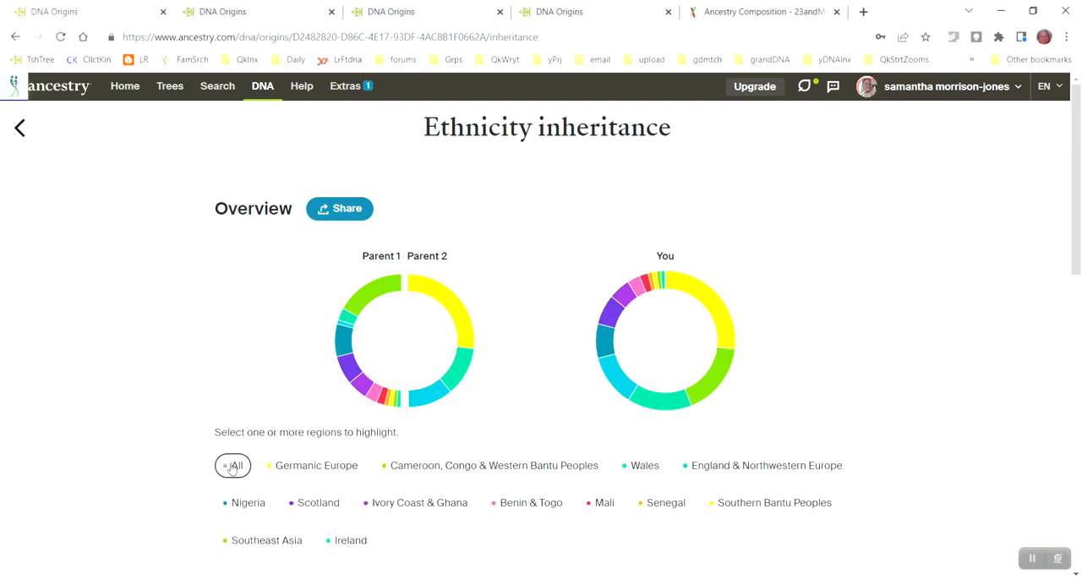
pyautogui.moveTo(566, 118)
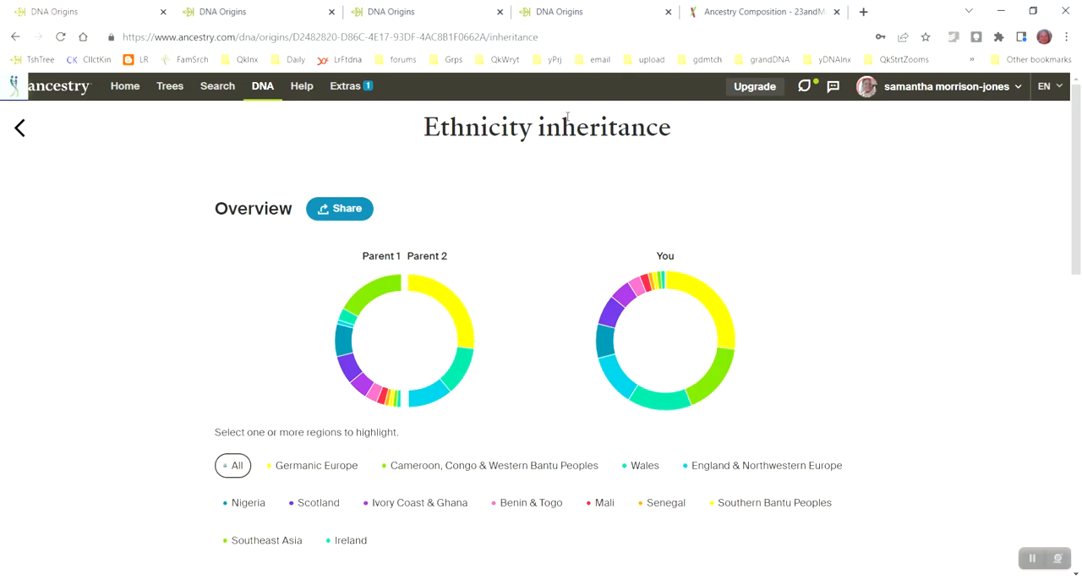
pyautogui.moveTo(511, 294)
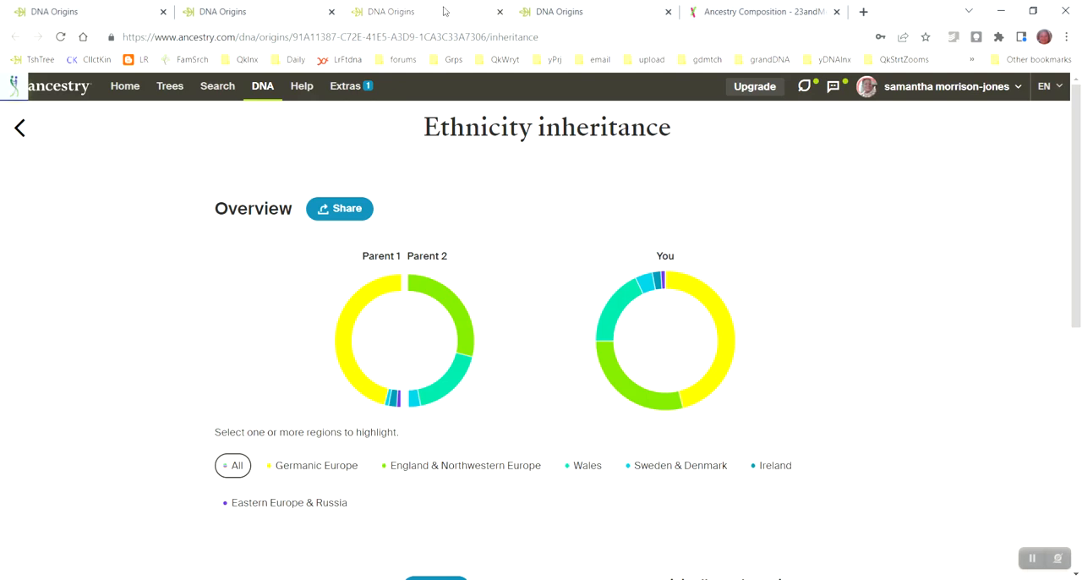
pyautogui.moveTo(397, 324)
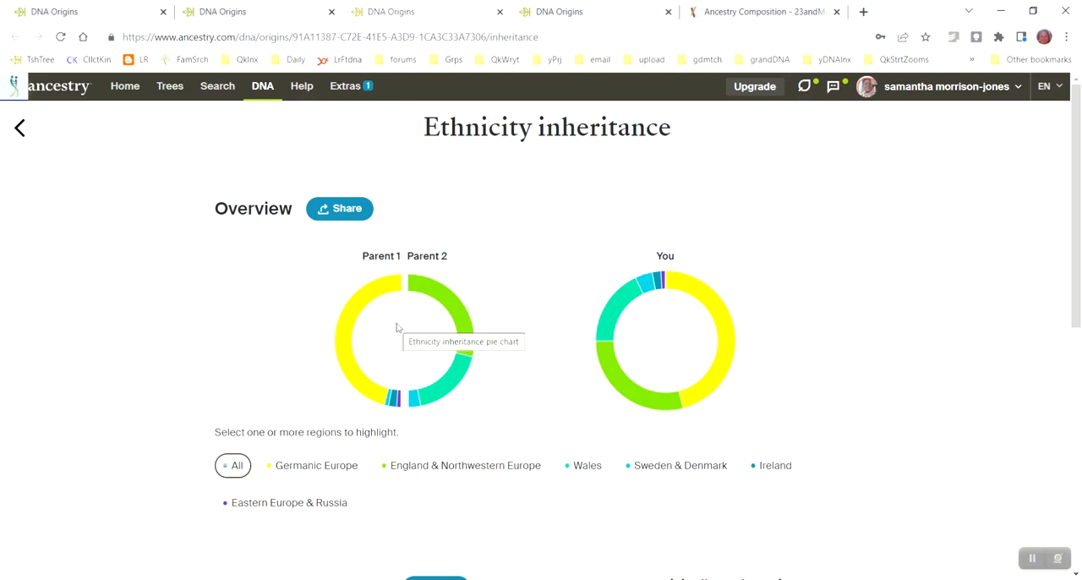
pyautogui.moveTo(477, 331)
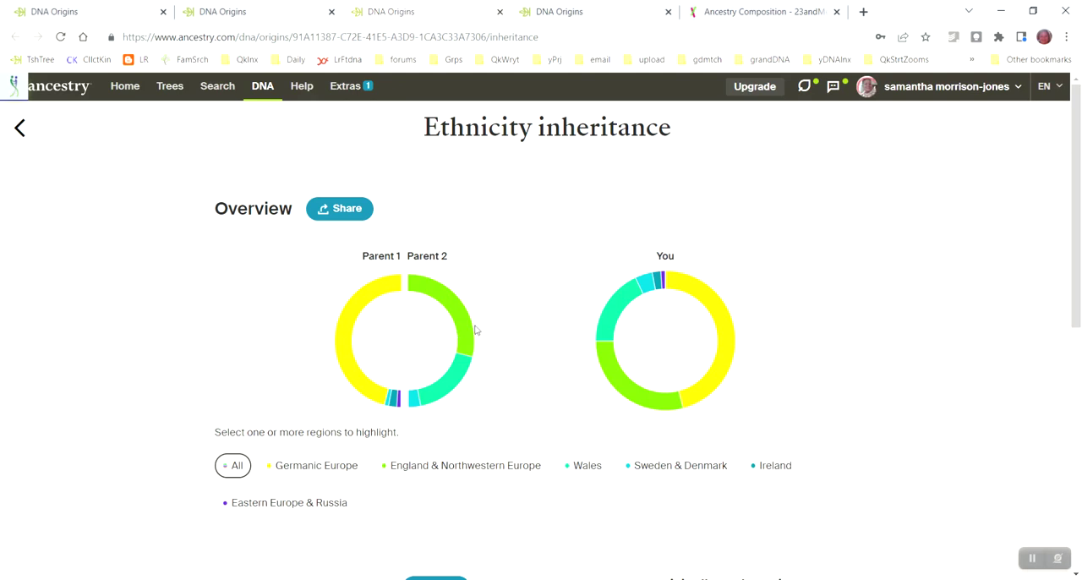
pyautogui.moveTo(475, 328)
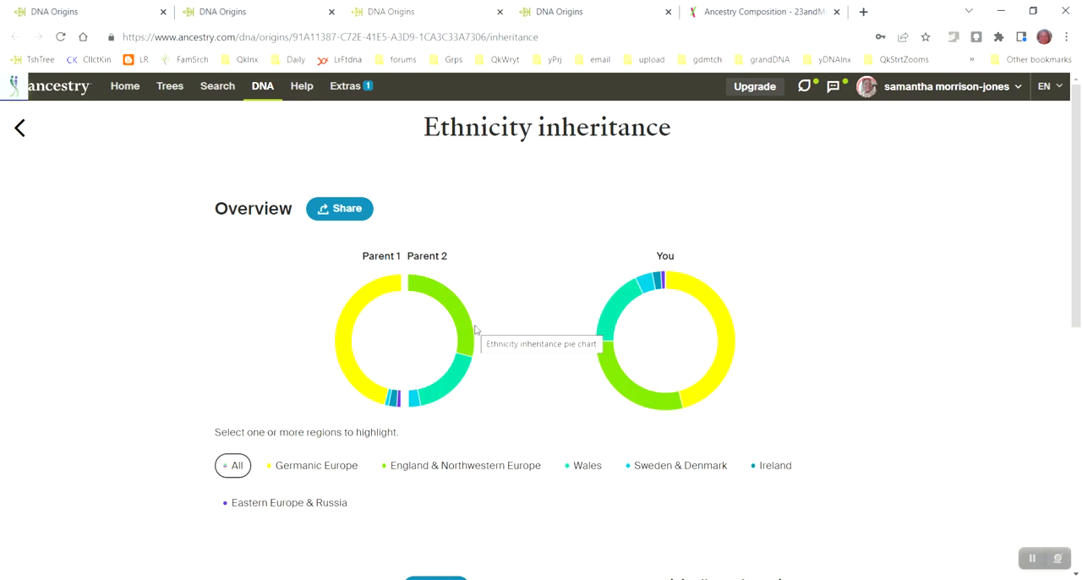
pyautogui.moveTo(578, 267)
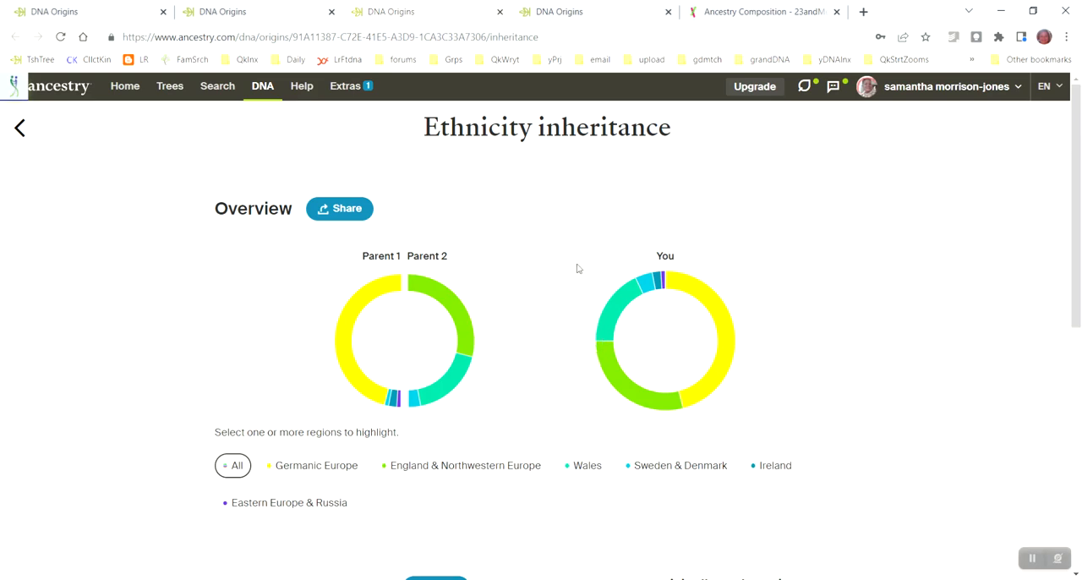
pyautogui.moveTo(450, 260)
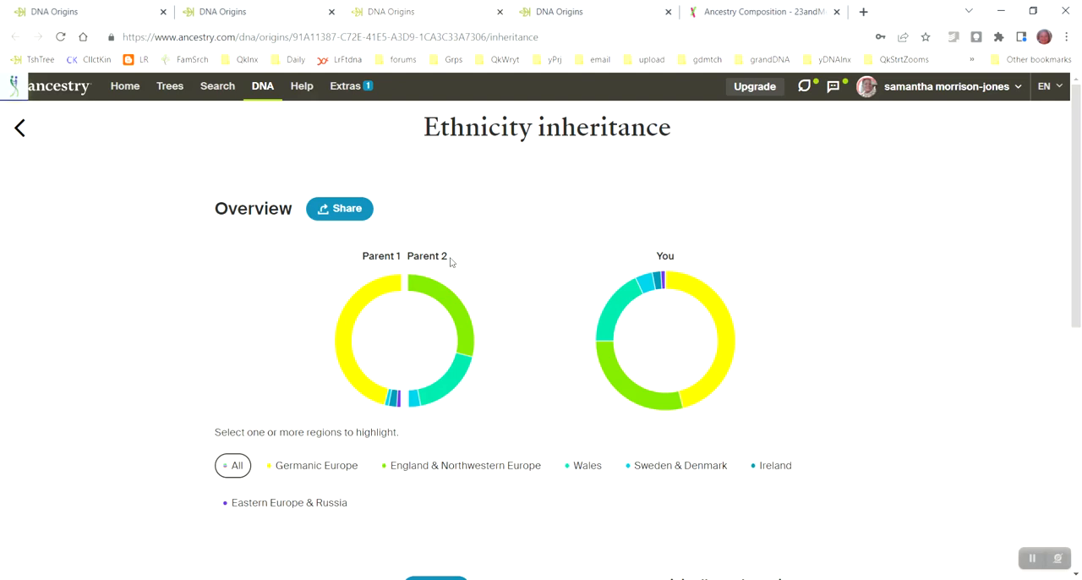
pyautogui.moveTo(426, 255)
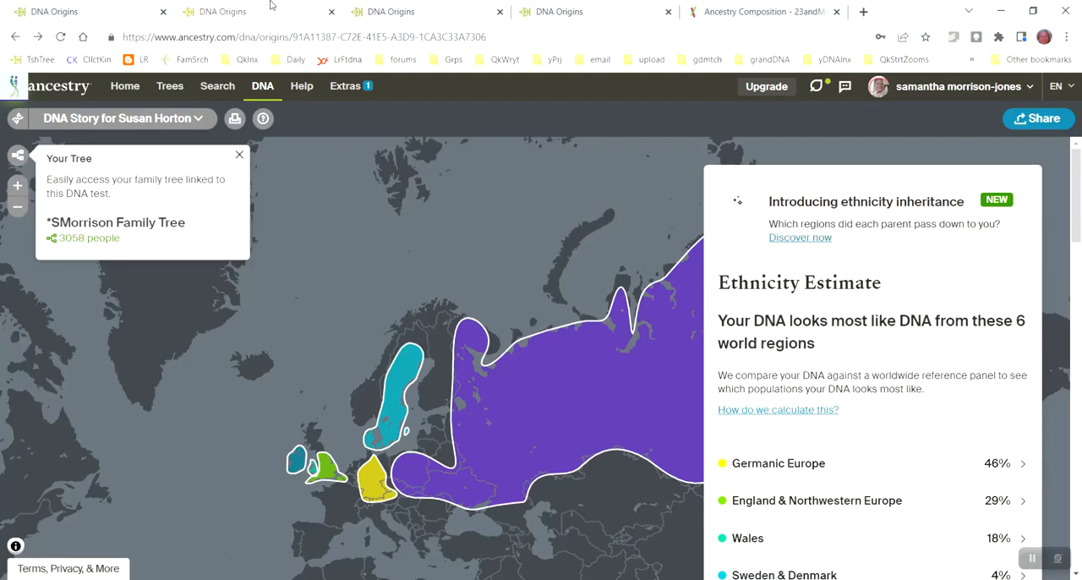
pyautogui.click(799, 236)
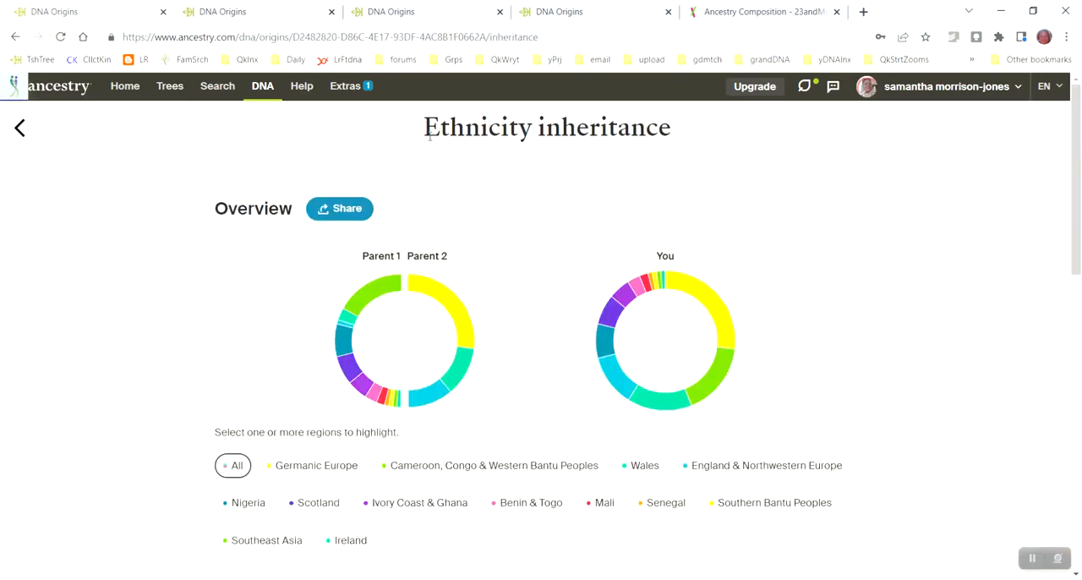
pyautogui.moveTo(436, 260)
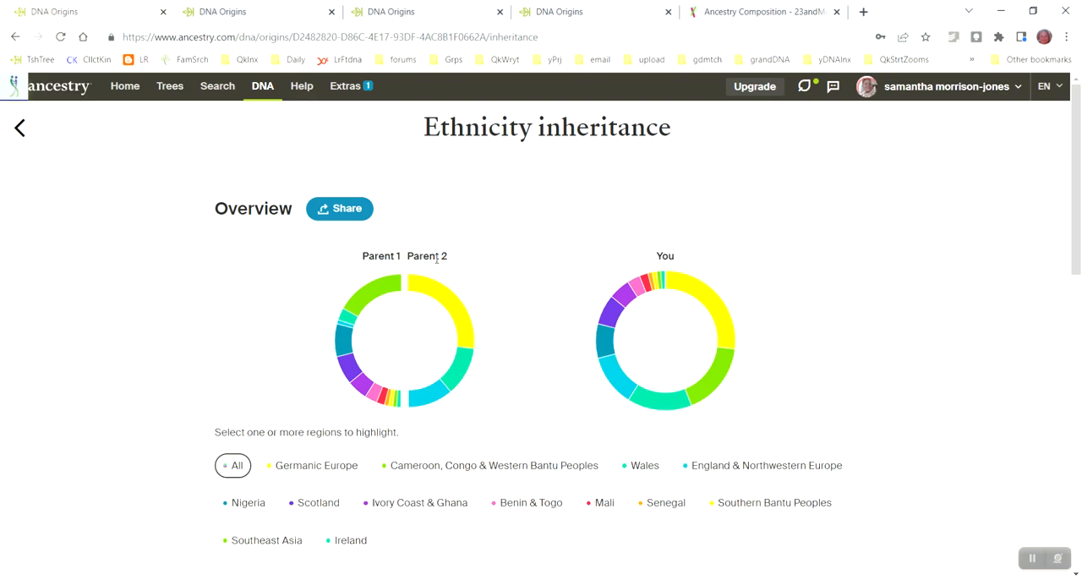
pyautogui.moveTo(443, 139)
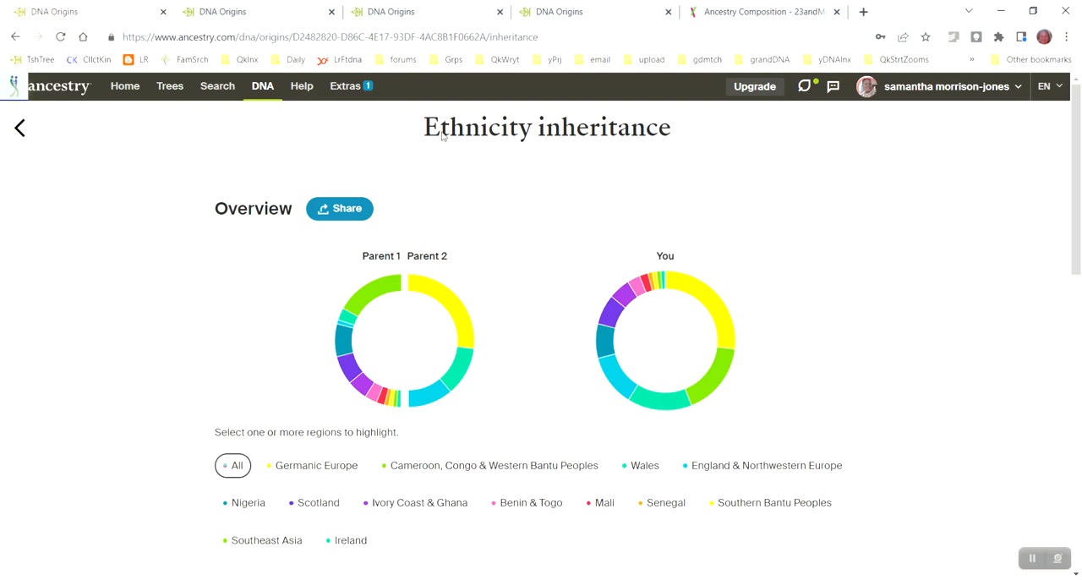
pyautogui.click(382, 10)
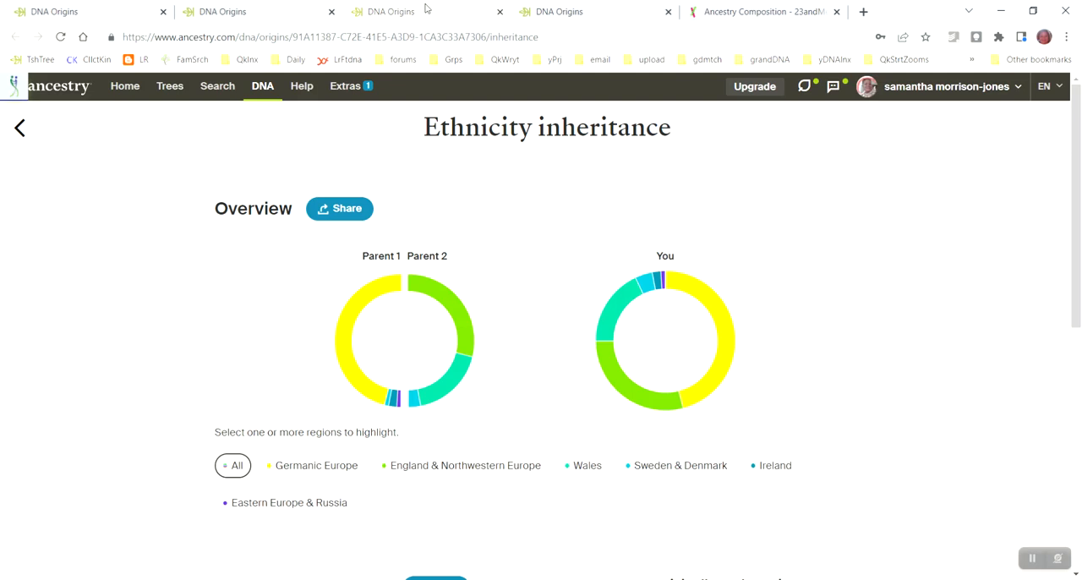
pyautogui.moveTo(441, 179)
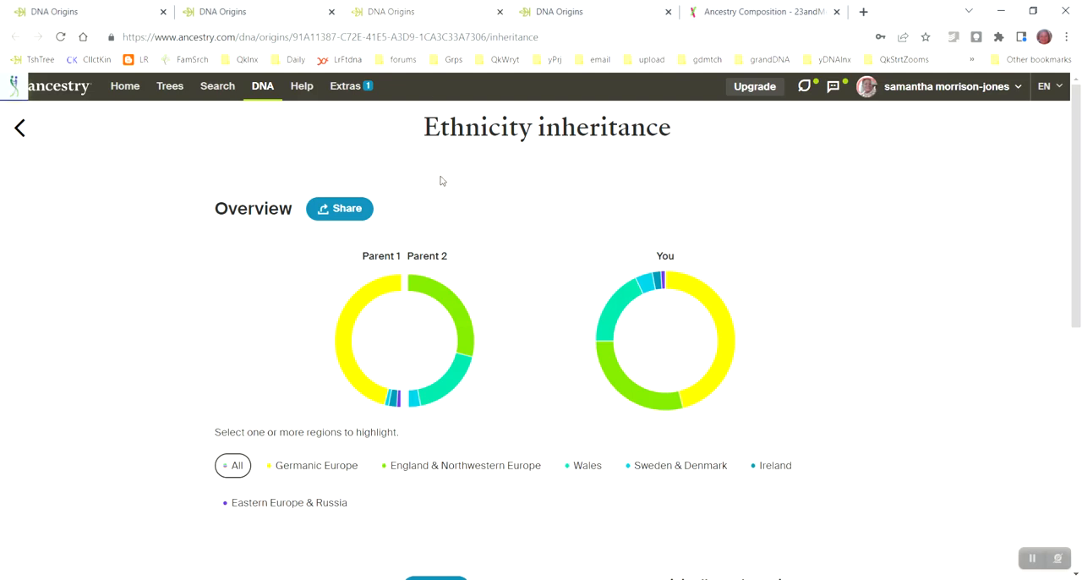
pyautogui.moveTo(446, 405)
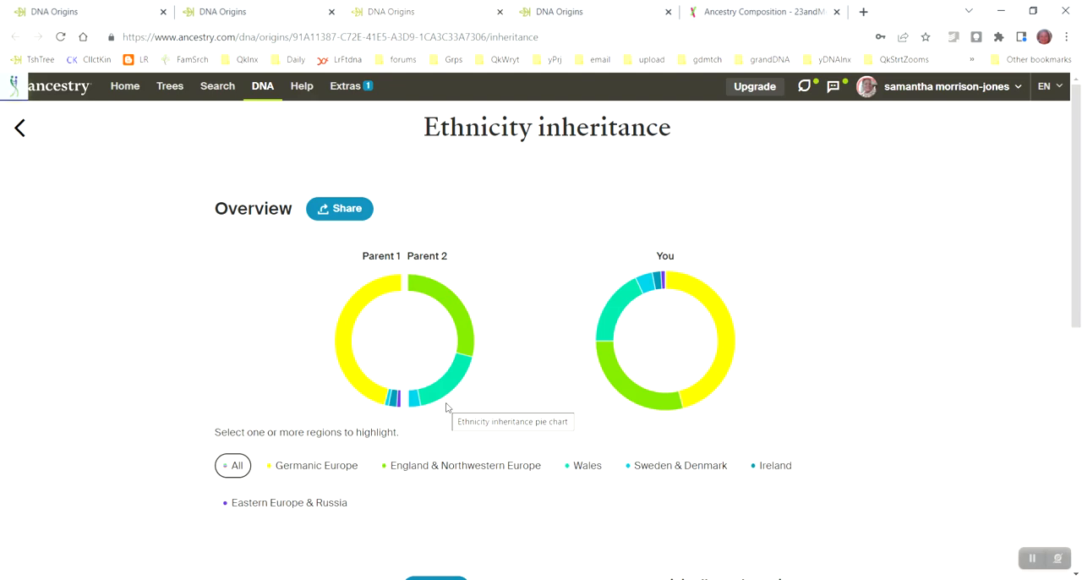
pyautogui.doubleClick(547, 126)
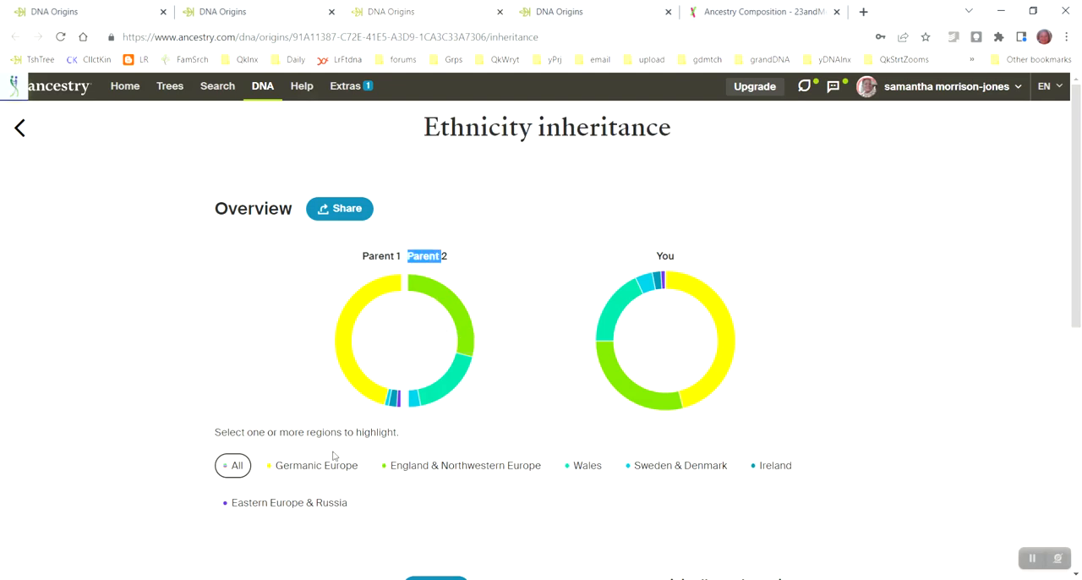
# - Highlight Germanic Europe, then add Sweden & Denmark, Ireland and Eastern Europe & Russia
pyautogui.click(316, 466)
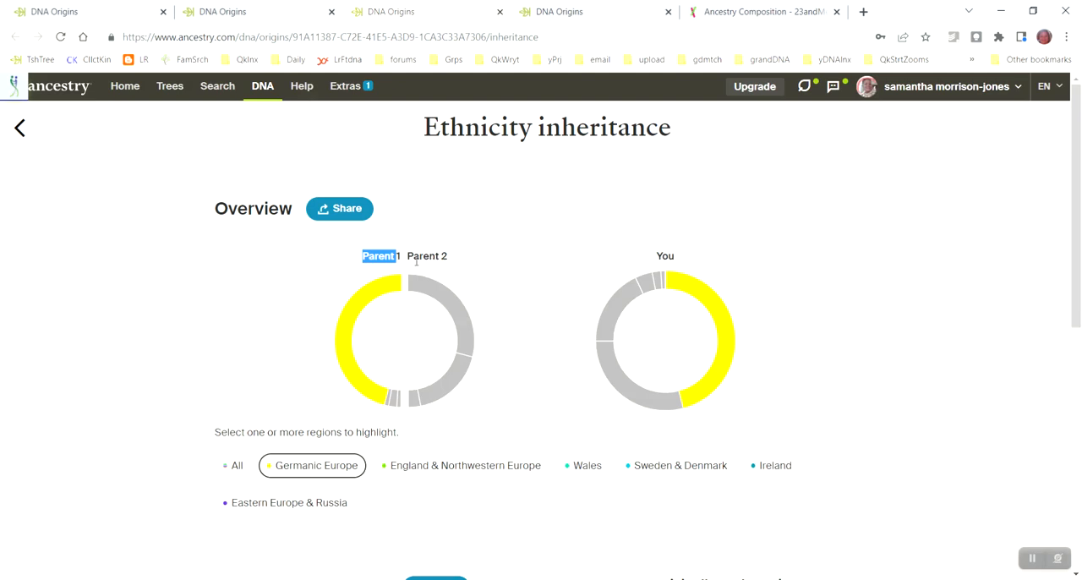
pyautogui.moveTo(358, 263)
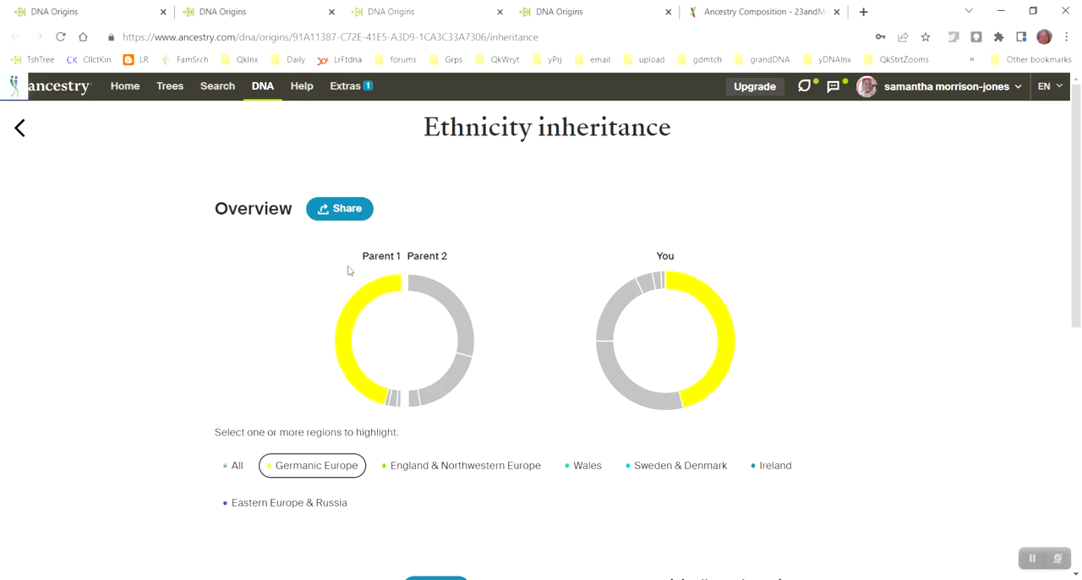
pyautogui.moveTo(444, 203)
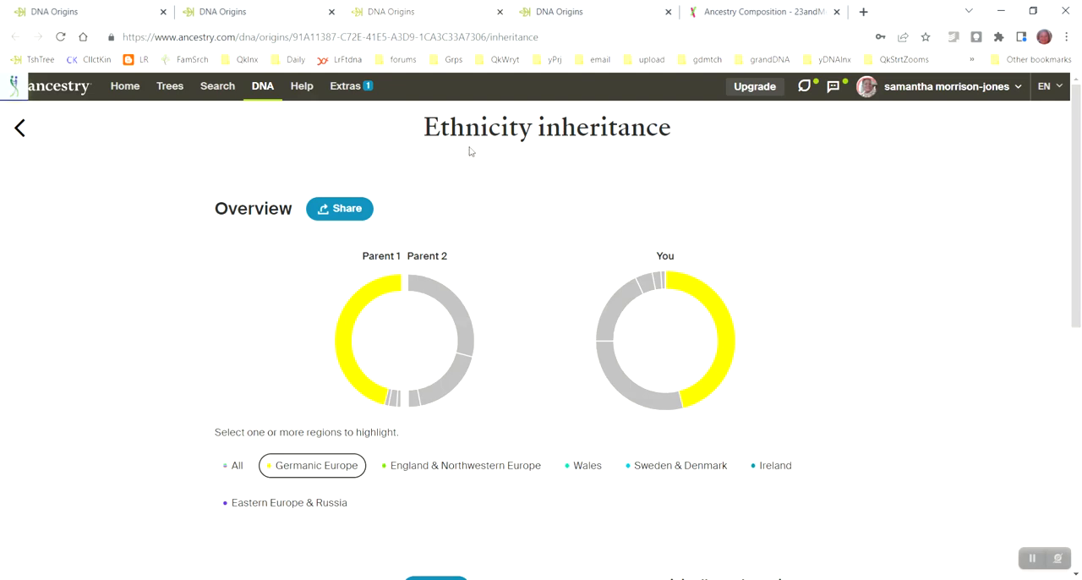
pyautogui.moveTo(338, 282)
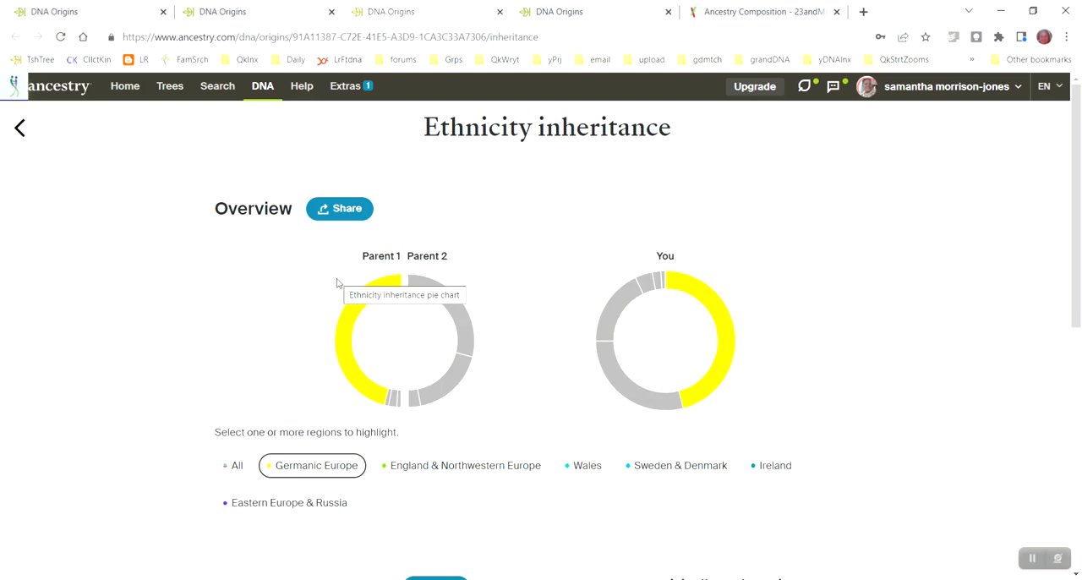
pyautogui.moveTo(334, 392)
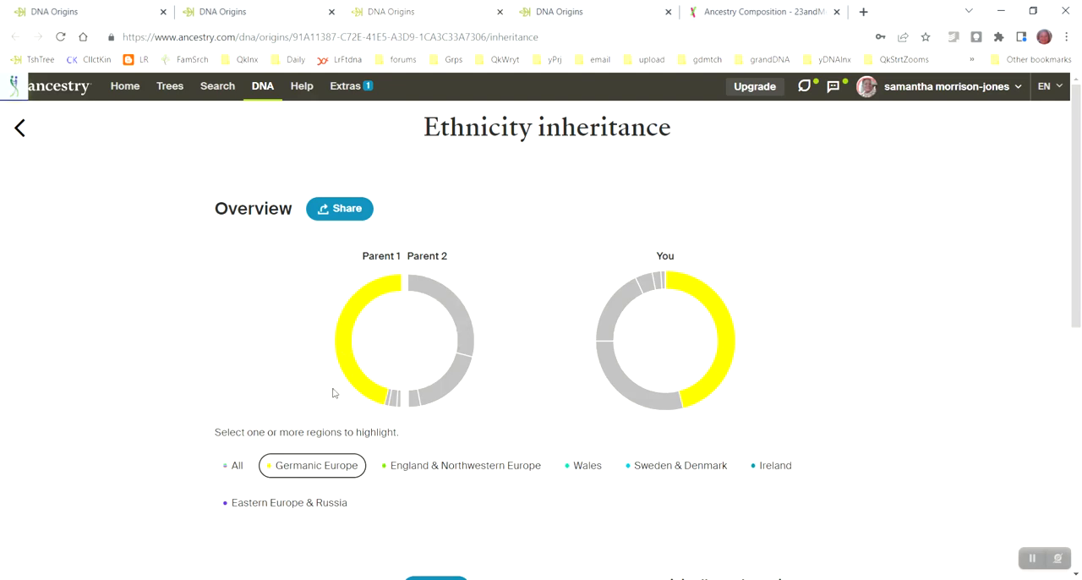
pyautogui.moveTo(369, 419)
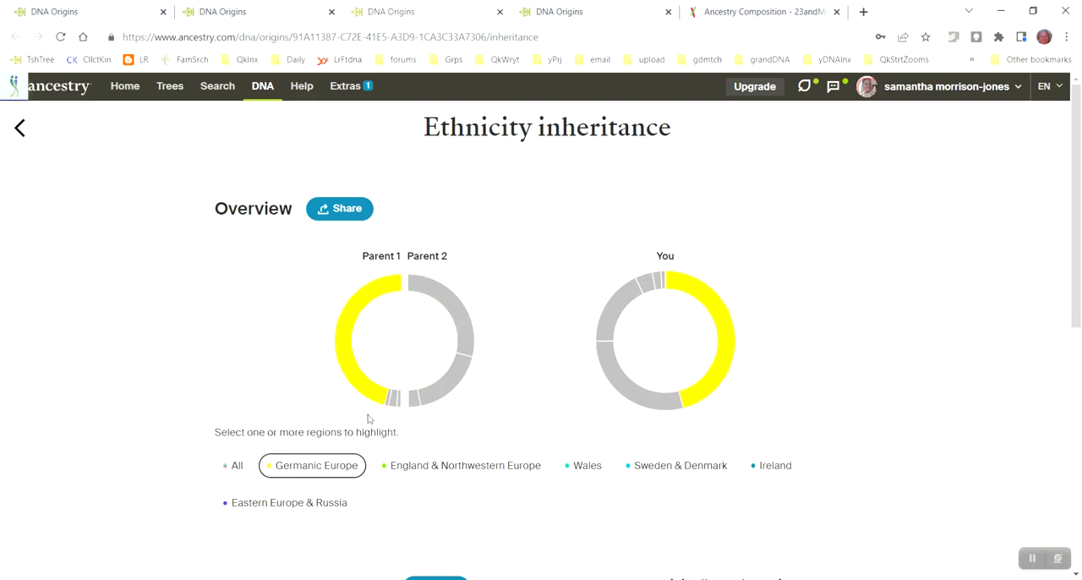
pyautogui.click(676, 466)
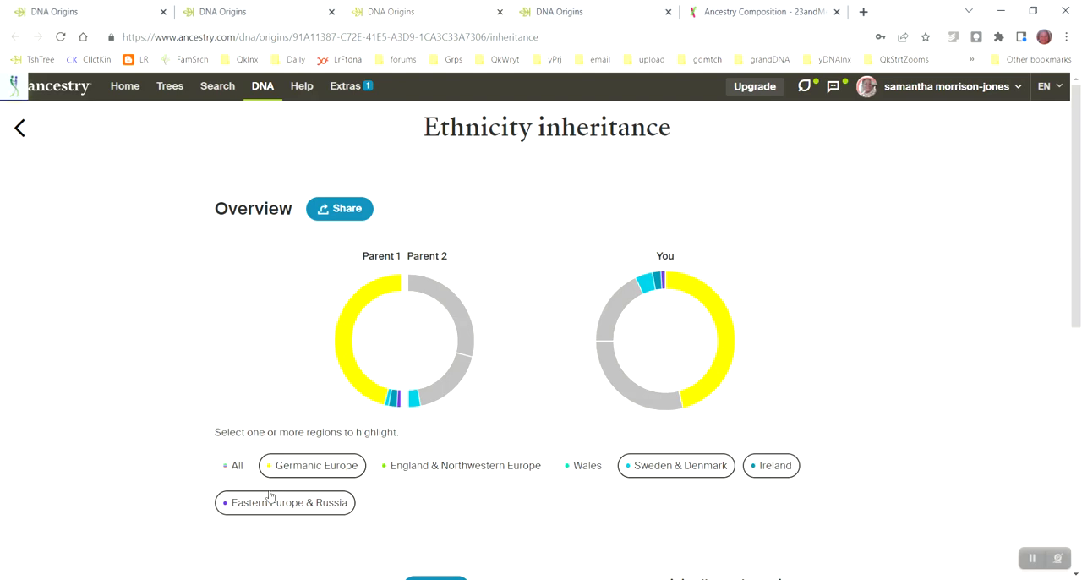
# - Reset to all regions, then highlight England & Northwestern Europe in green
pyautogui.click(235, 464)
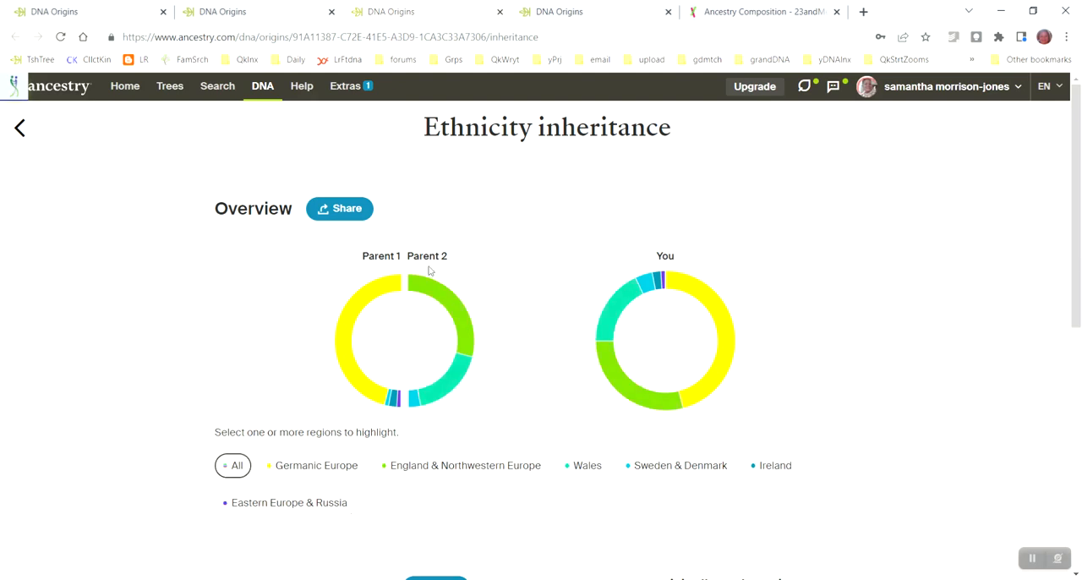
pyautogui.moveTo(442, 291)
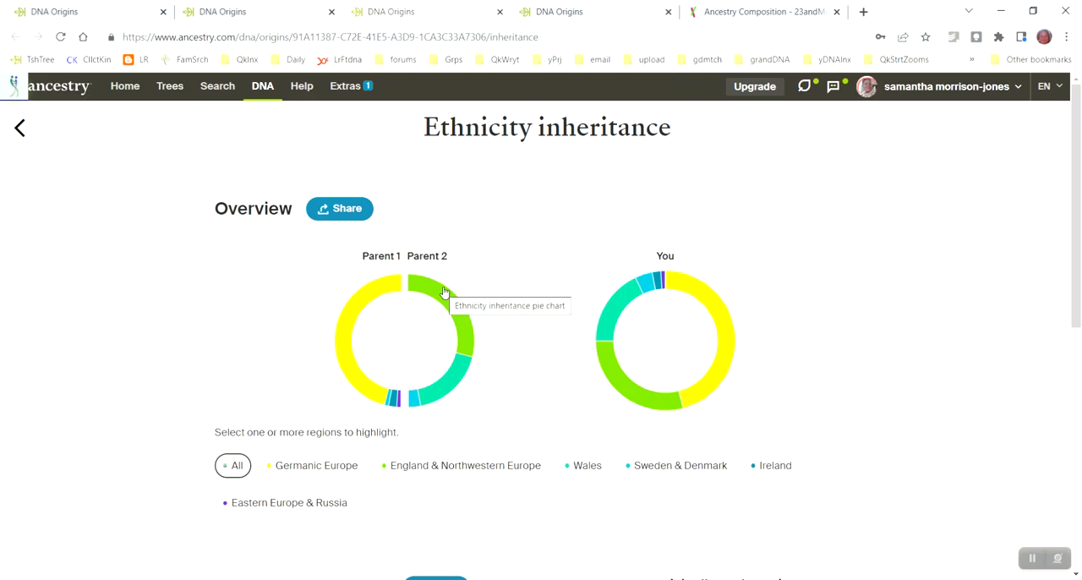
pyautogui.click(459, 466)
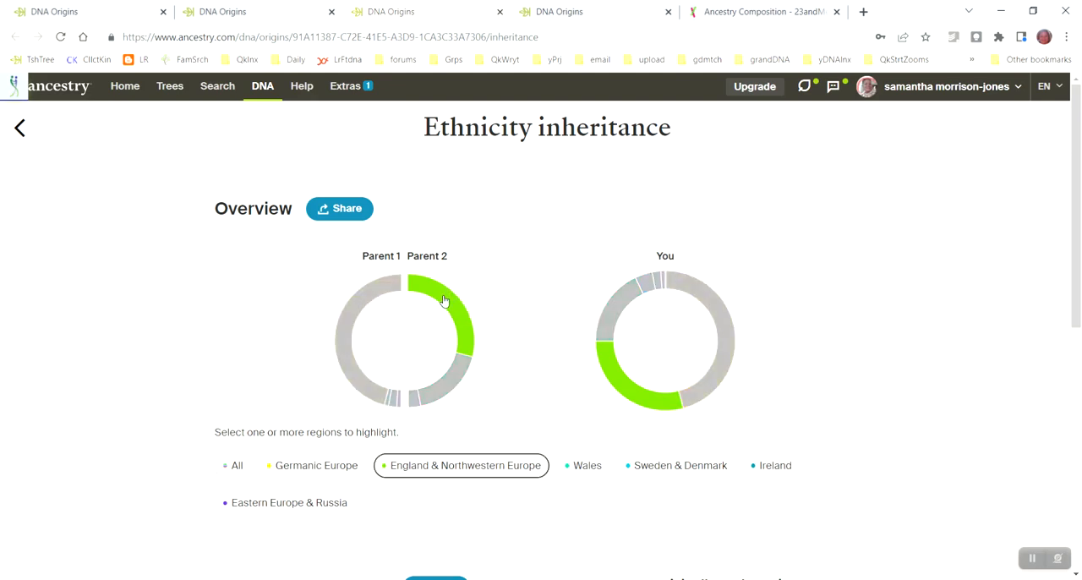
pyautogui.moveTo(457, 373)
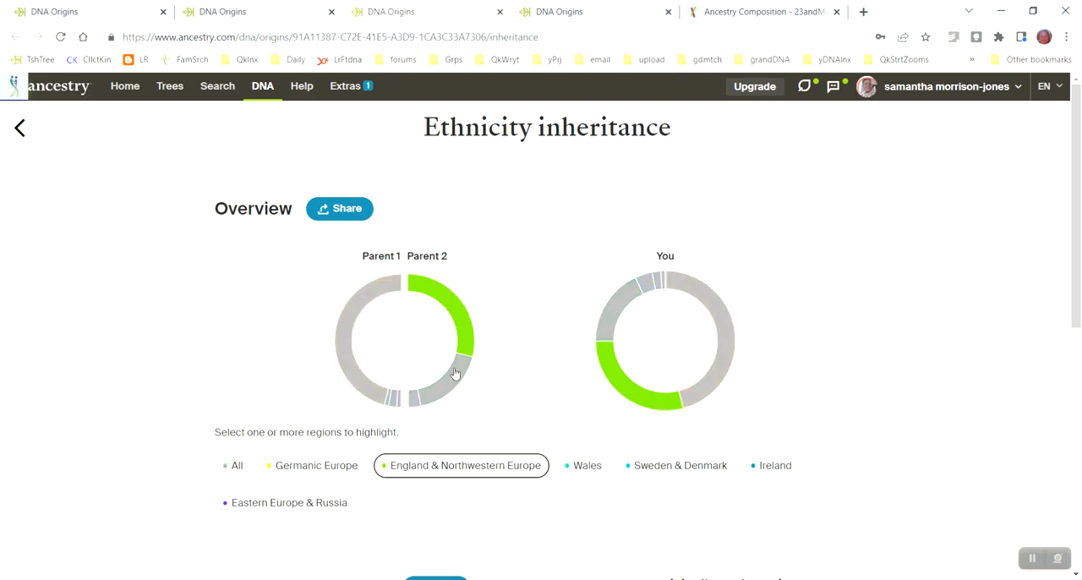
pyautogui.moveTo(449, 389)
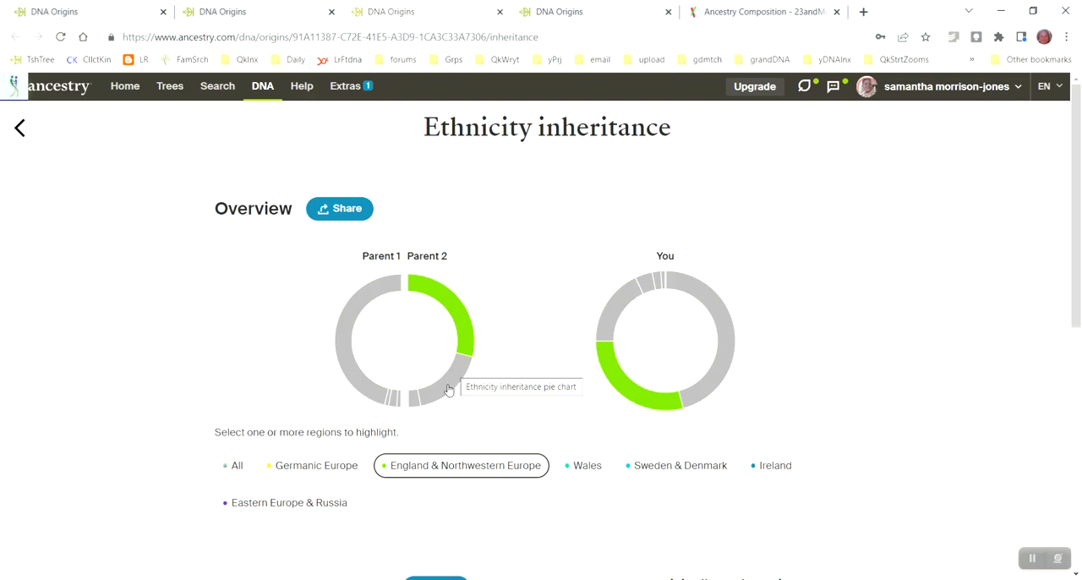
pyautogui.moveTo(448, 306)
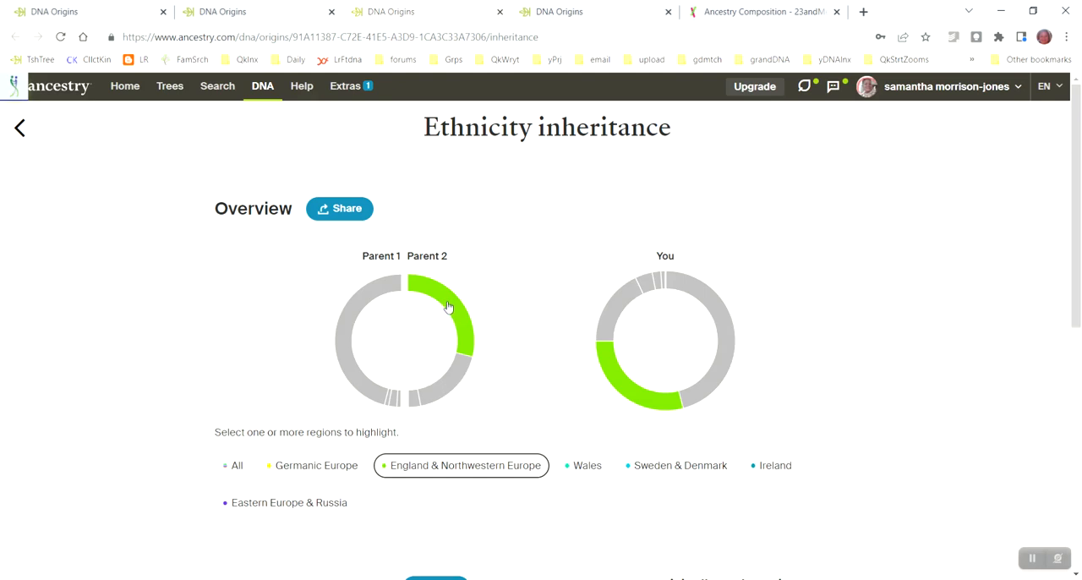
pyautogui.moveTo(465, 330)
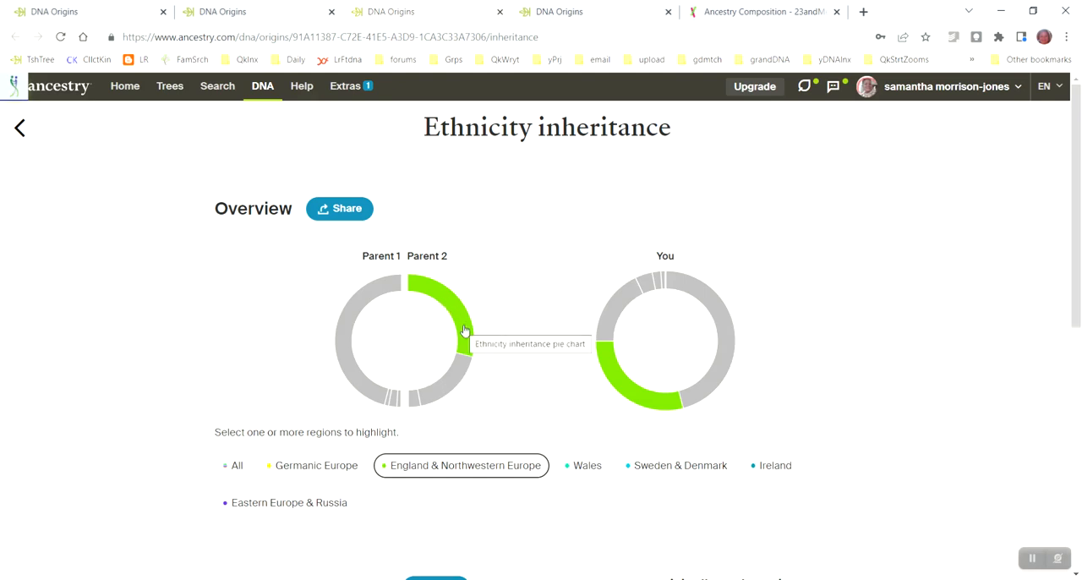
pyautogui.moveTo(465, 365)
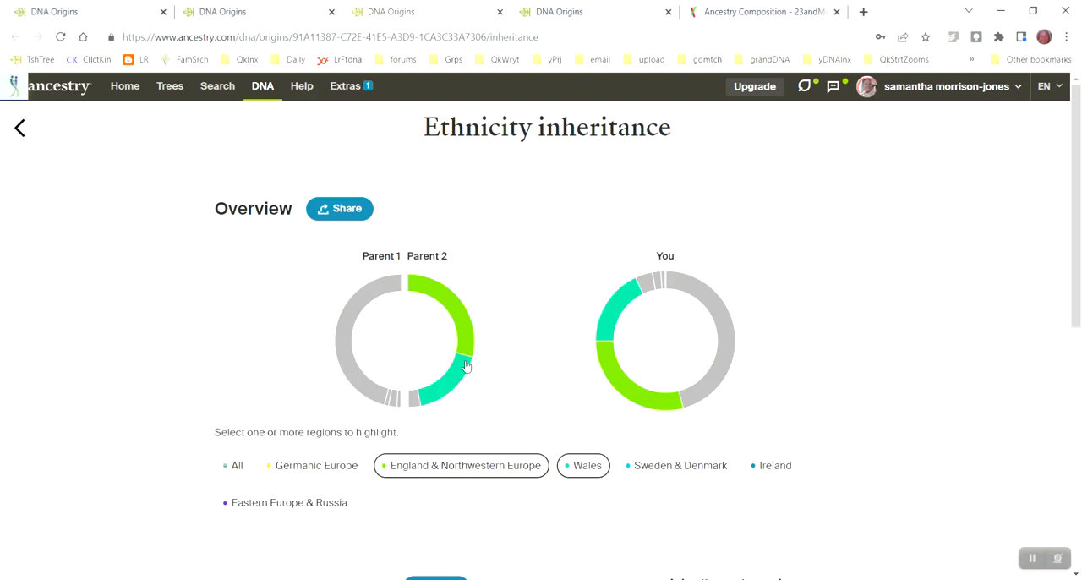
pyautogui.moveTo(442, 384)
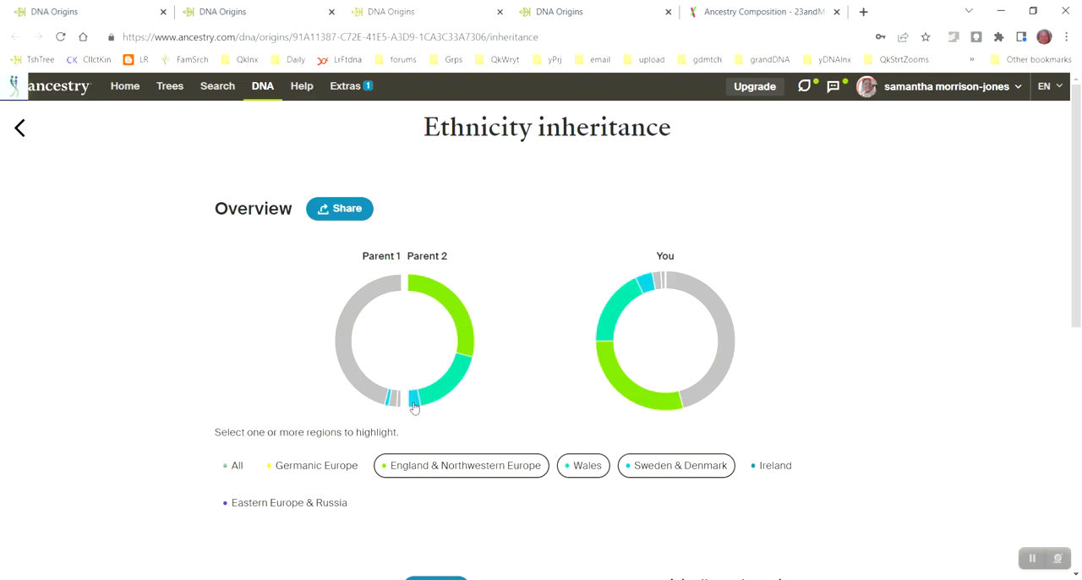
pyautogui.moveTo(456, 424)
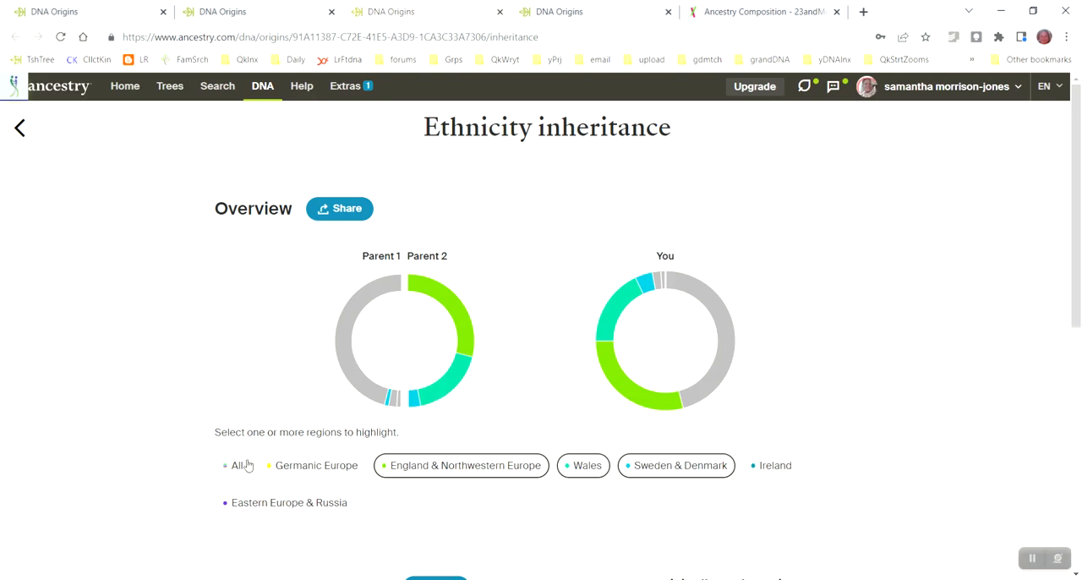
# - Select the All chip so every region shows in full colour again
pyautogui.click(236, 465)
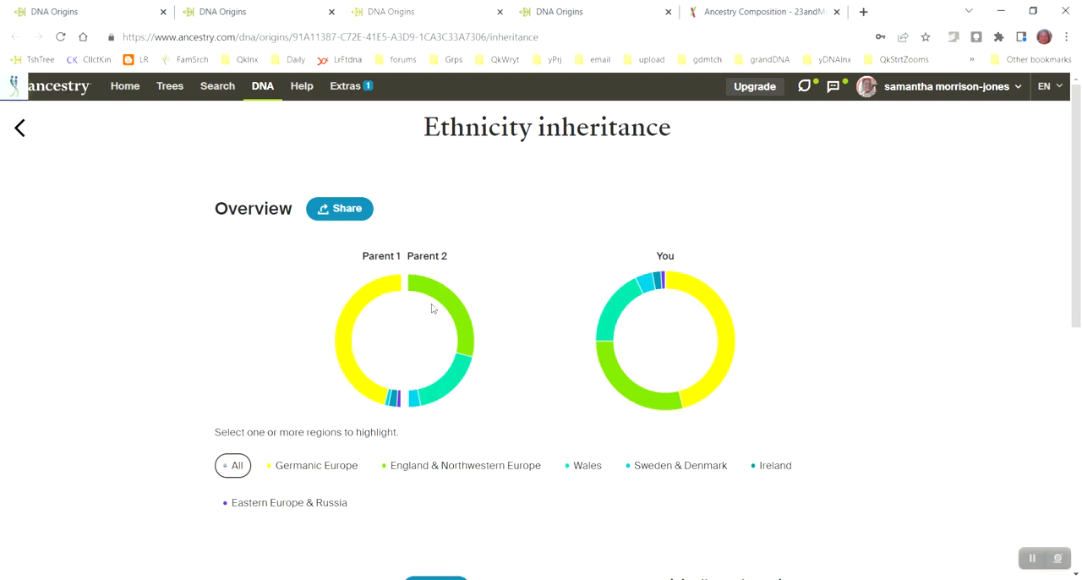
pyautogui.moveTo(448, 392)
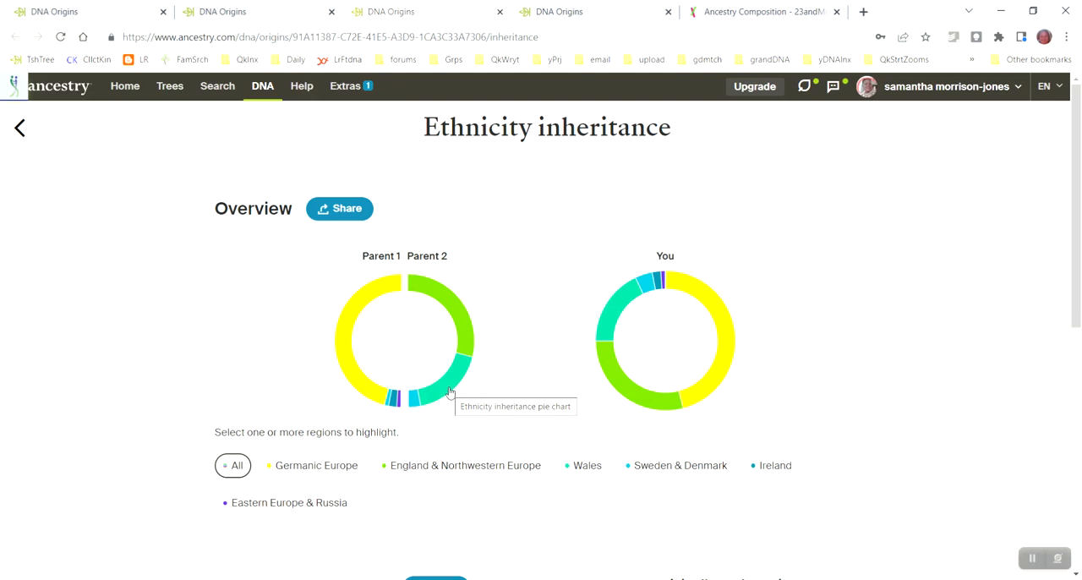
pyautogui.moveTo(514, 295)
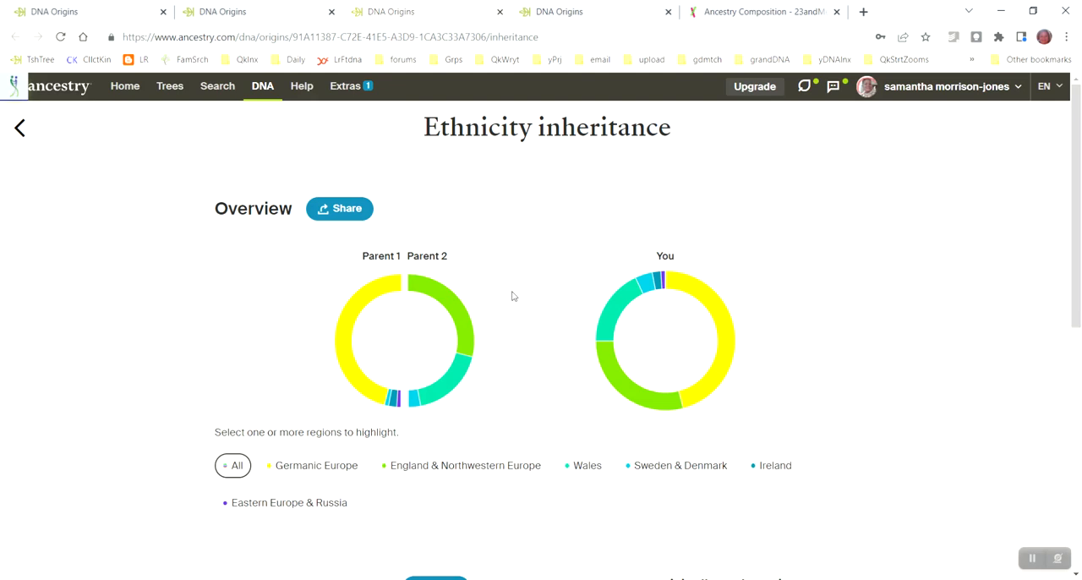